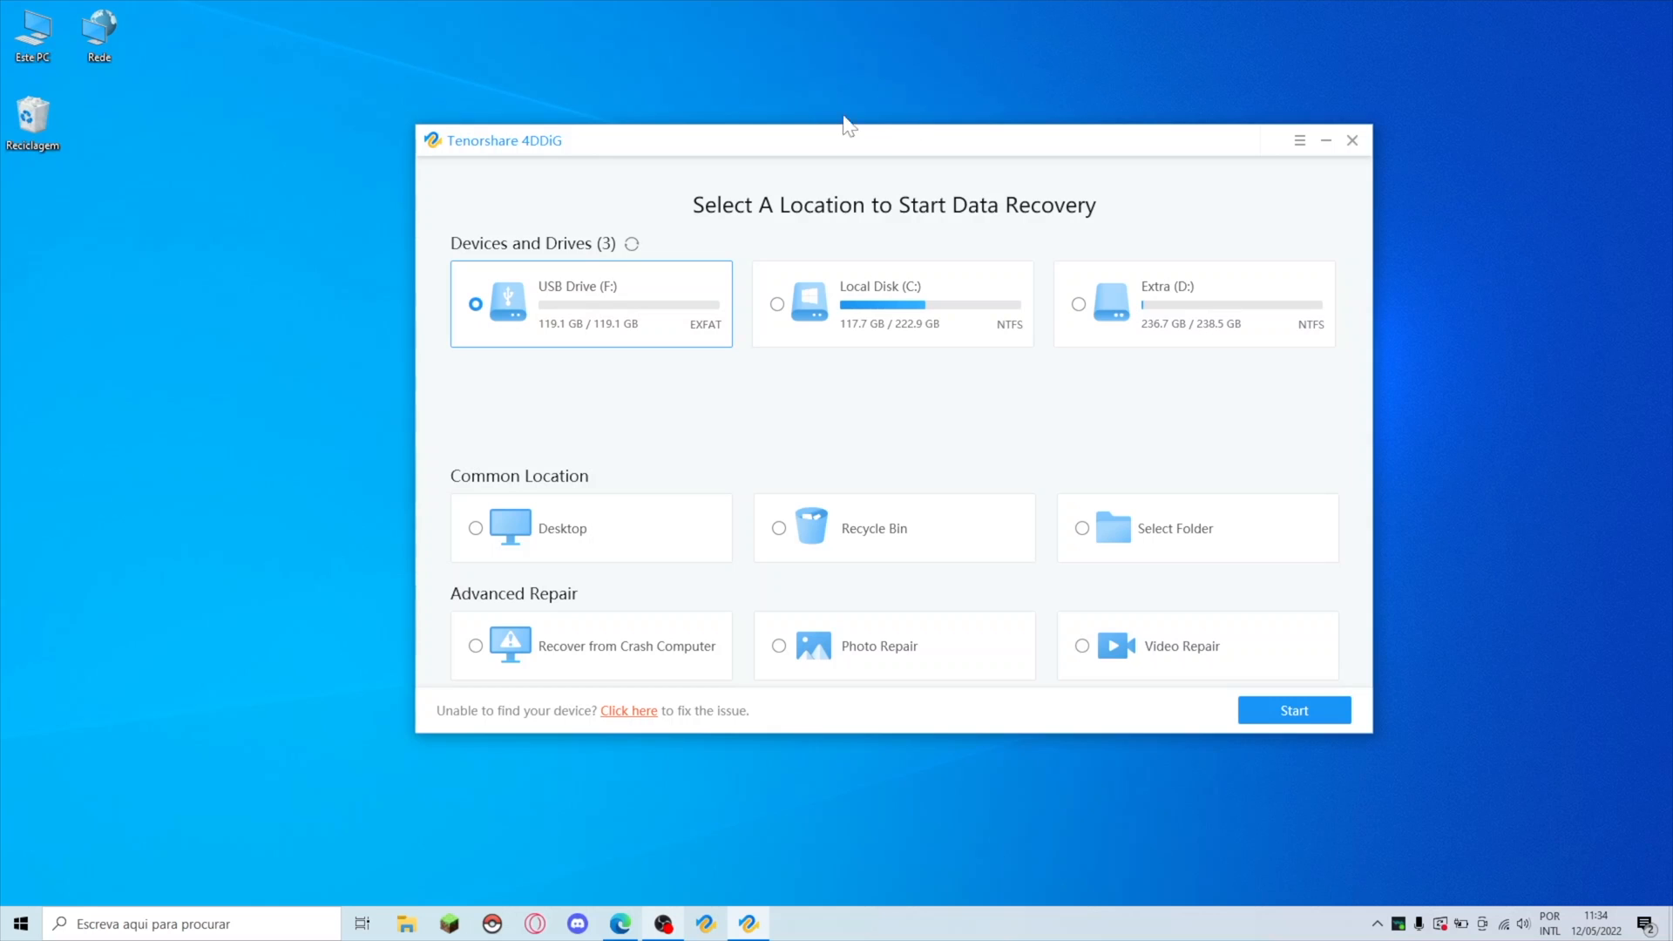
{"action": "mouse_move", "coordinate": [543, 270]}
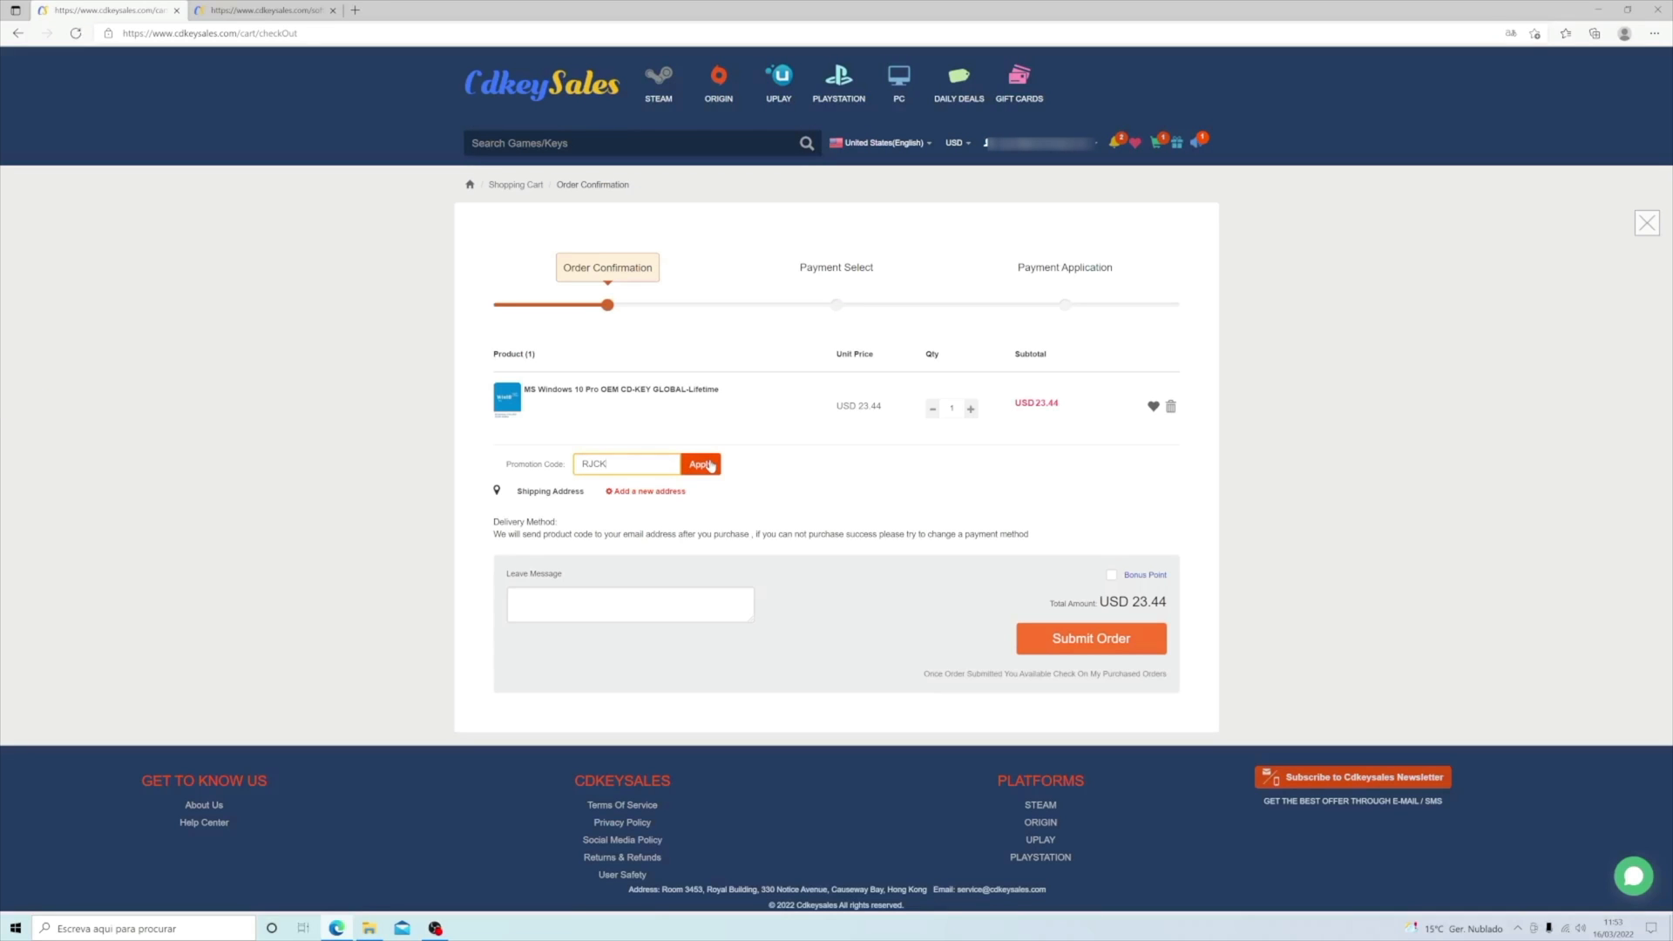
- Apply the promotion code to the Windows 10 Pro key order and start Windows activation
{"action": "left_click", "coordinate": [701, 464]}
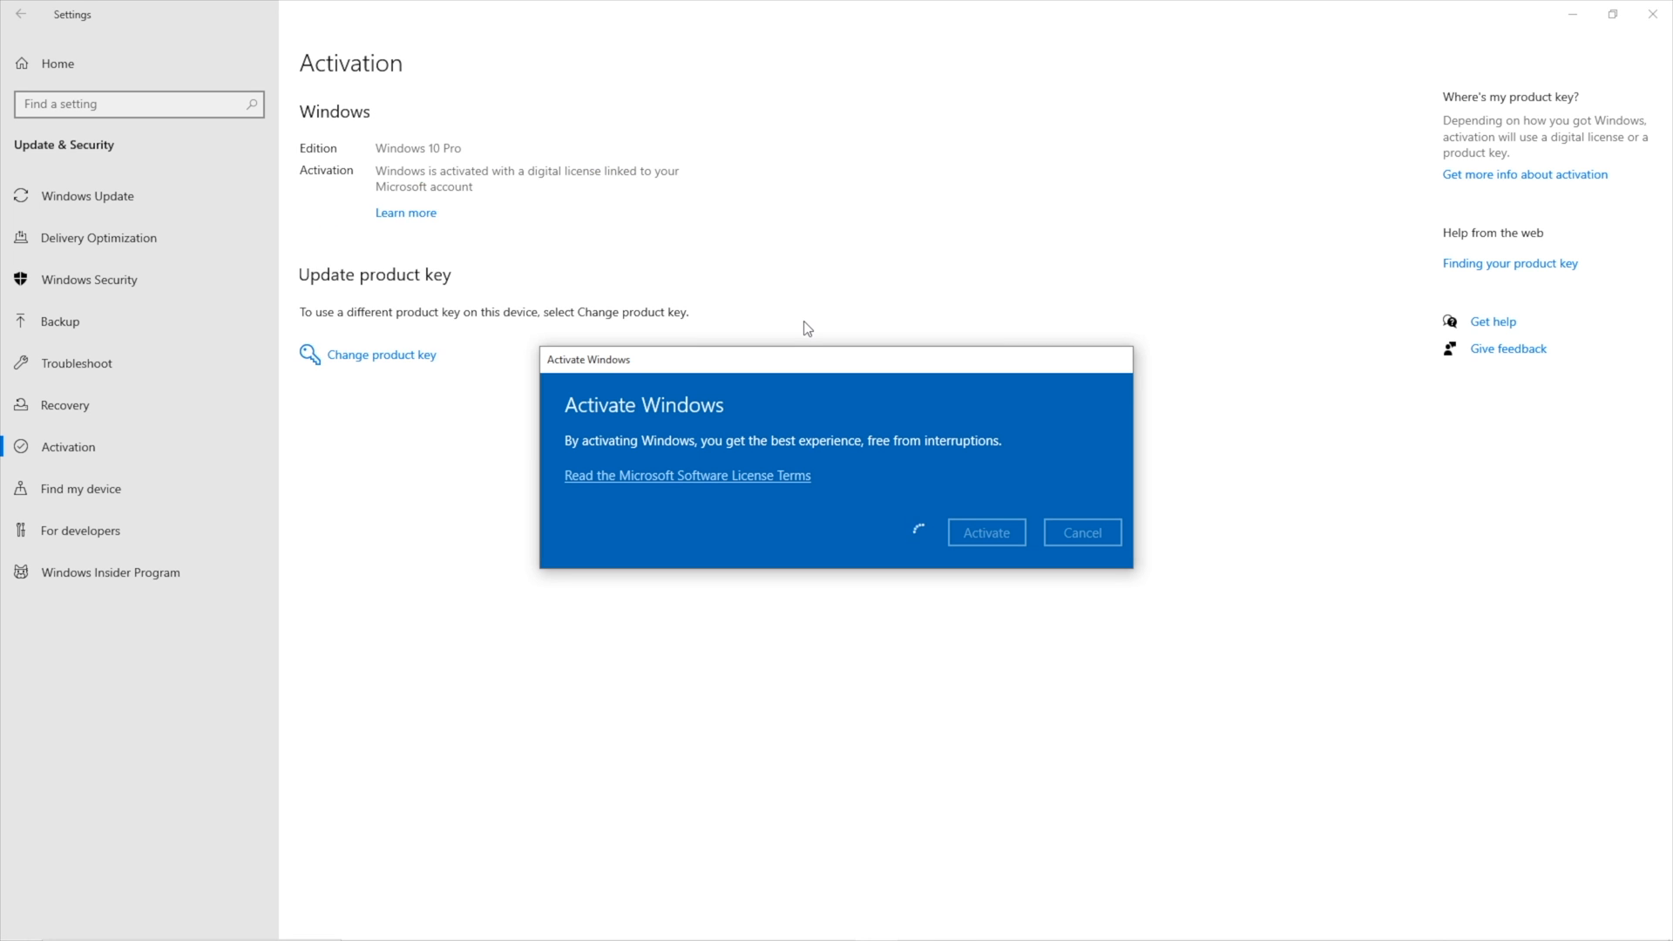
{"action": "left_click", "coordinate": [984, 531]}
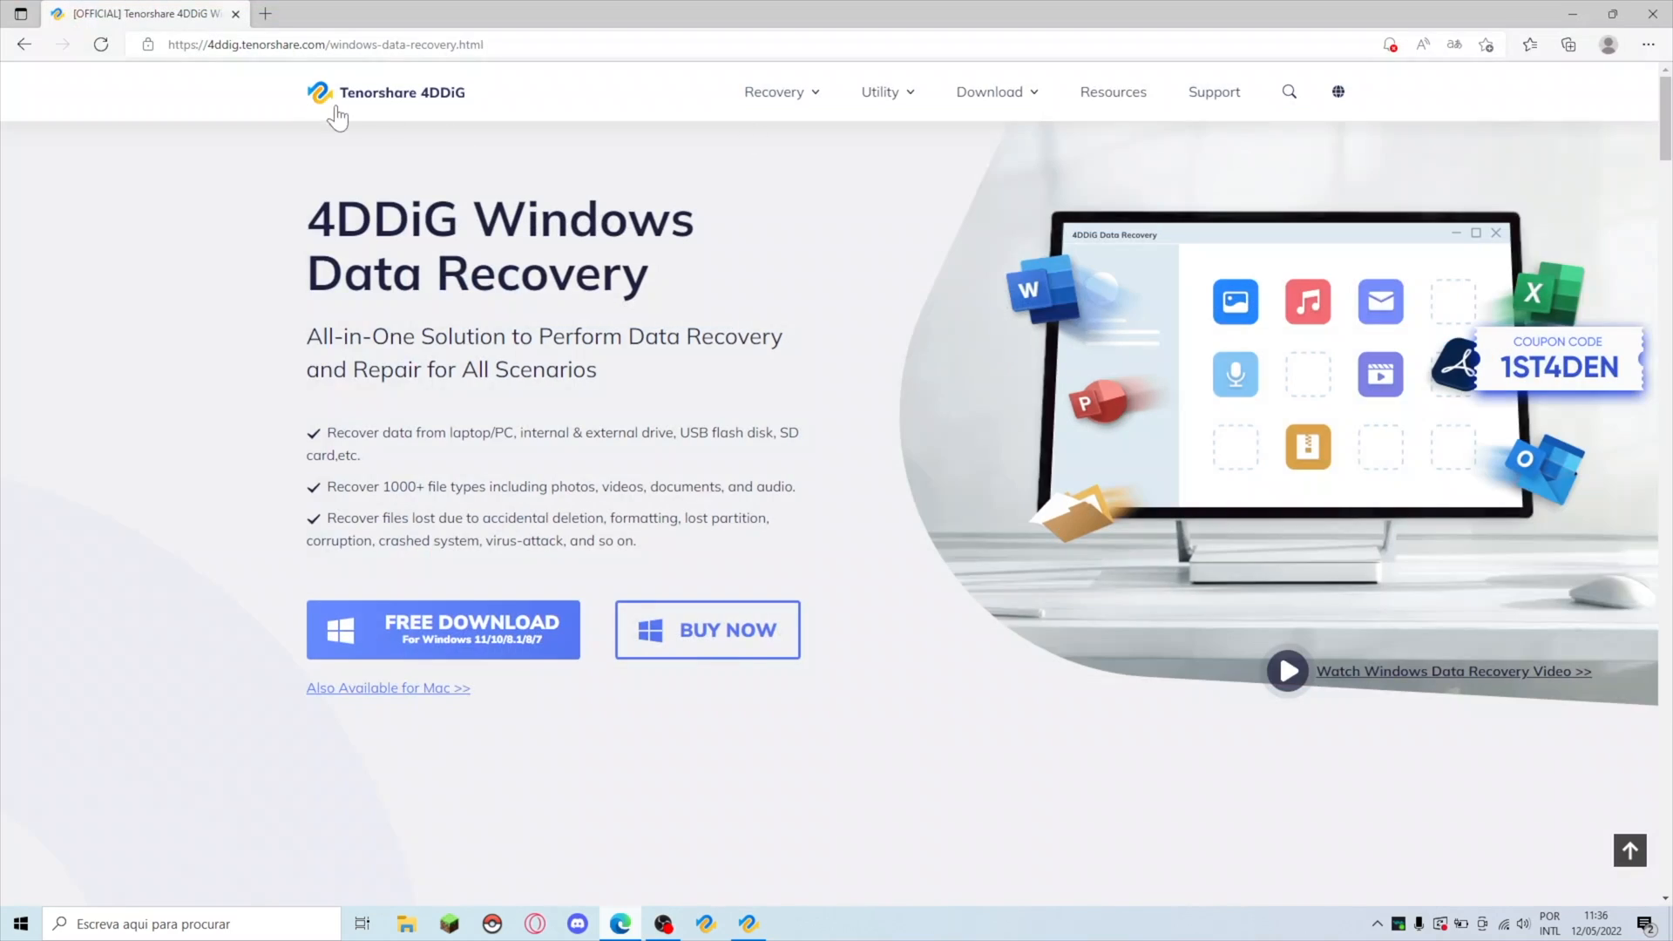
{"action": "mouse_move", "coordinate": [826, 237]}
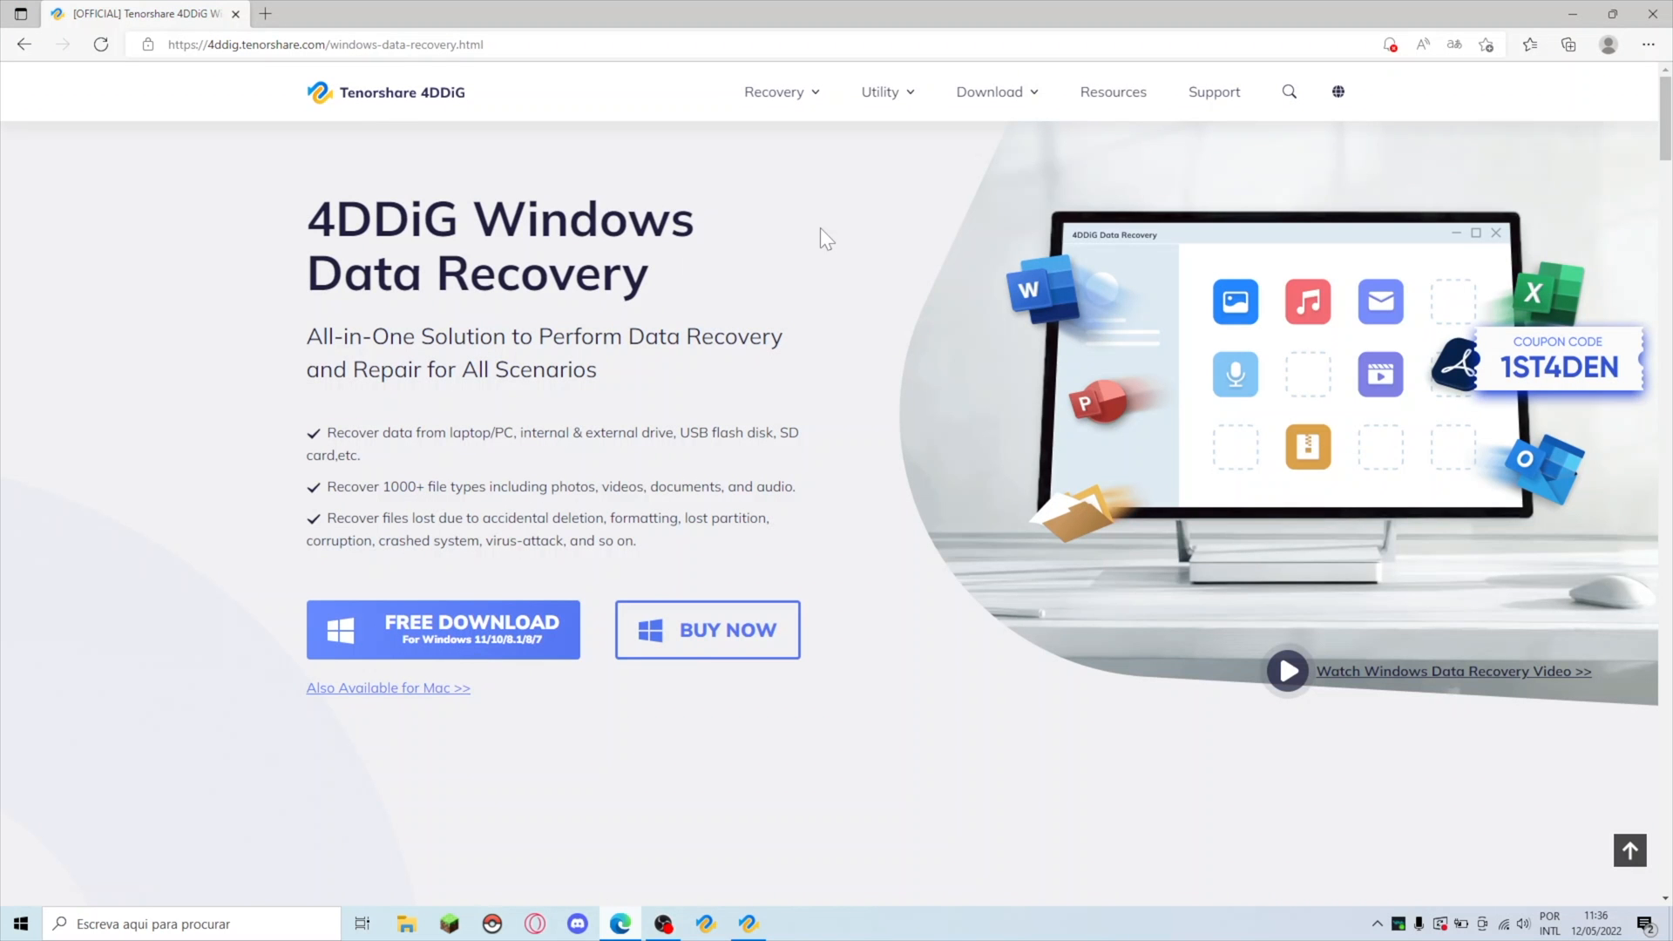
{"action": "mouse_move", "coordinate": [672, 326]}
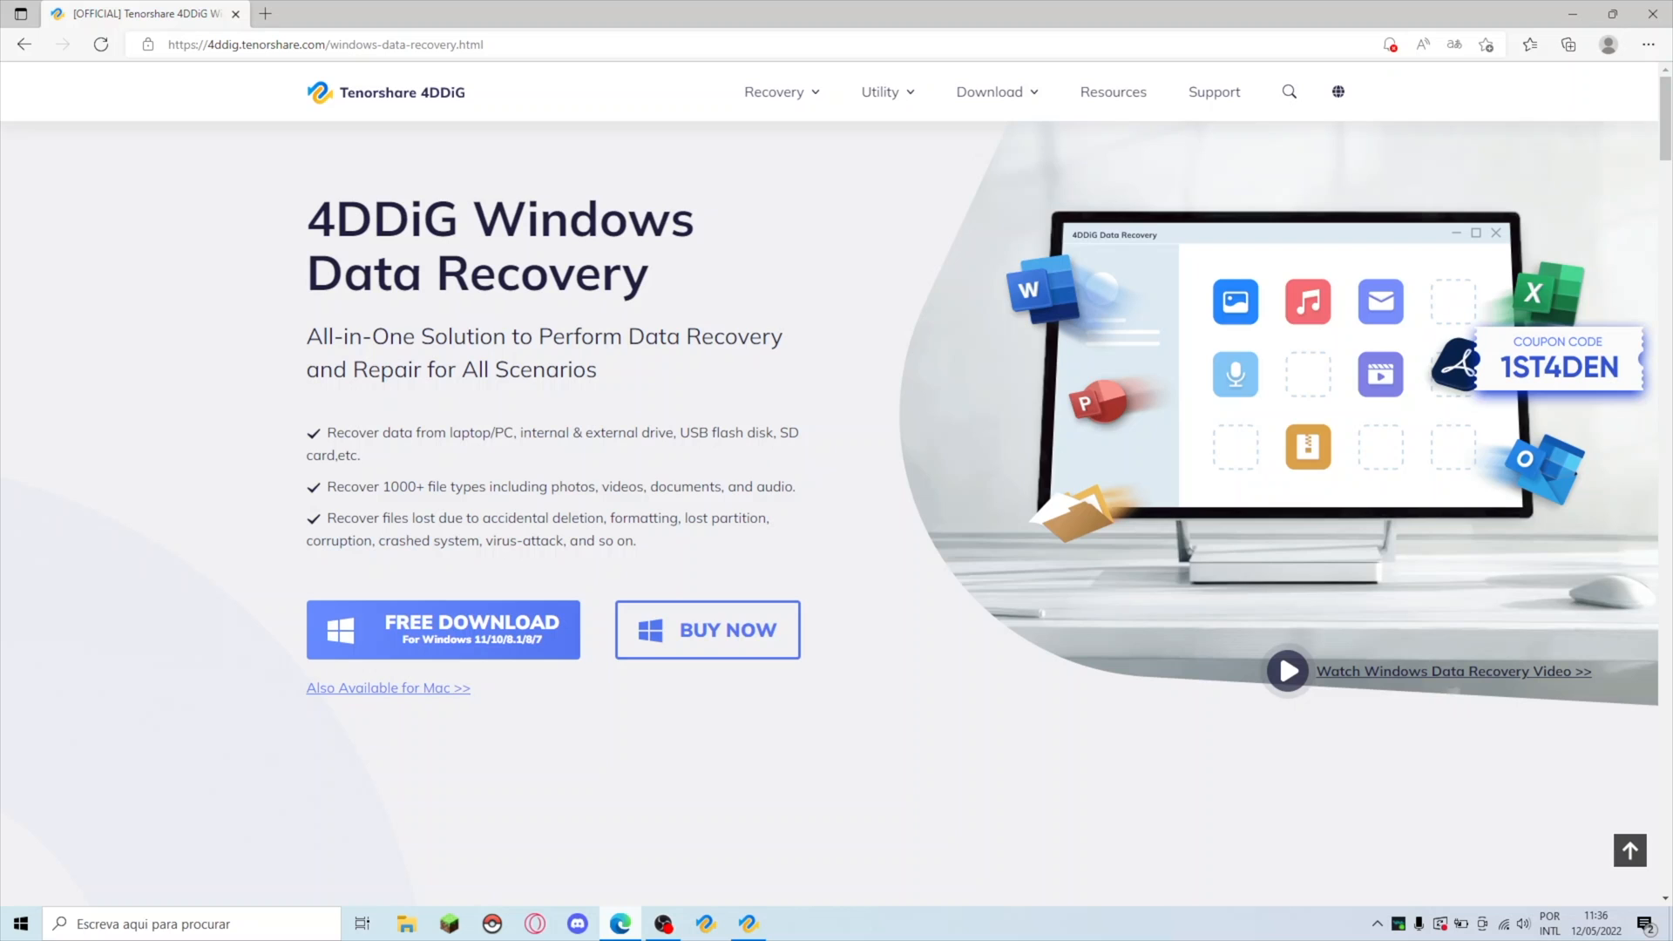
- Browse the Recovery menu and scroll the product page to its lost-data recovery scenarios
{"action": "left_click", "coordinate": [774, 93]}
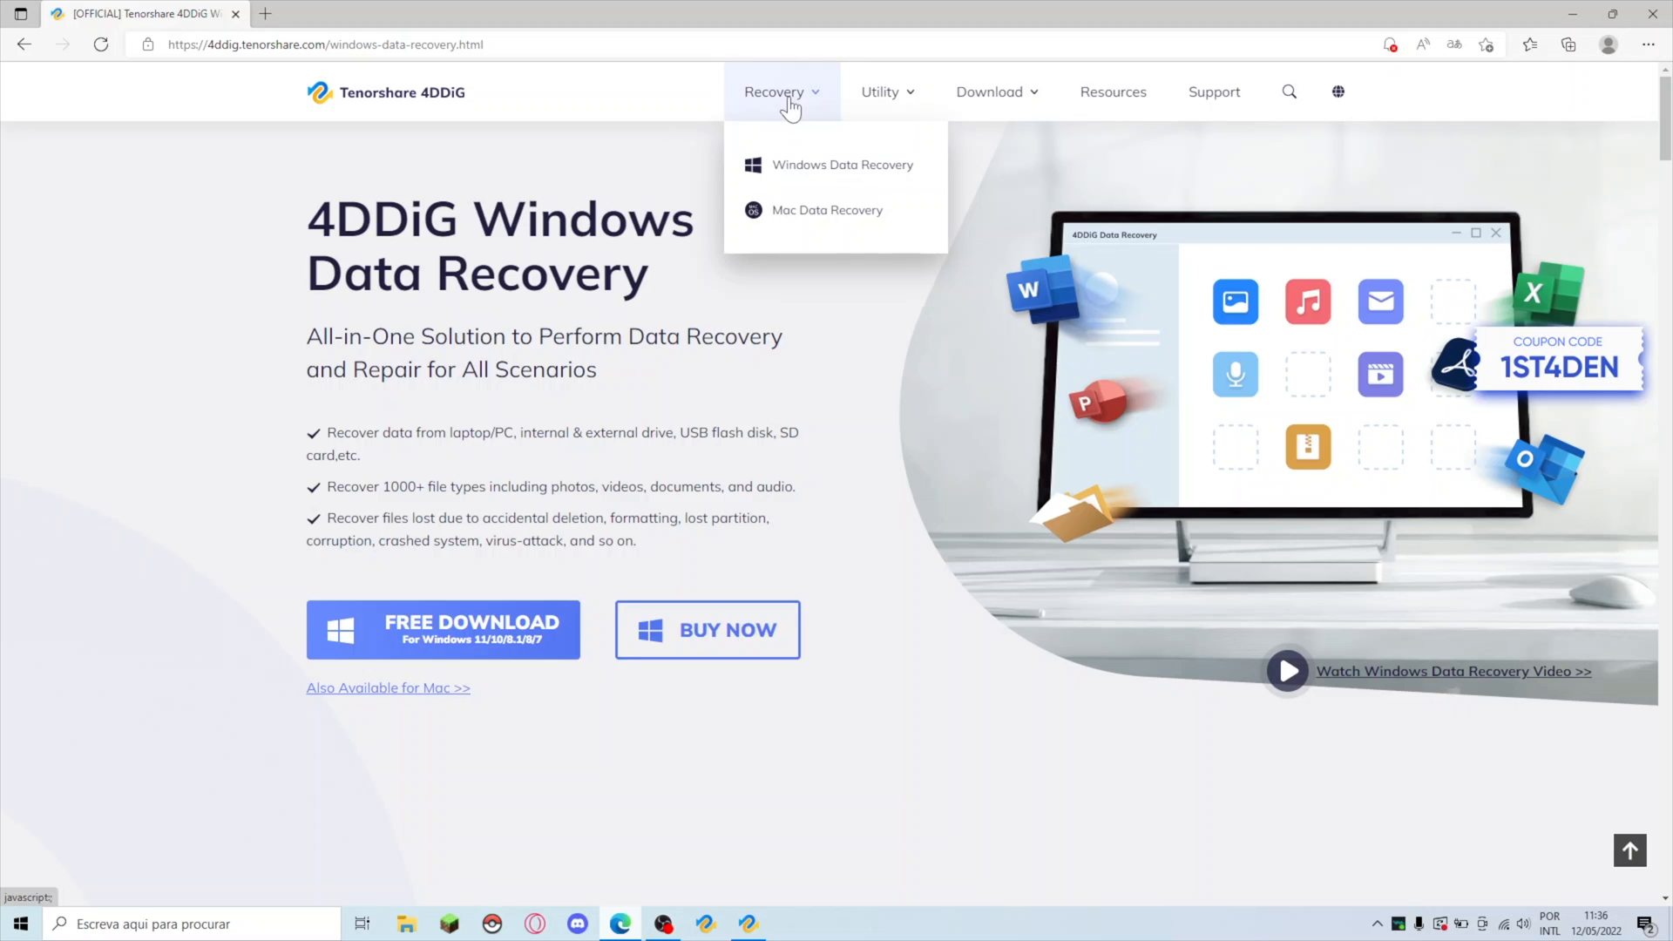
{"action": "mouse_move", "coordinate": [826, 211]}
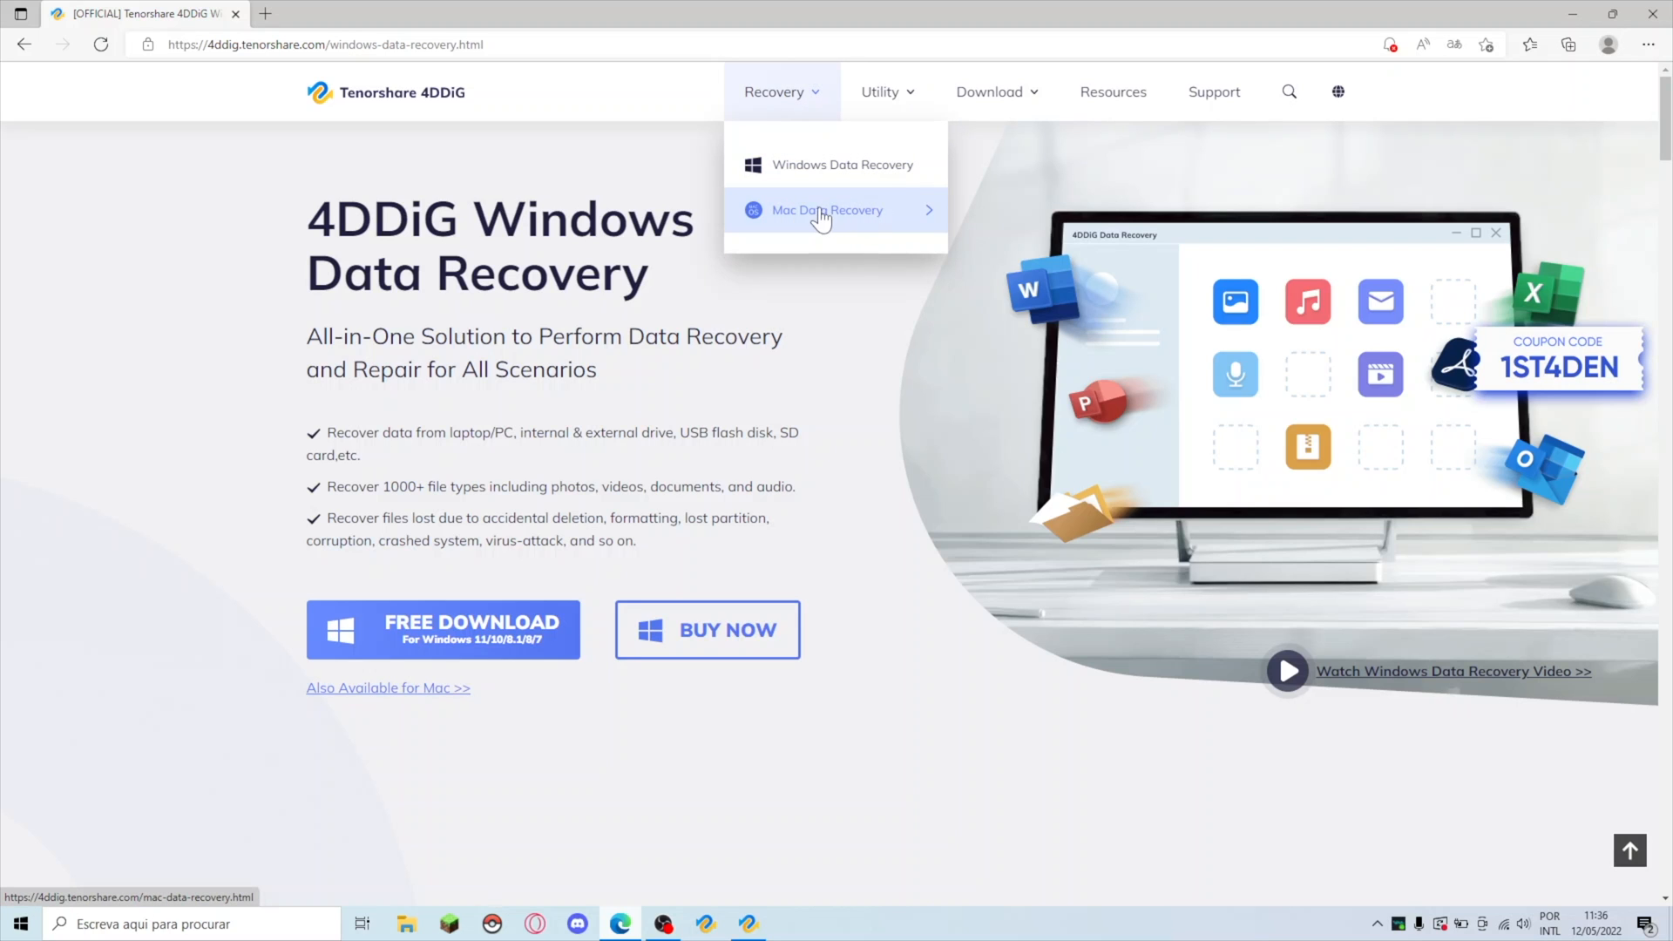
{"action": "mouse_move", "coordinate": [883, 345]}
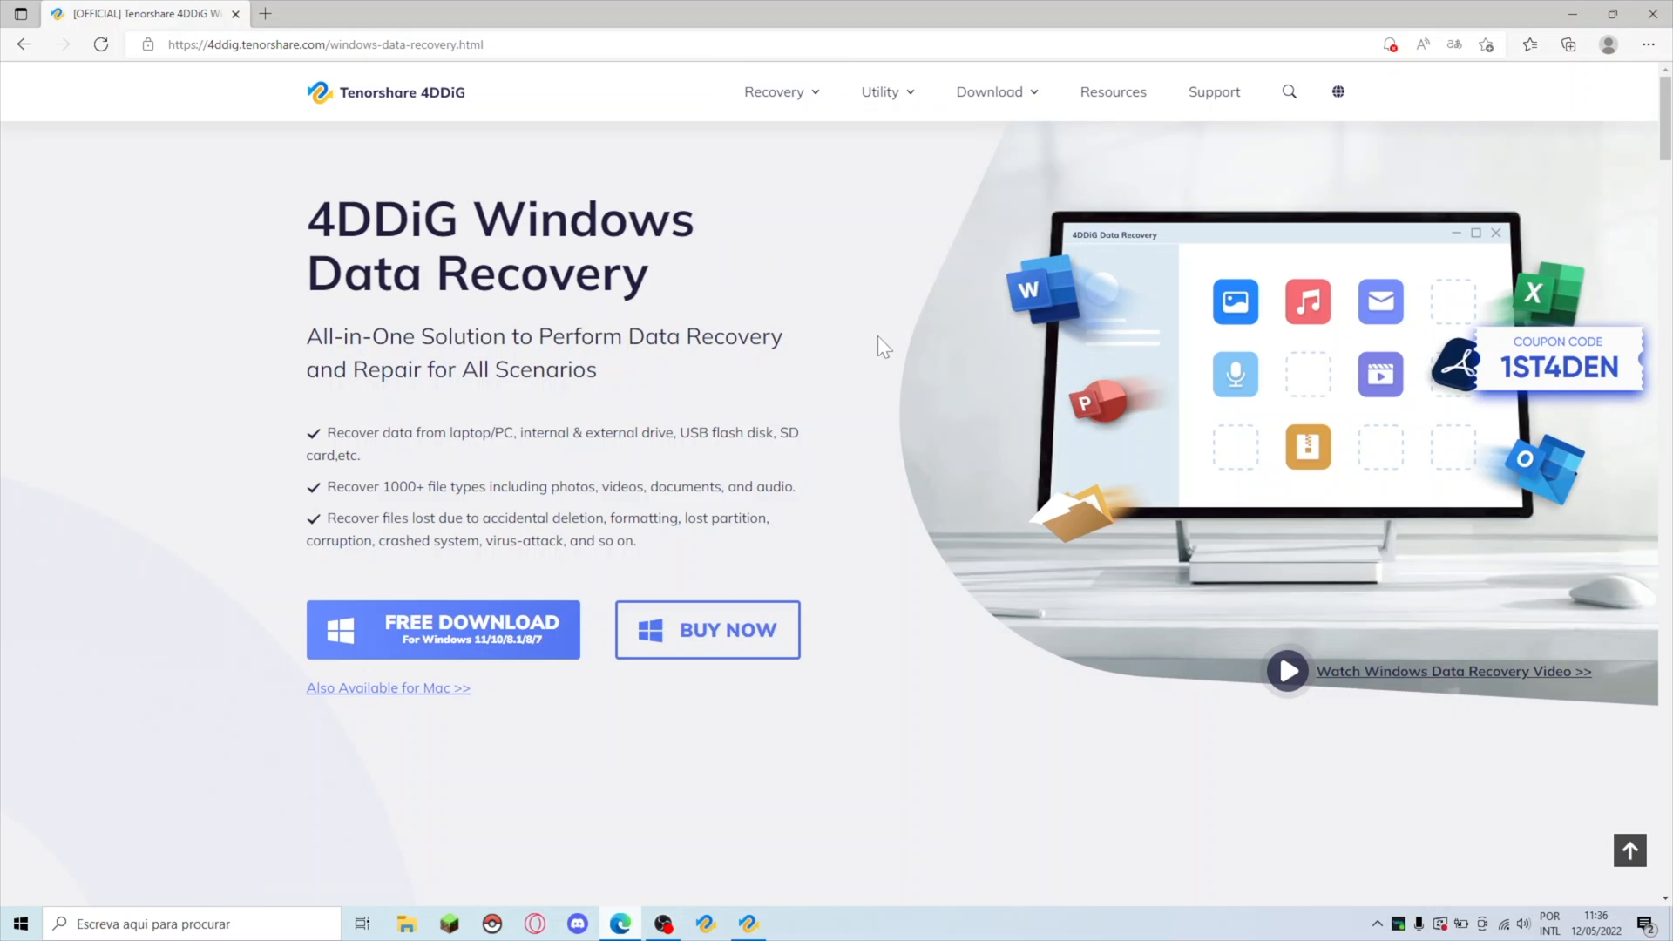
{"action": "scroll", "scroll_direction": "down", "scroll_amount": 3}
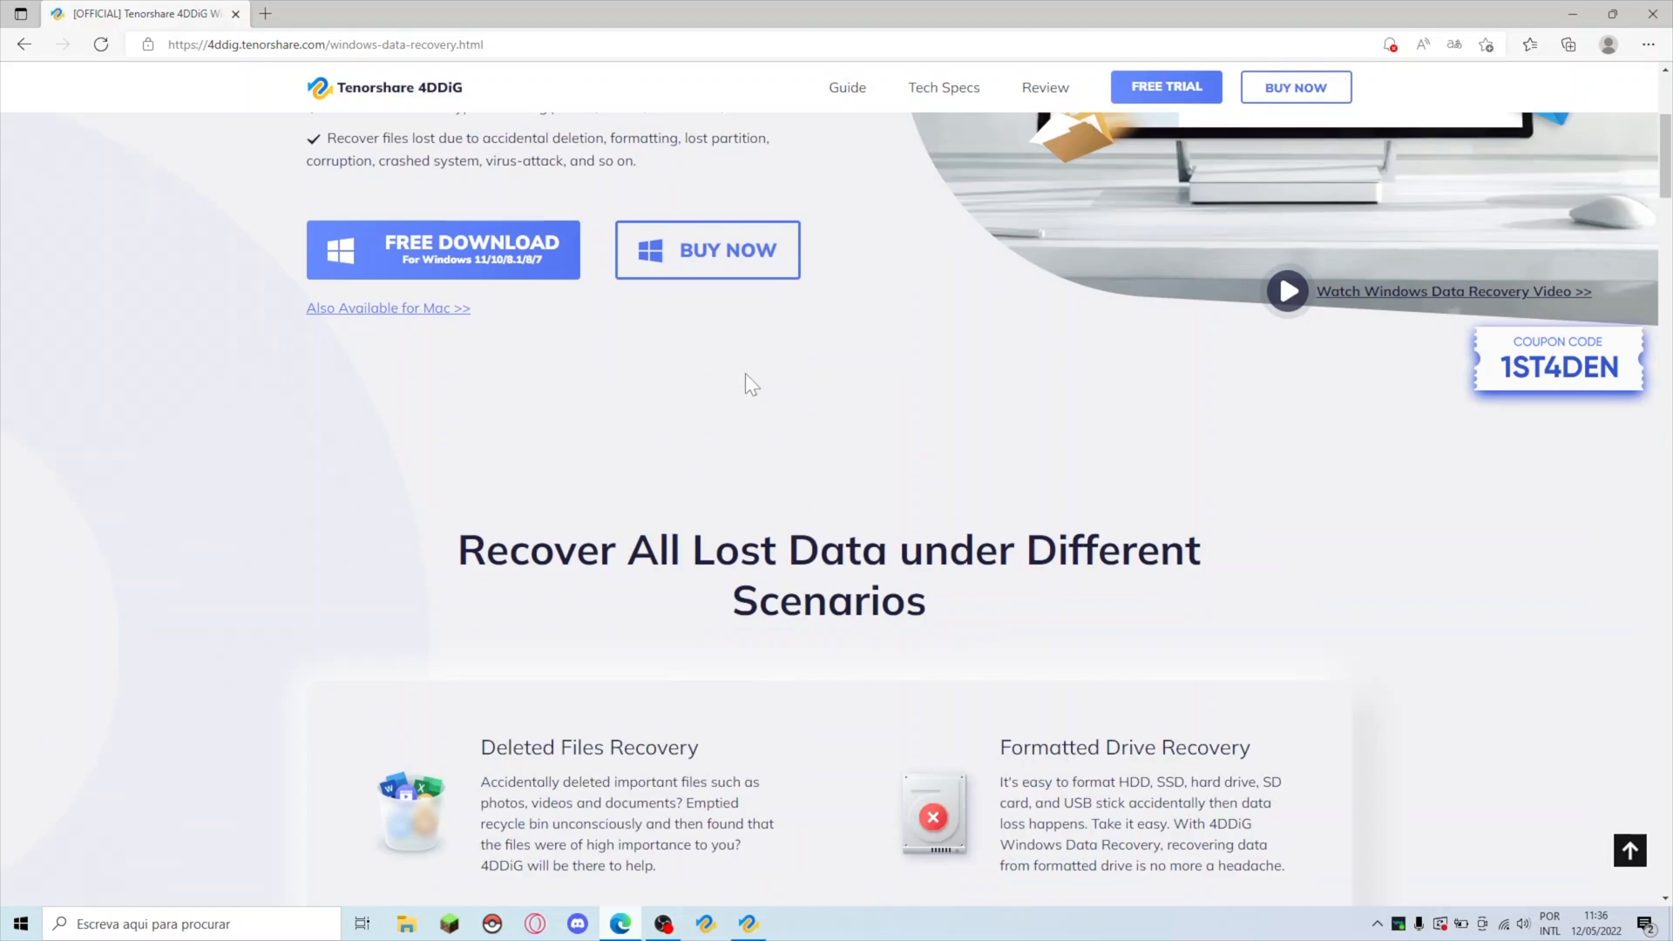
{"action": "scroll", "scroll_direction": "down", "scroll_amount": 3}
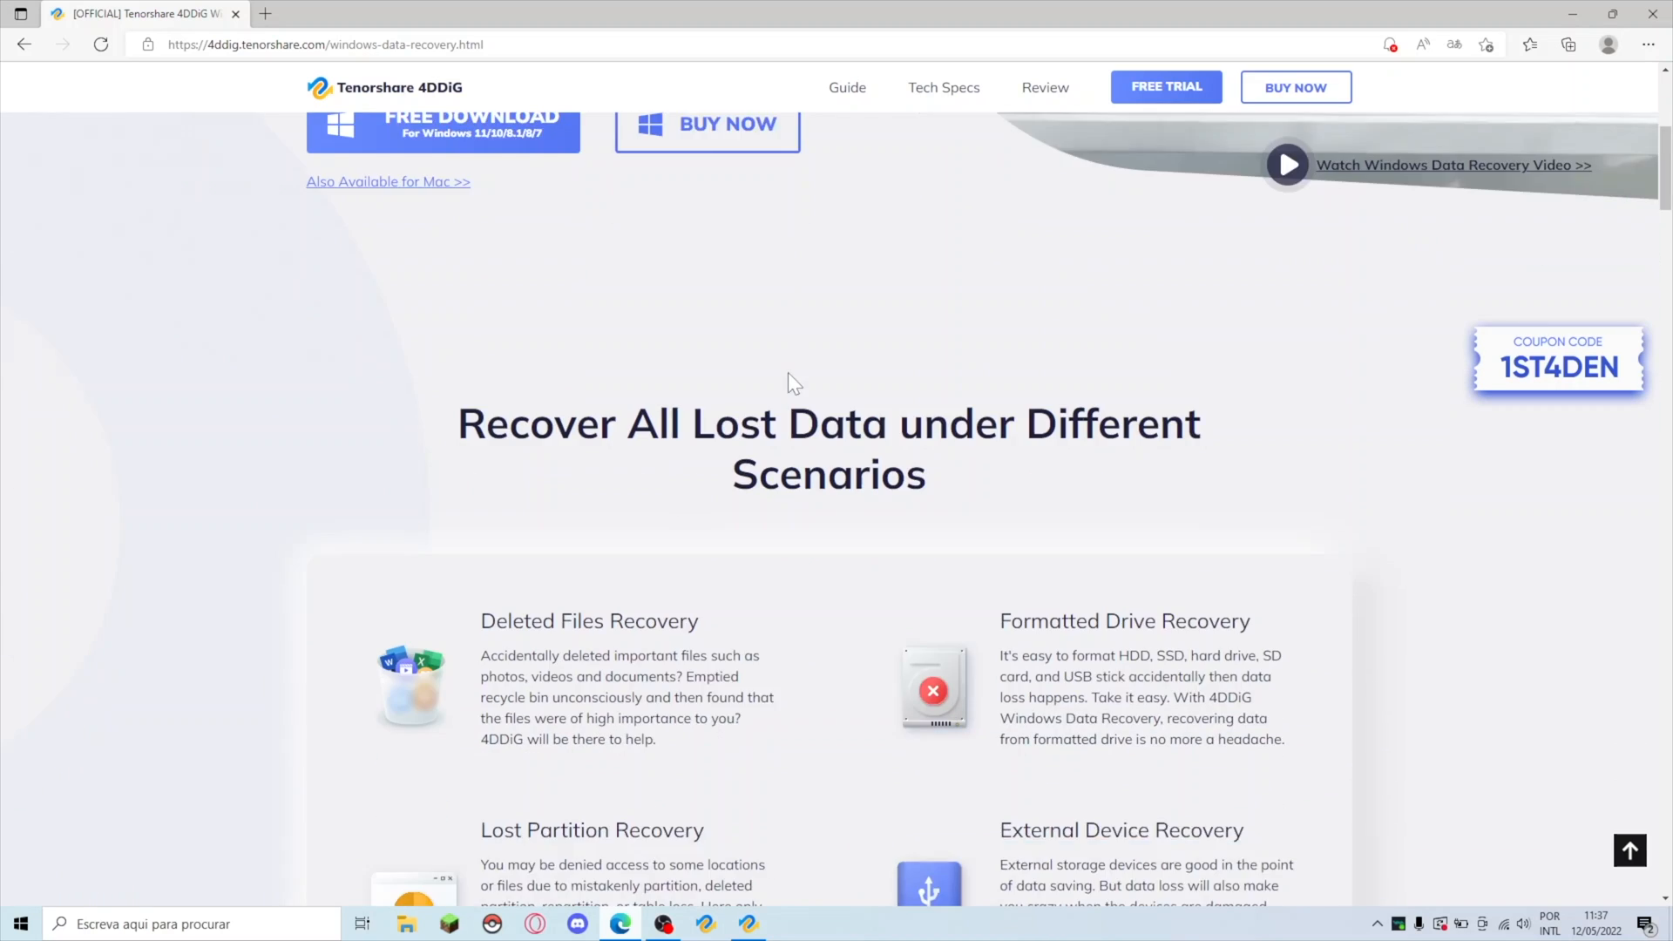
- Scroll past Data Types and Video Repair down to the 'How to Use Tenorshare 4DDiG' guide
{"action": "scroll", "scroll_direction": "down", "scroll_amount": 3}
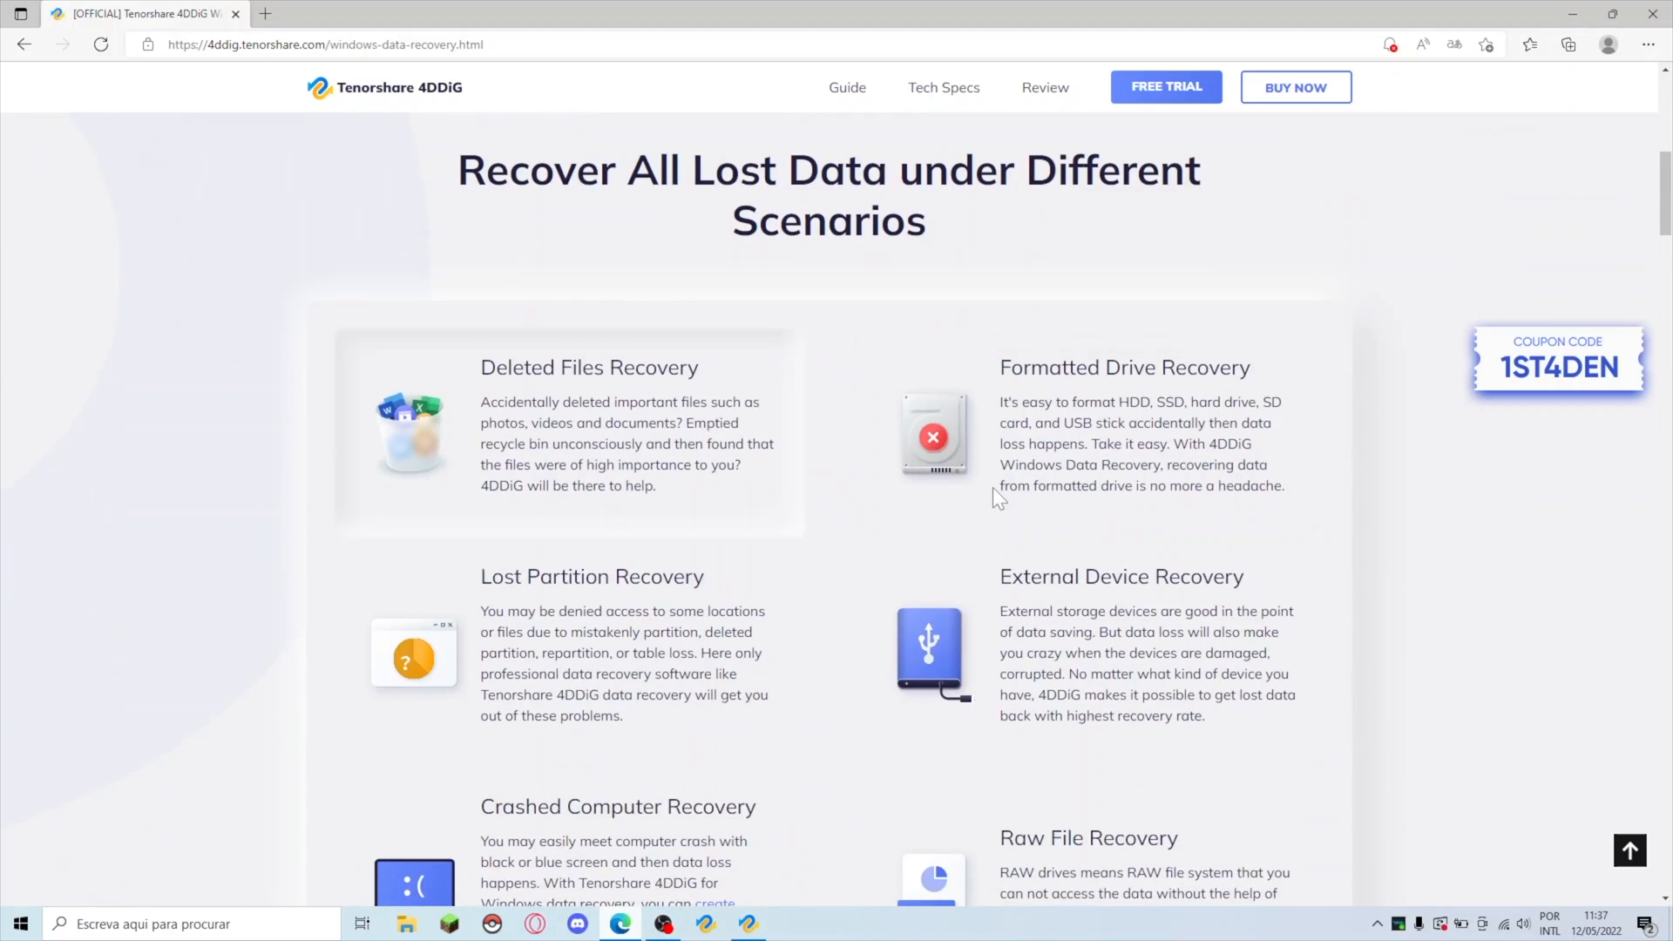
{"action": "scroll", "scroll_direction": "down", "scroll_amount": 3}
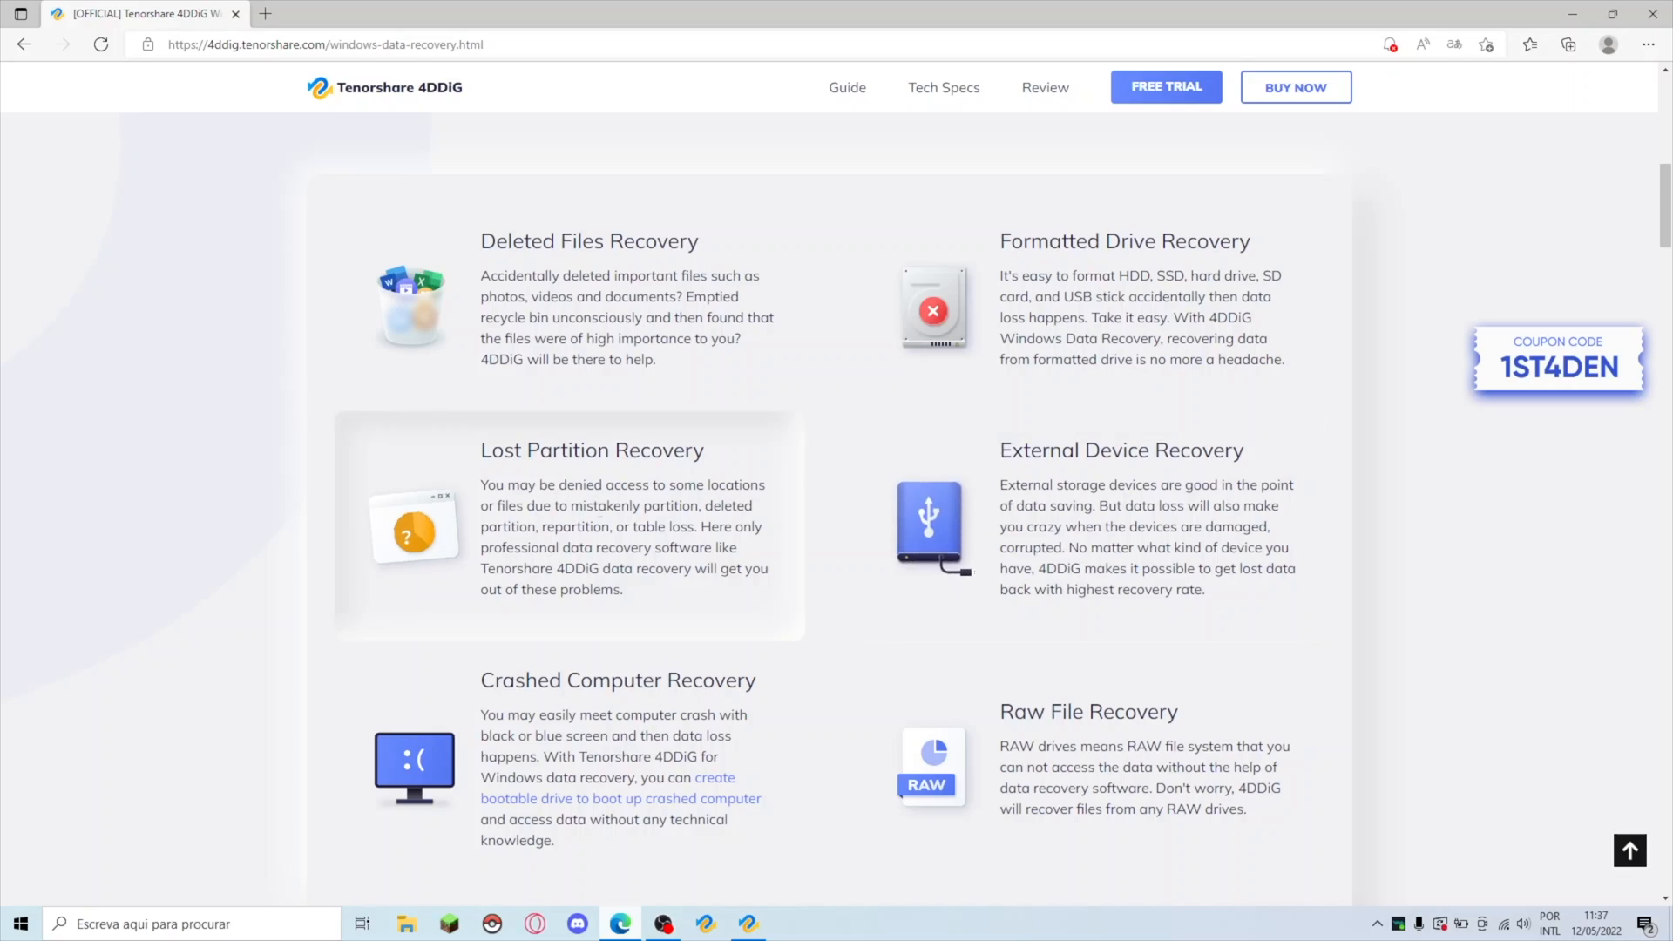
{"action": "scroll", "scroll_direction": "down", "scroll_amount": 3}
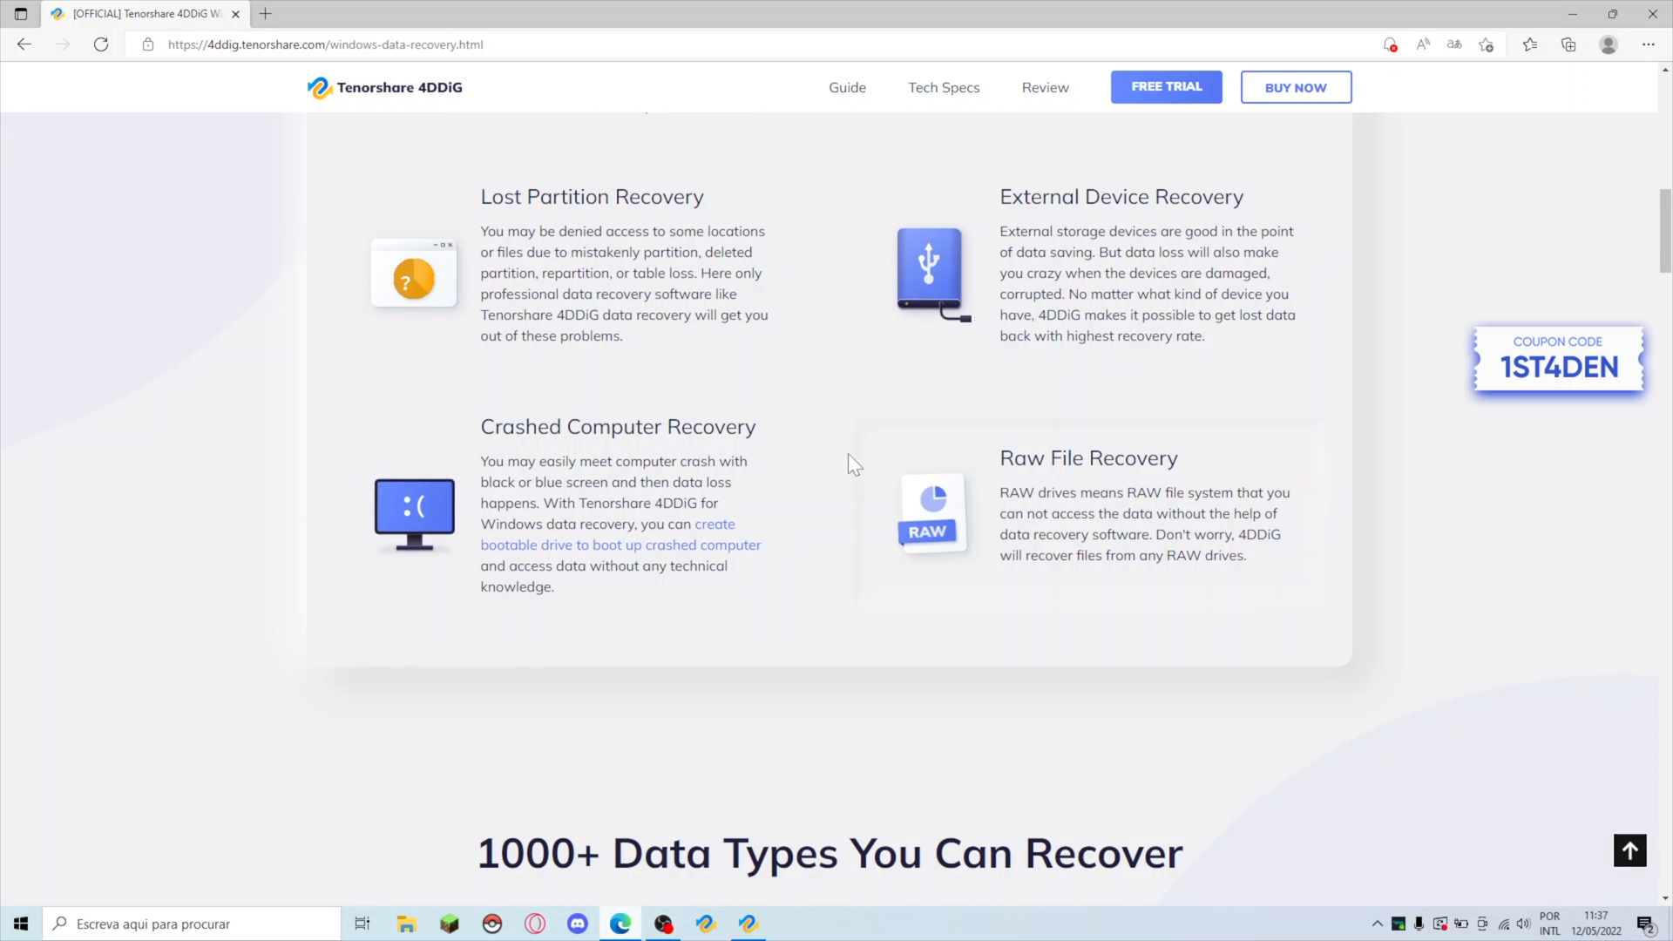
{"action": "scroll", "scroll_direction": "down", "scroll_amount": 3}
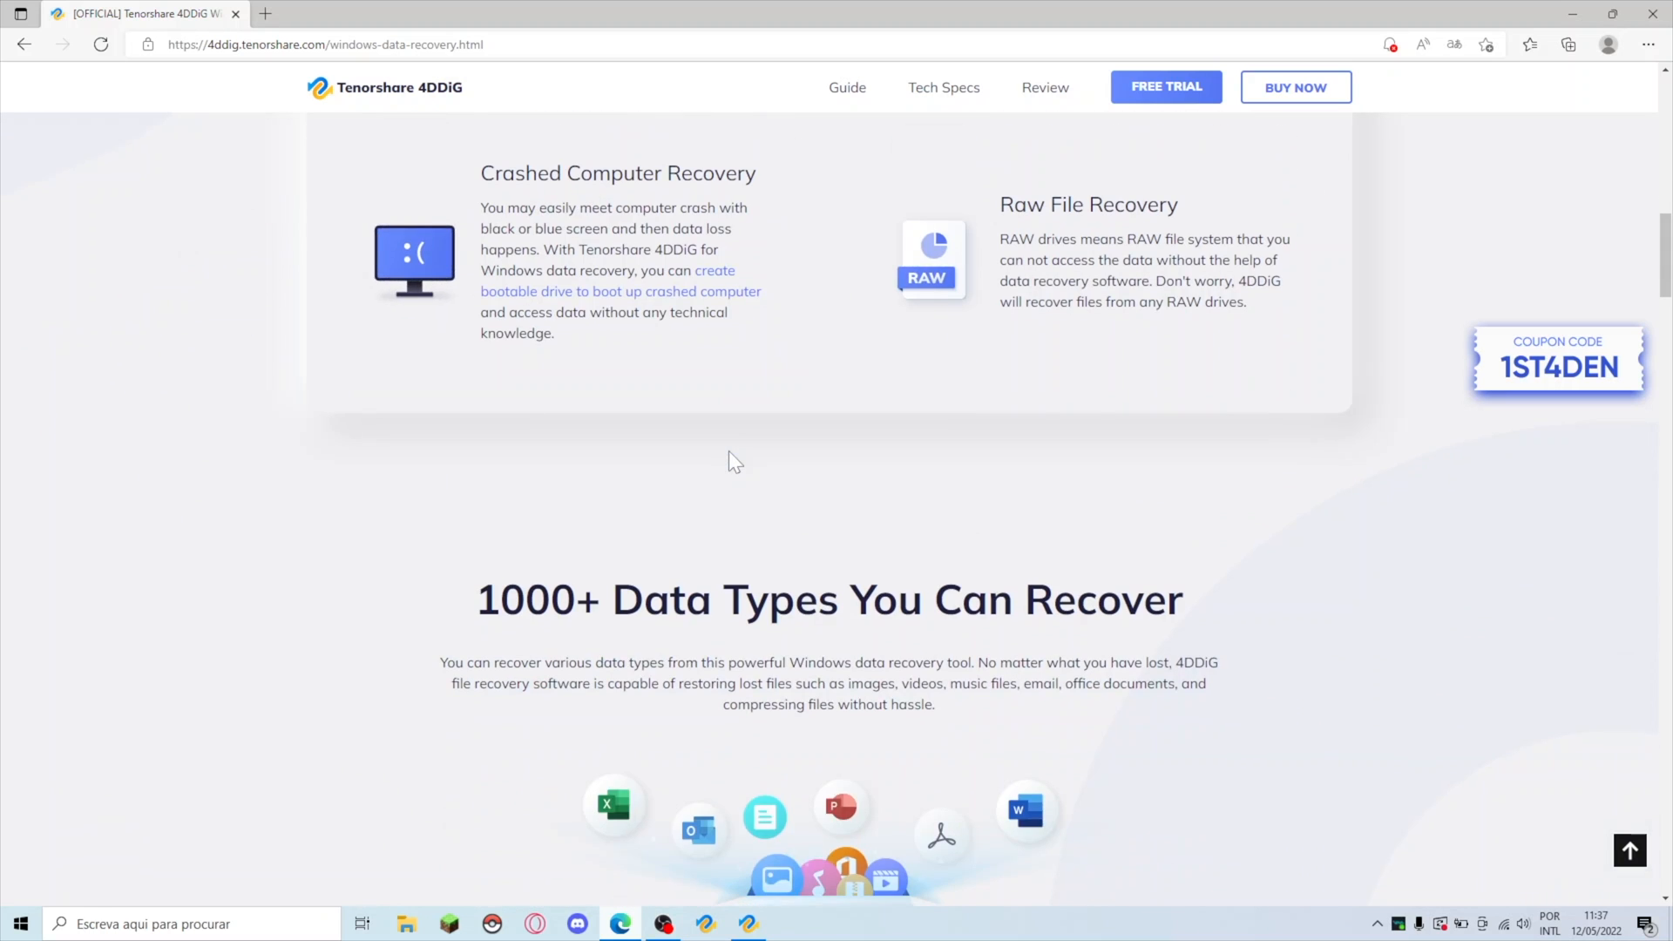
{"action": "scroll", "scroll_direction": "down", "scroll_amount": 3}
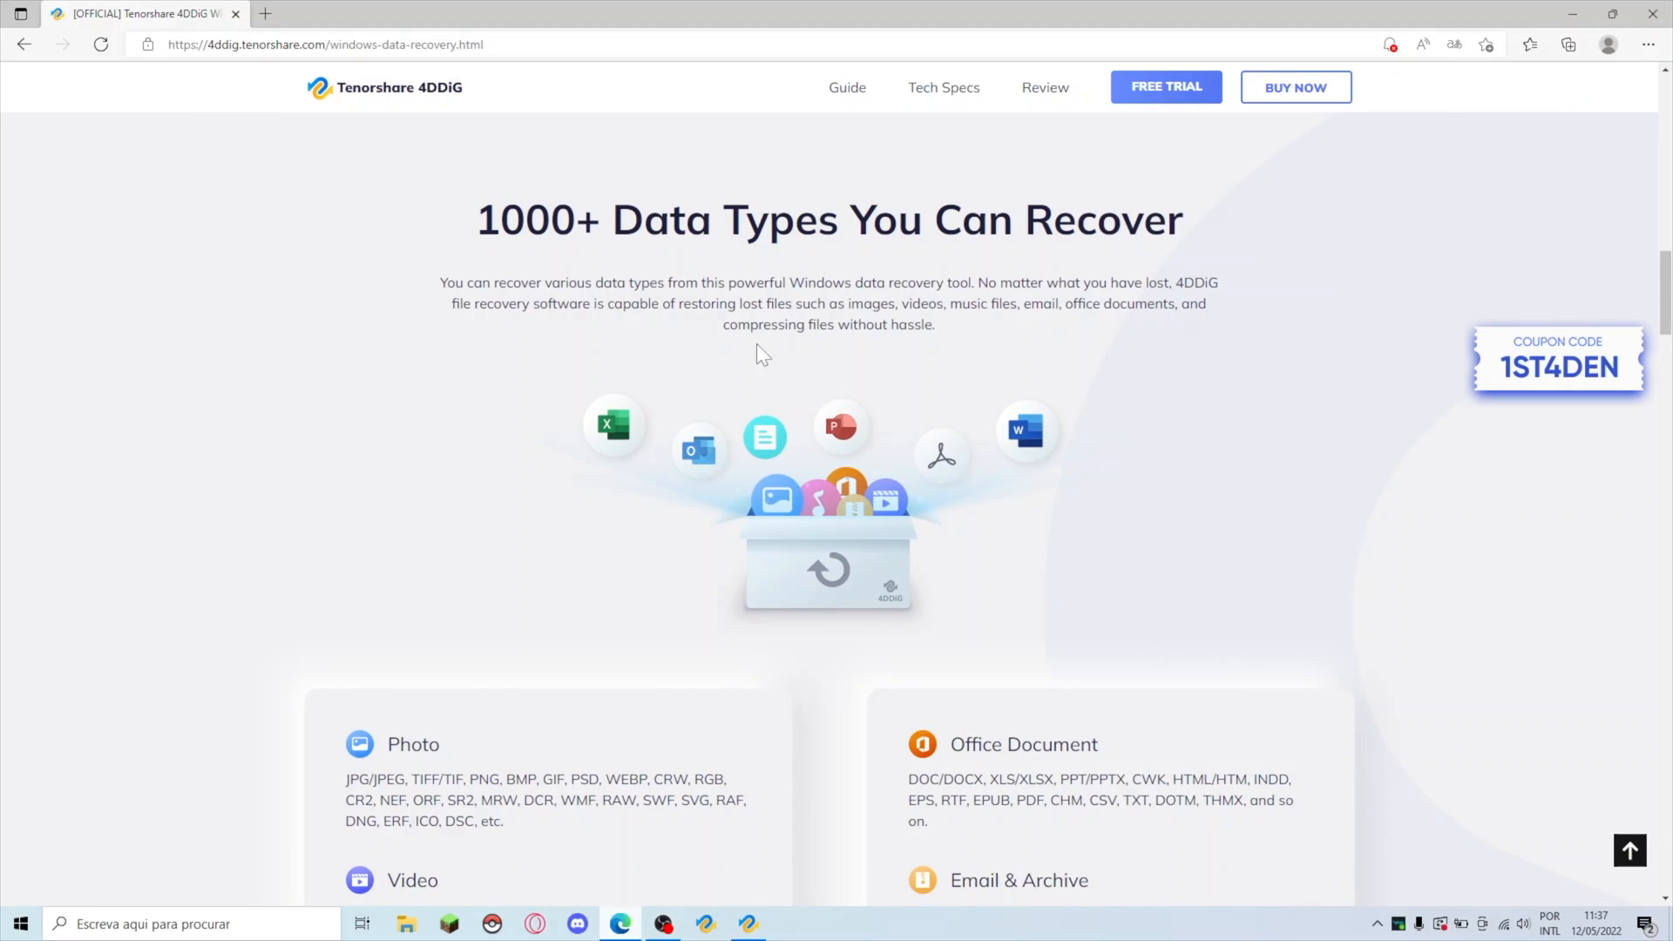
{"action": "scroll", "scroll_direction": "down", "scroll_amount": 3}
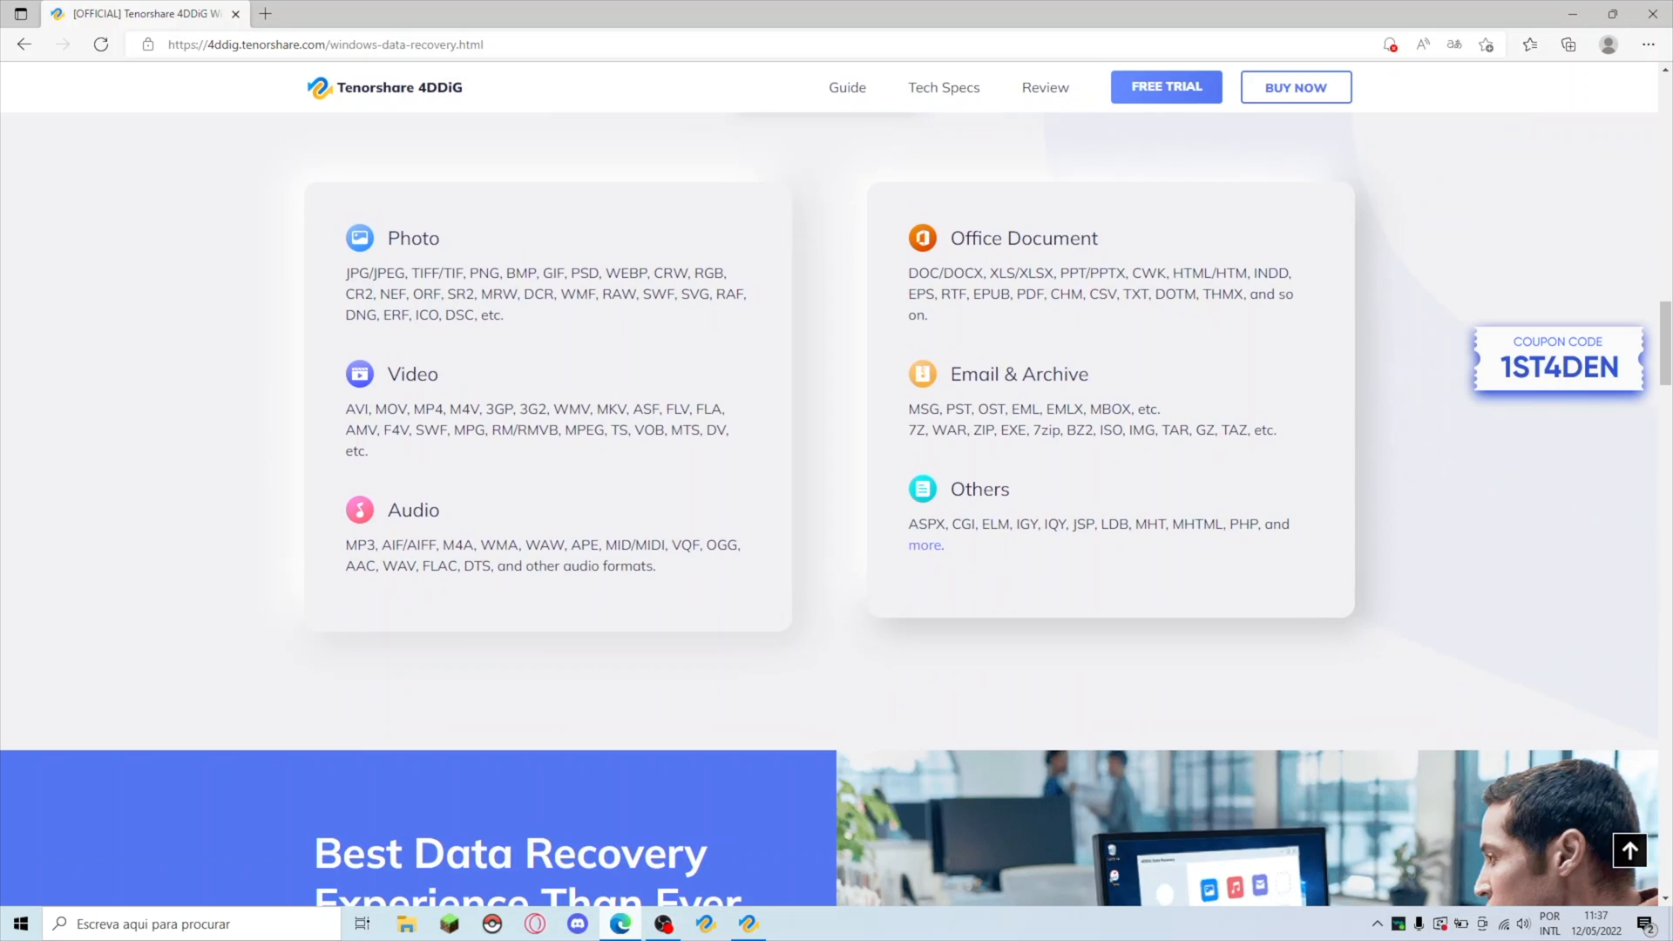
{"action": "scroll", "scroll_direction": "down", "scroll_amount": 3}
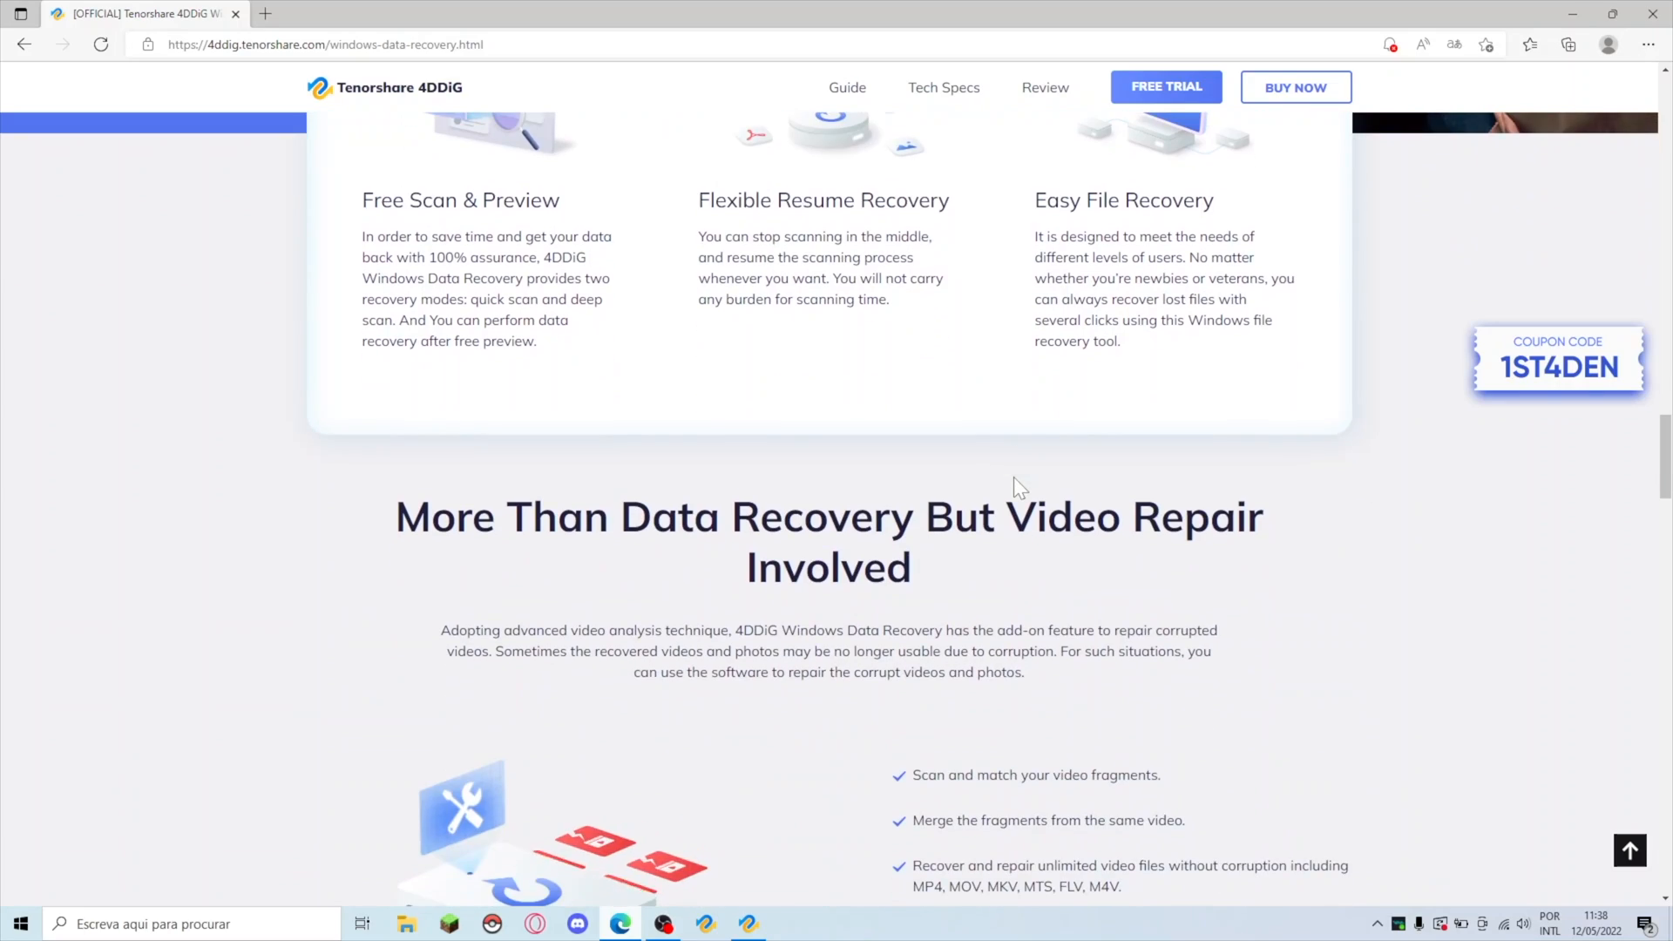
{"action": "scroll", "scroll_direction": "down", "scroll_amount": 3}
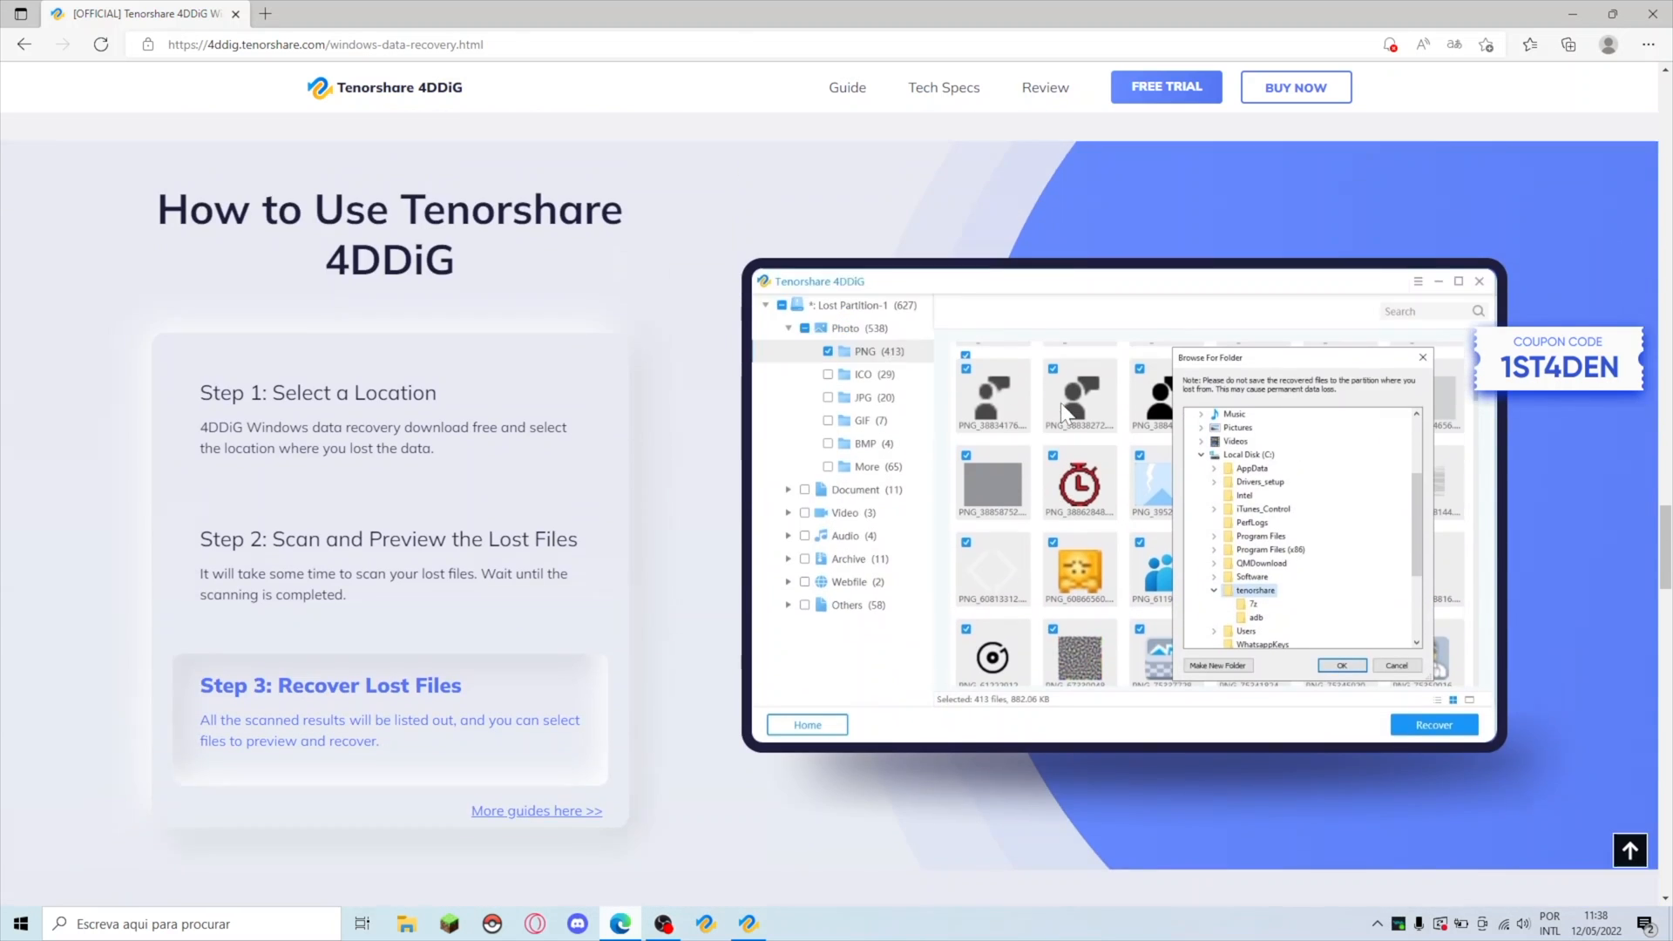
{"action": "scroll", "scroll_direction": "down", "scroll_amount": 3}
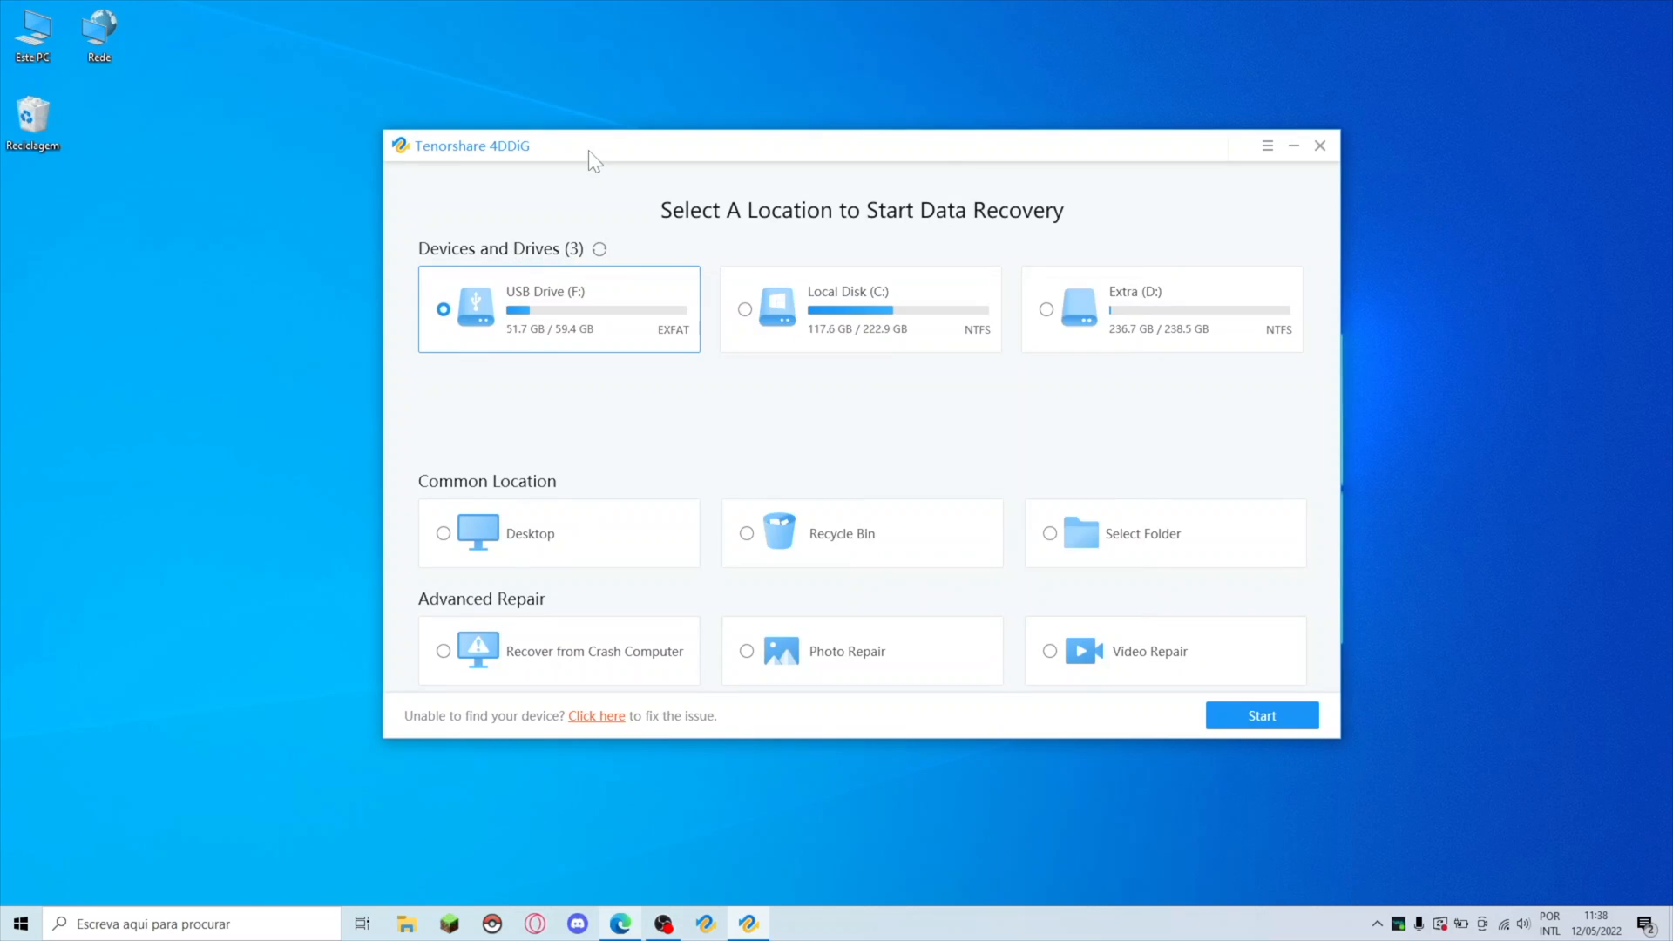
{"action": "mouse_move", "coordinate": [213, 131]}
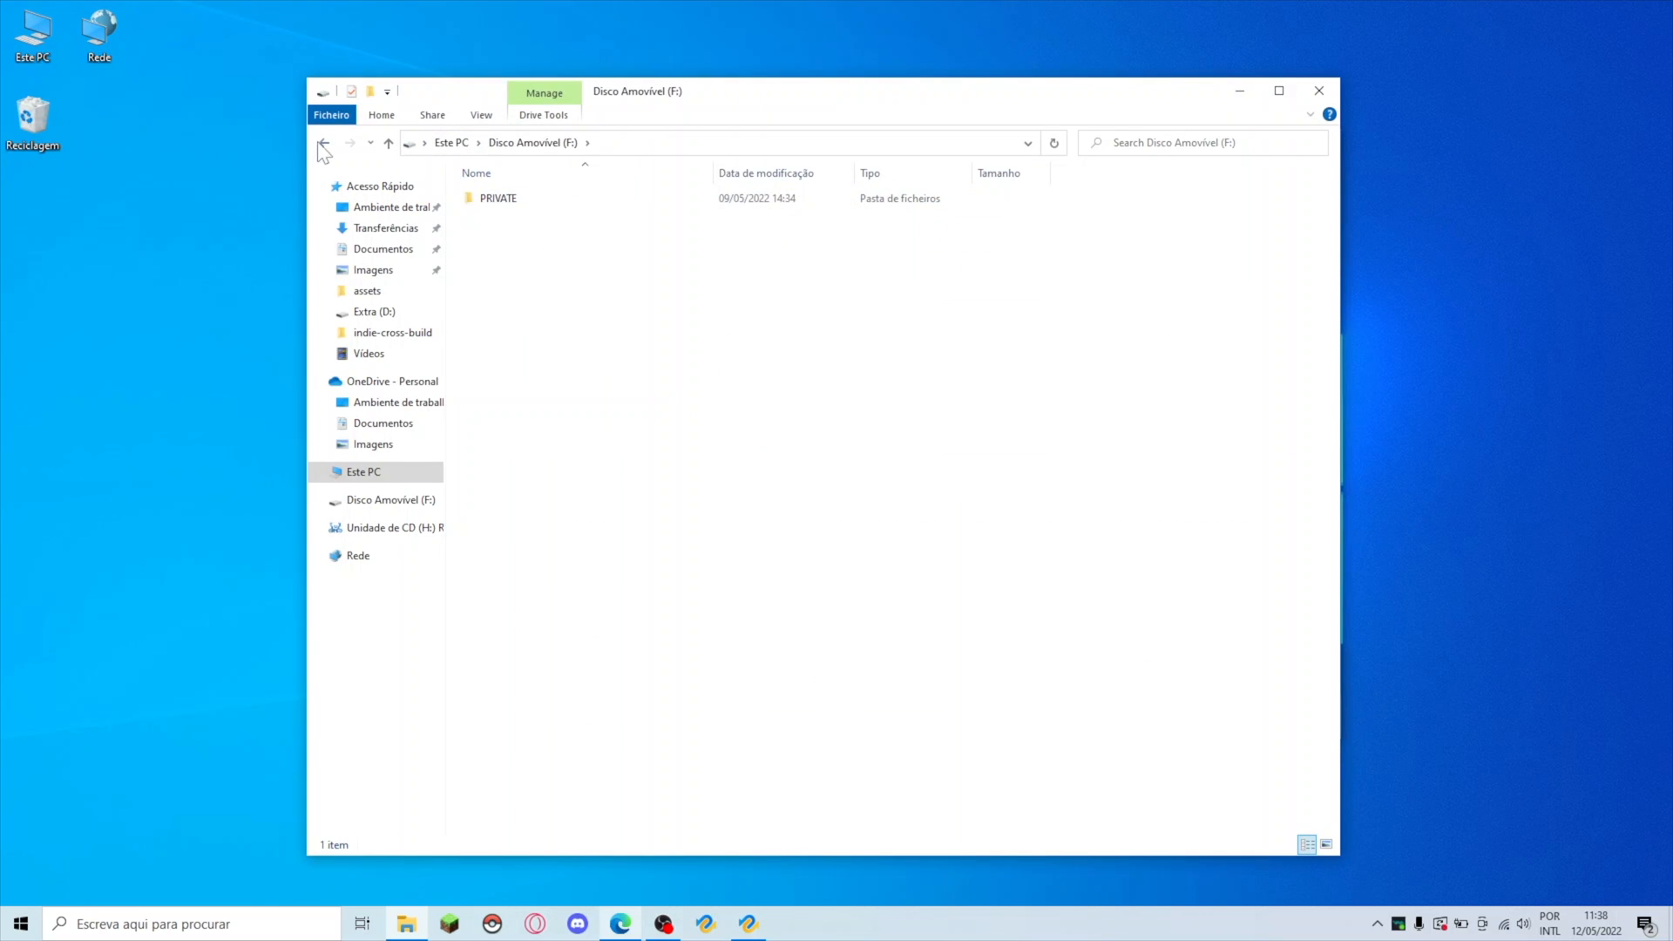
- Navigate into drive F:'s PRIVATE > M4ROOT > CLIP folder holding the video clips
{"action": "left_click", "coordinate": [324, 141]}
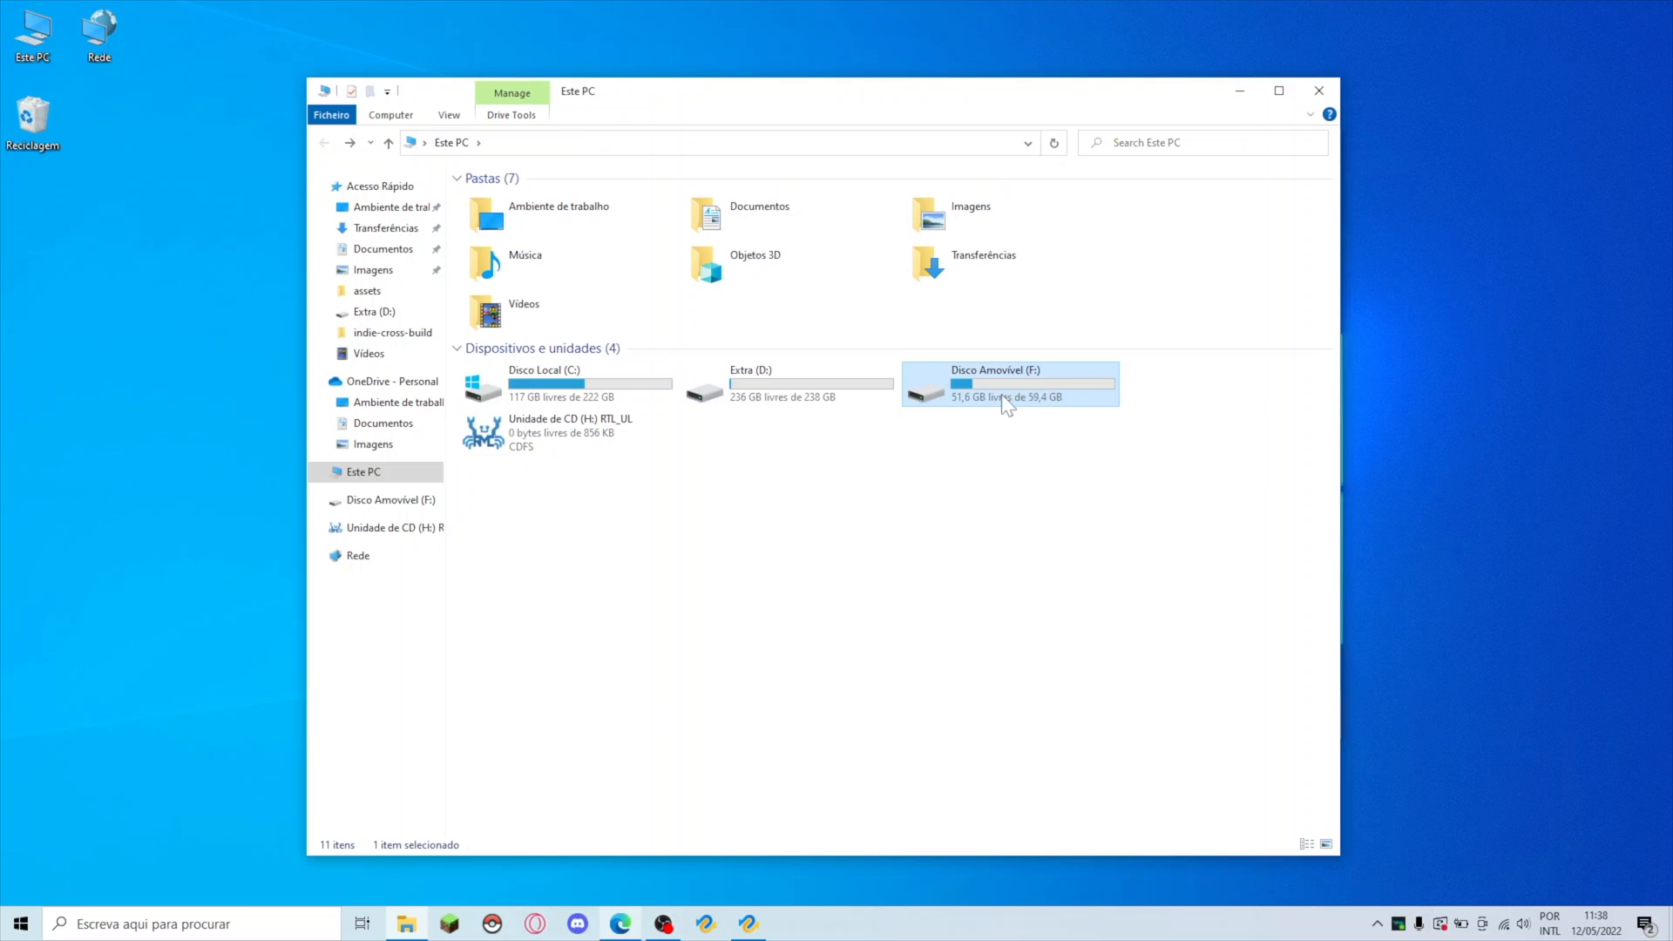
{"action": "mouse_move", "coordinate": [997, 408]}
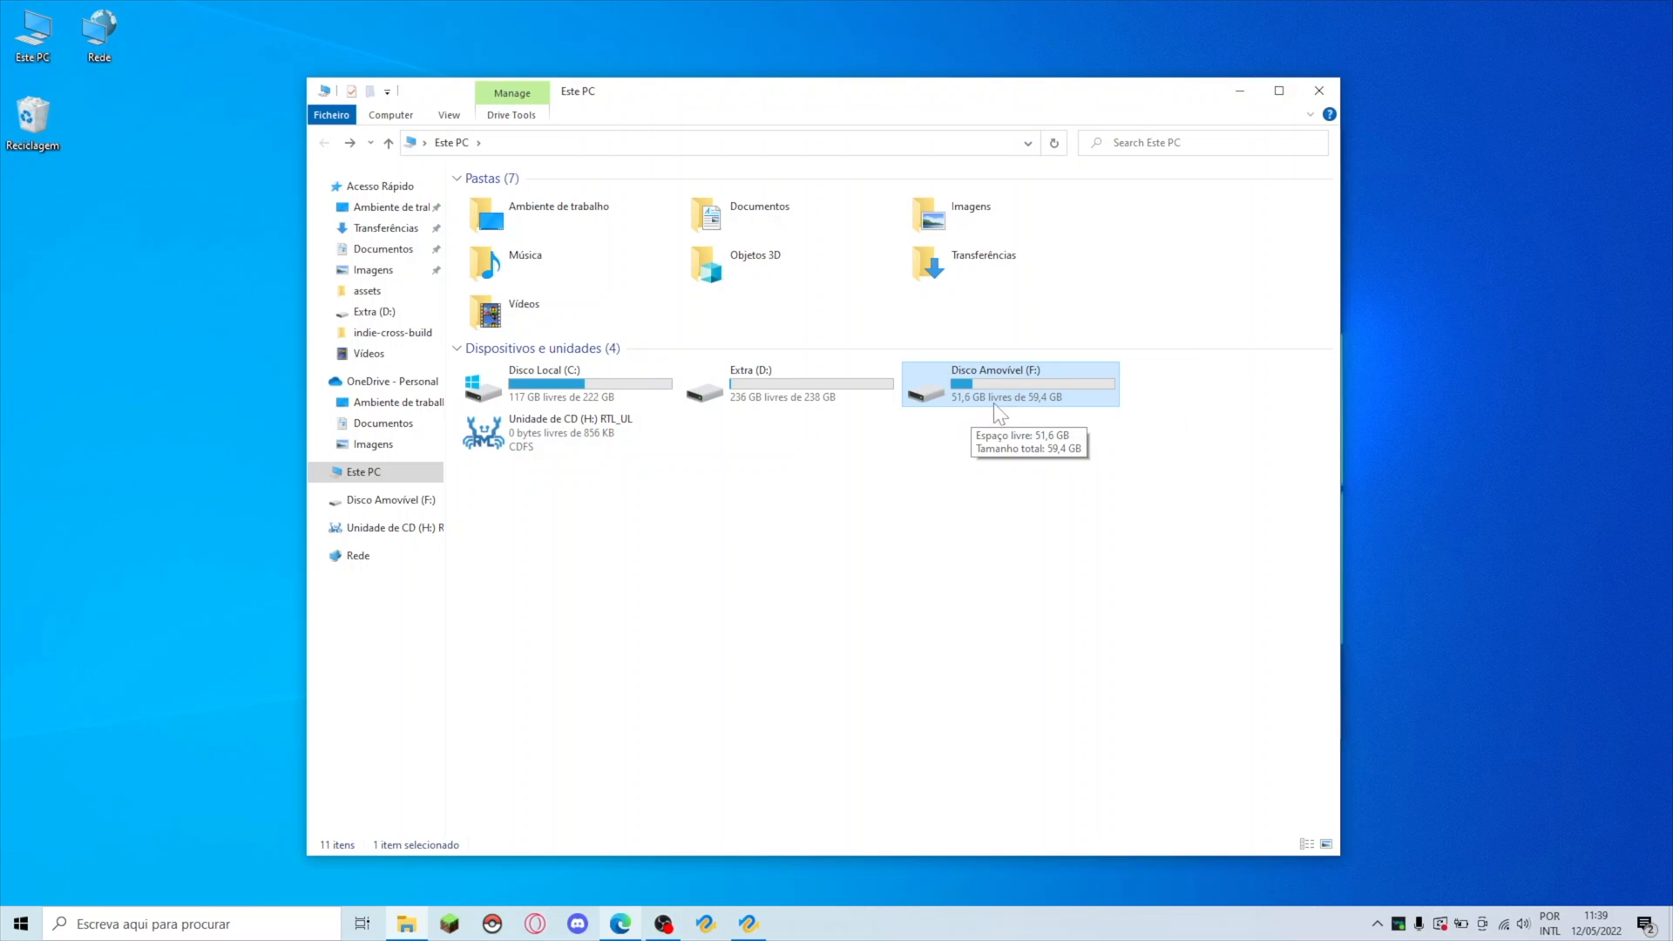
{"action": "mouse_move", "coordinate": [1042, 411]}
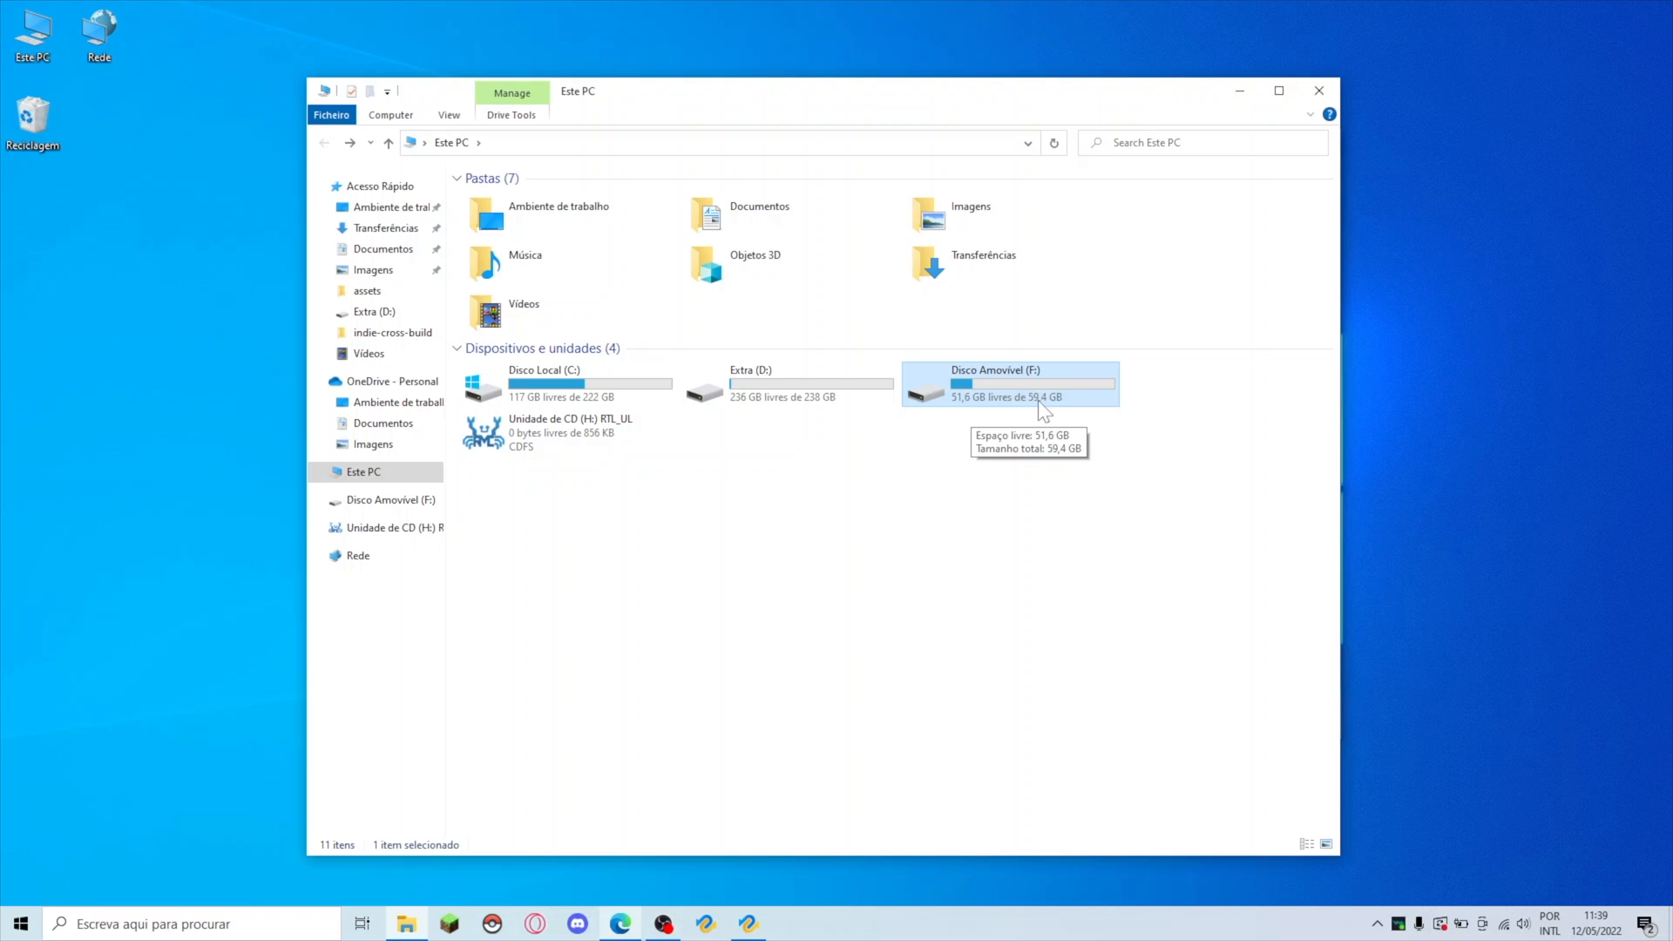
{"action": "mouse_move", "coordinate": [1011, 401]}
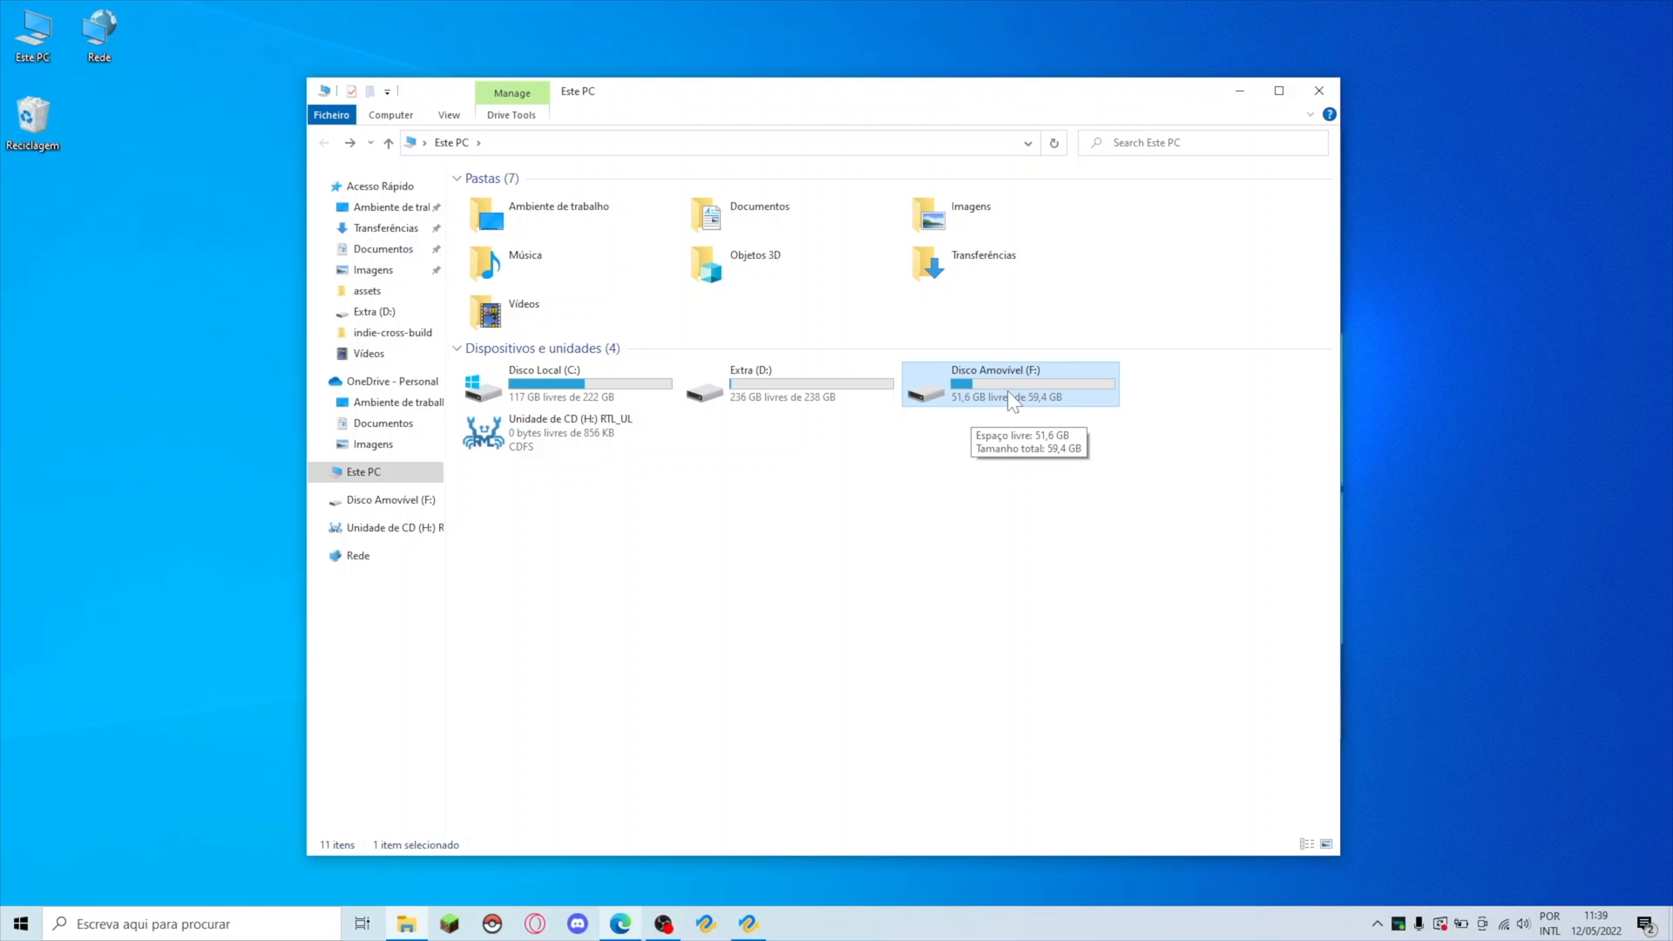
{"action": "double_click", "coordinate": [1009, 384]}
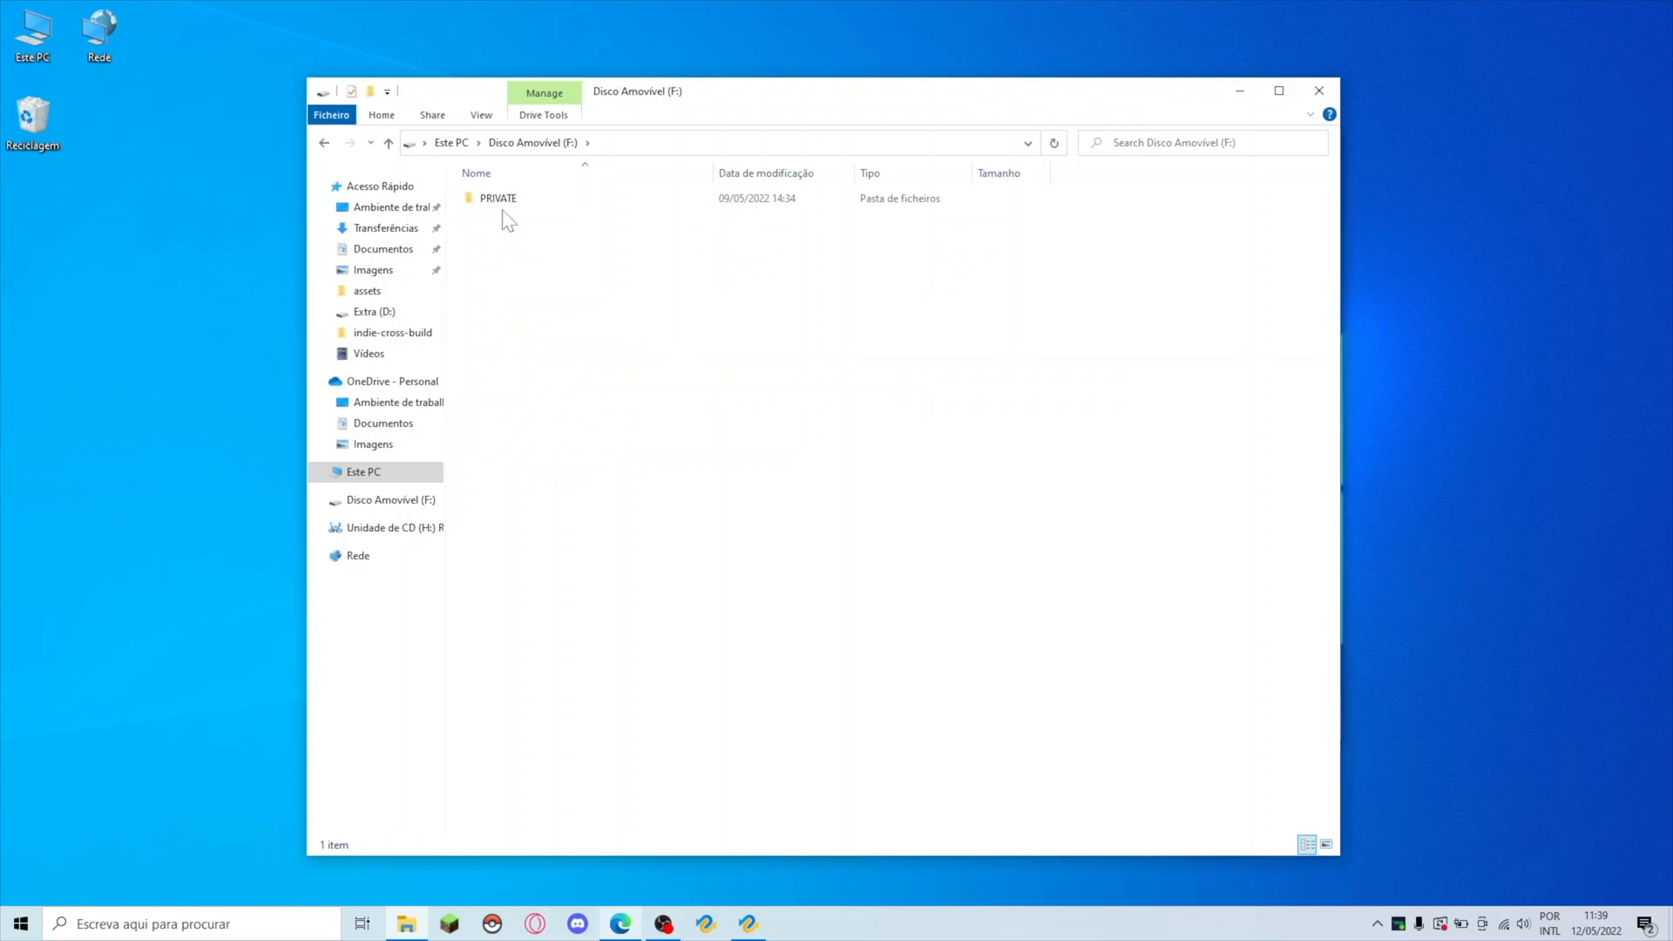
{"action": "double_click", "coordinate": [498, 197]}
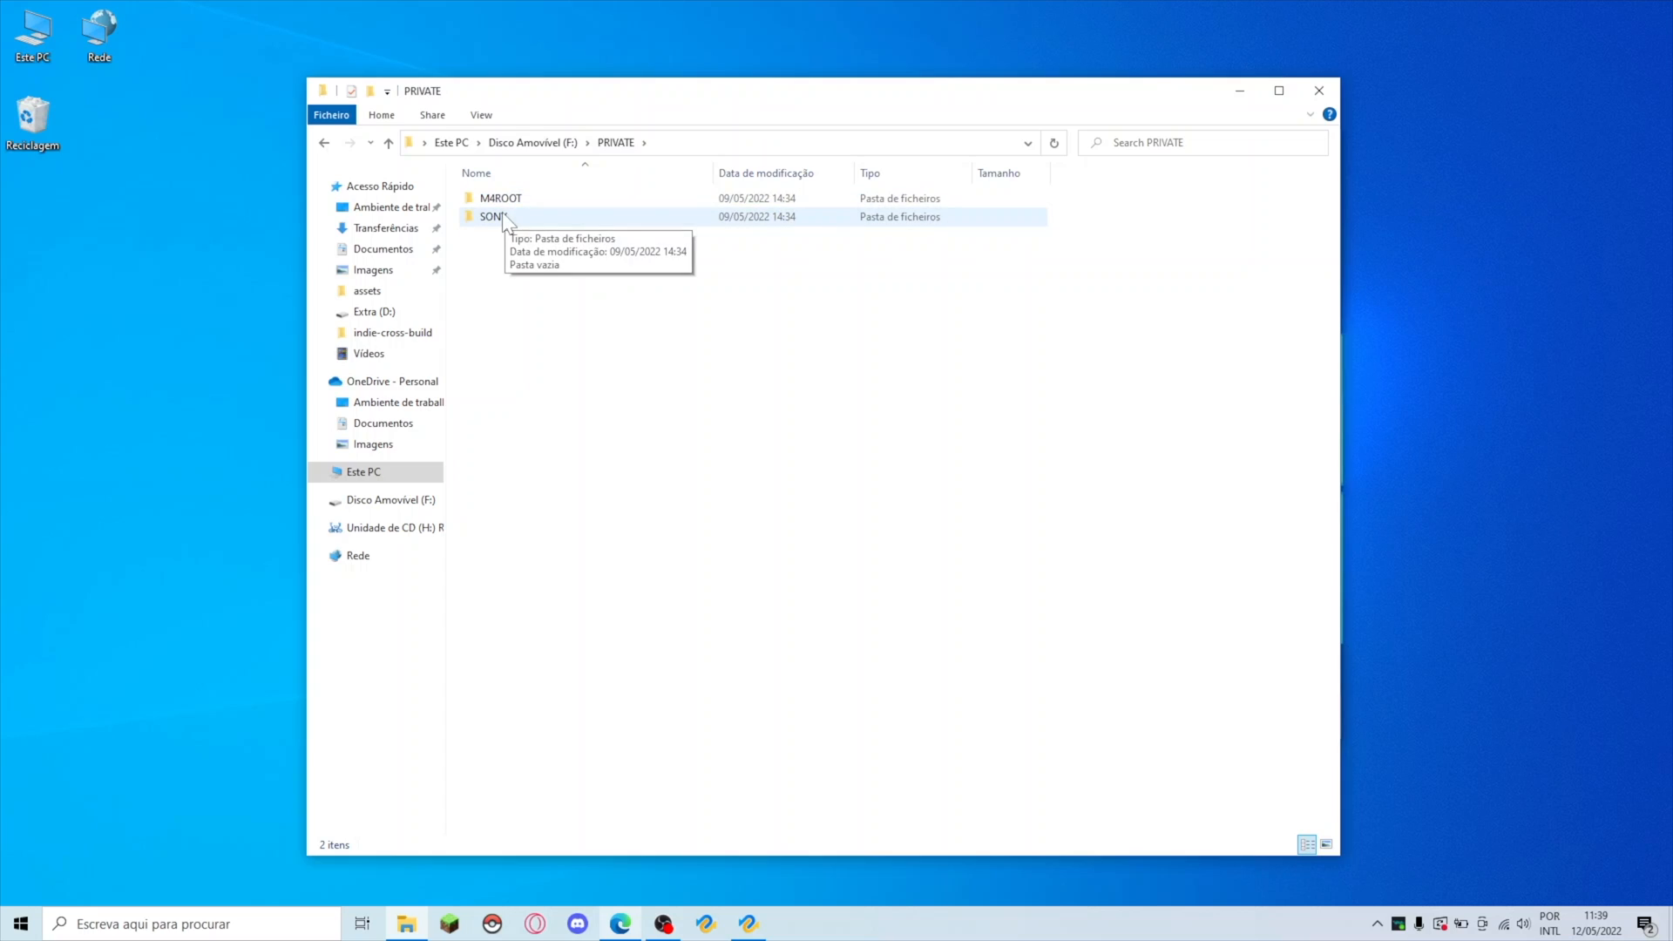
{"action": "double_click", "coordinate": [500, 197]}
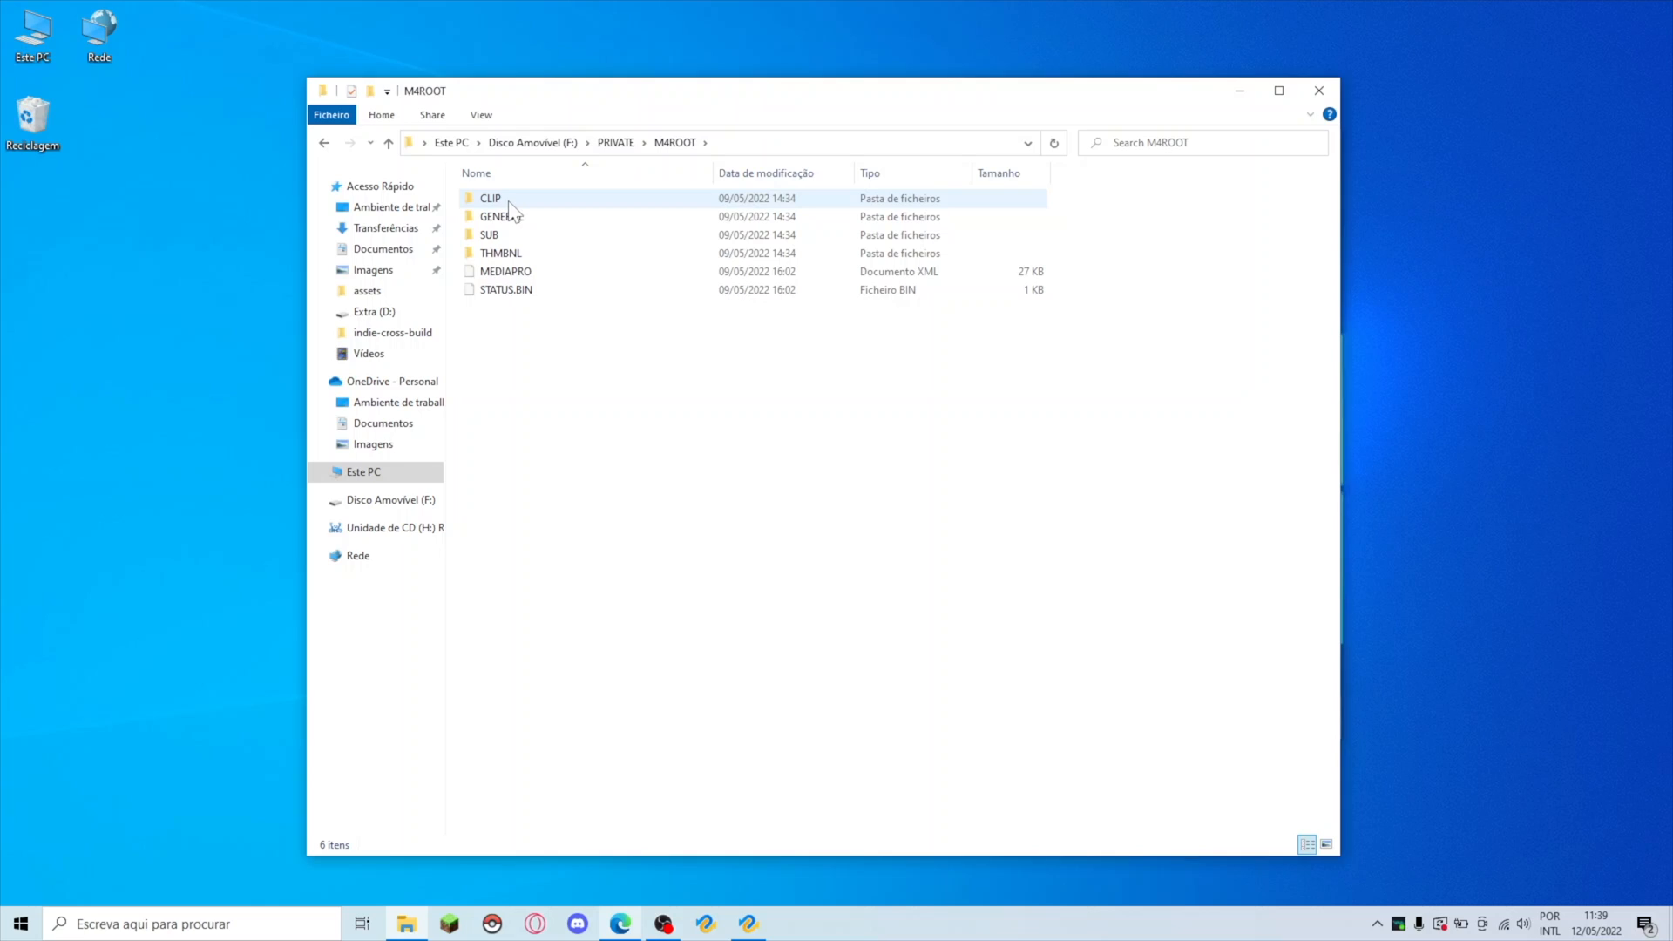
{"action": "double_click", "coordinate": [490, 197]}
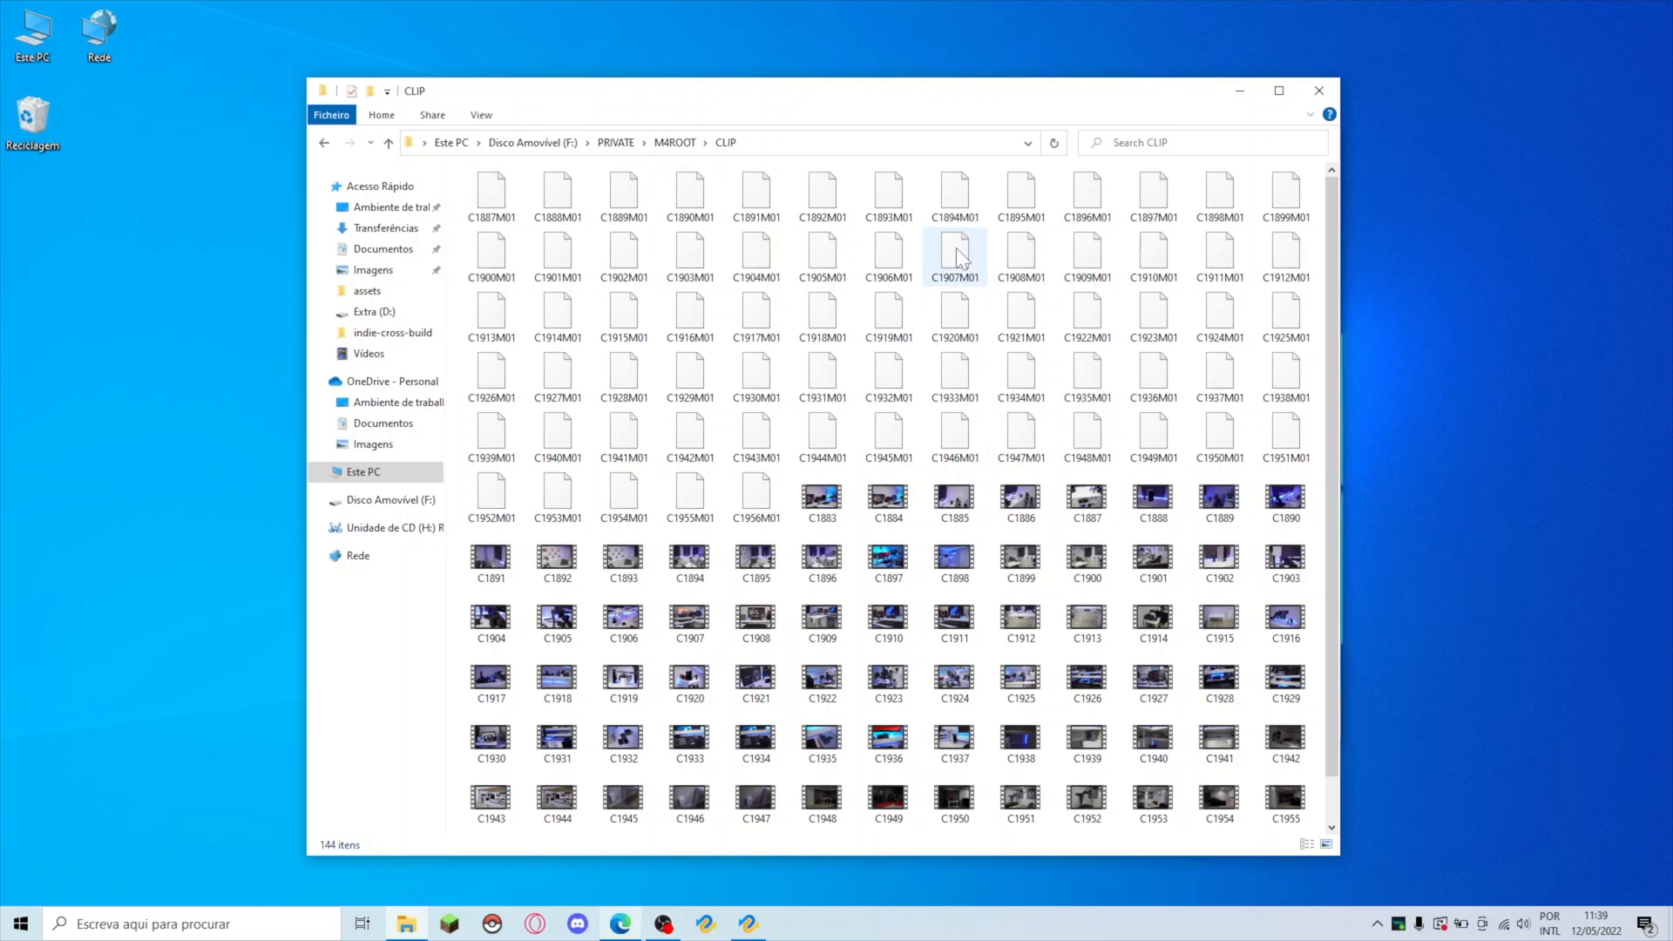
- Select the C1883 clips to check count and size, clear the selection and return to This PC
{"action": "left_click", "coordinate": [821, 501]}
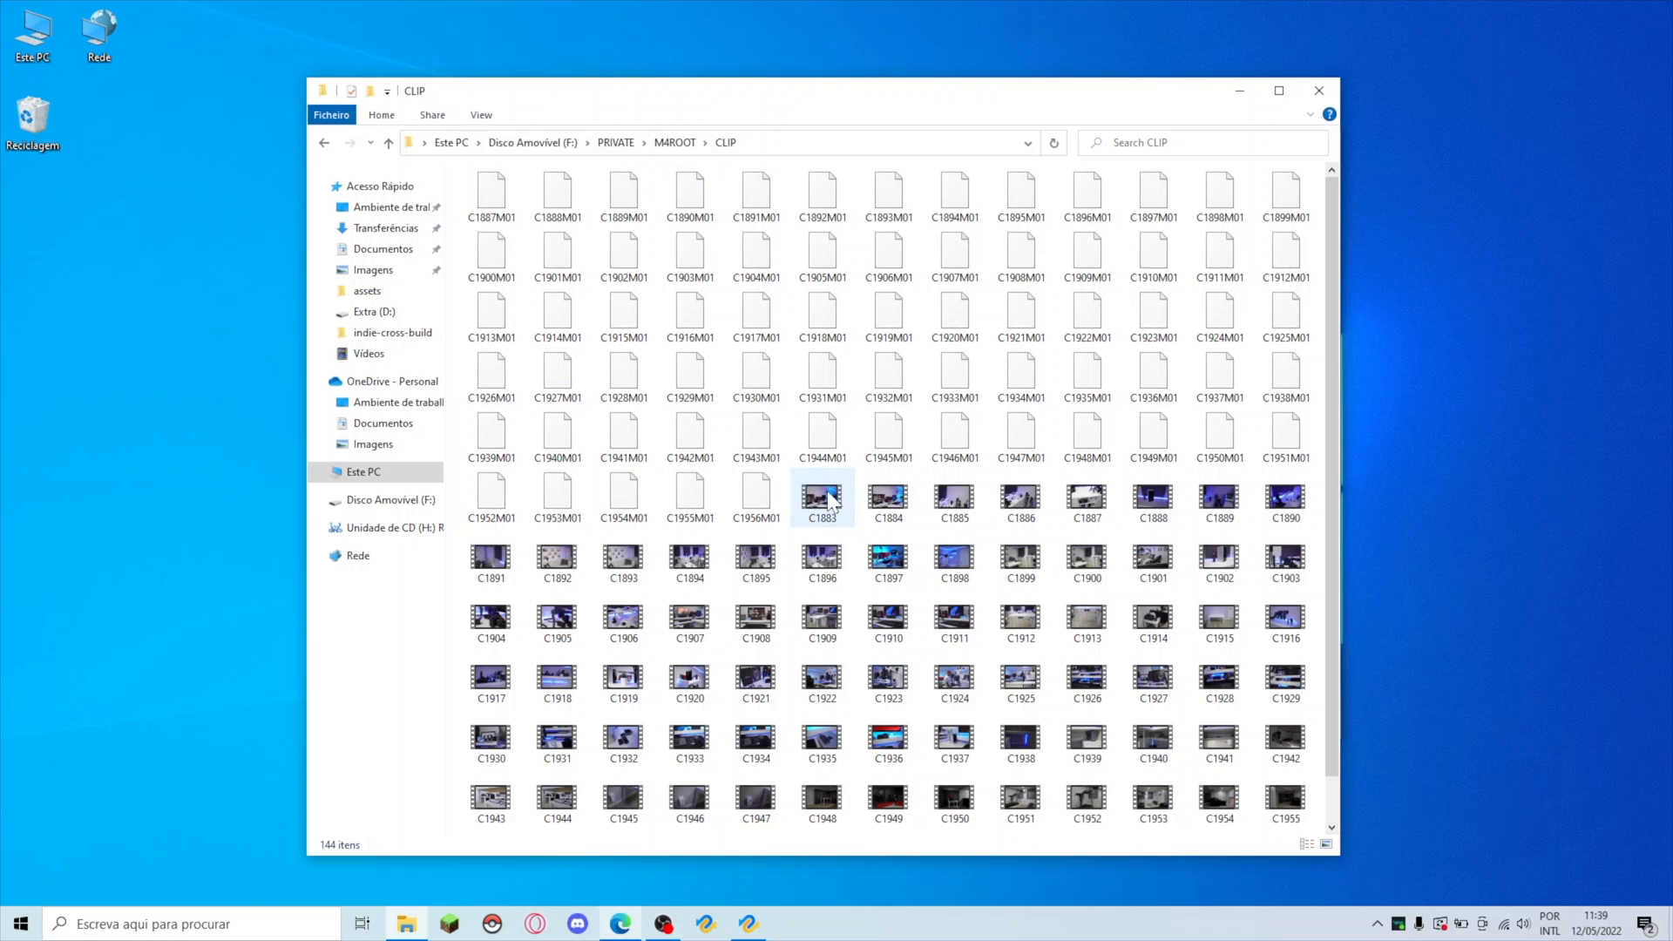
{"action": "mouse_move", "coordinate": [821, 432]}
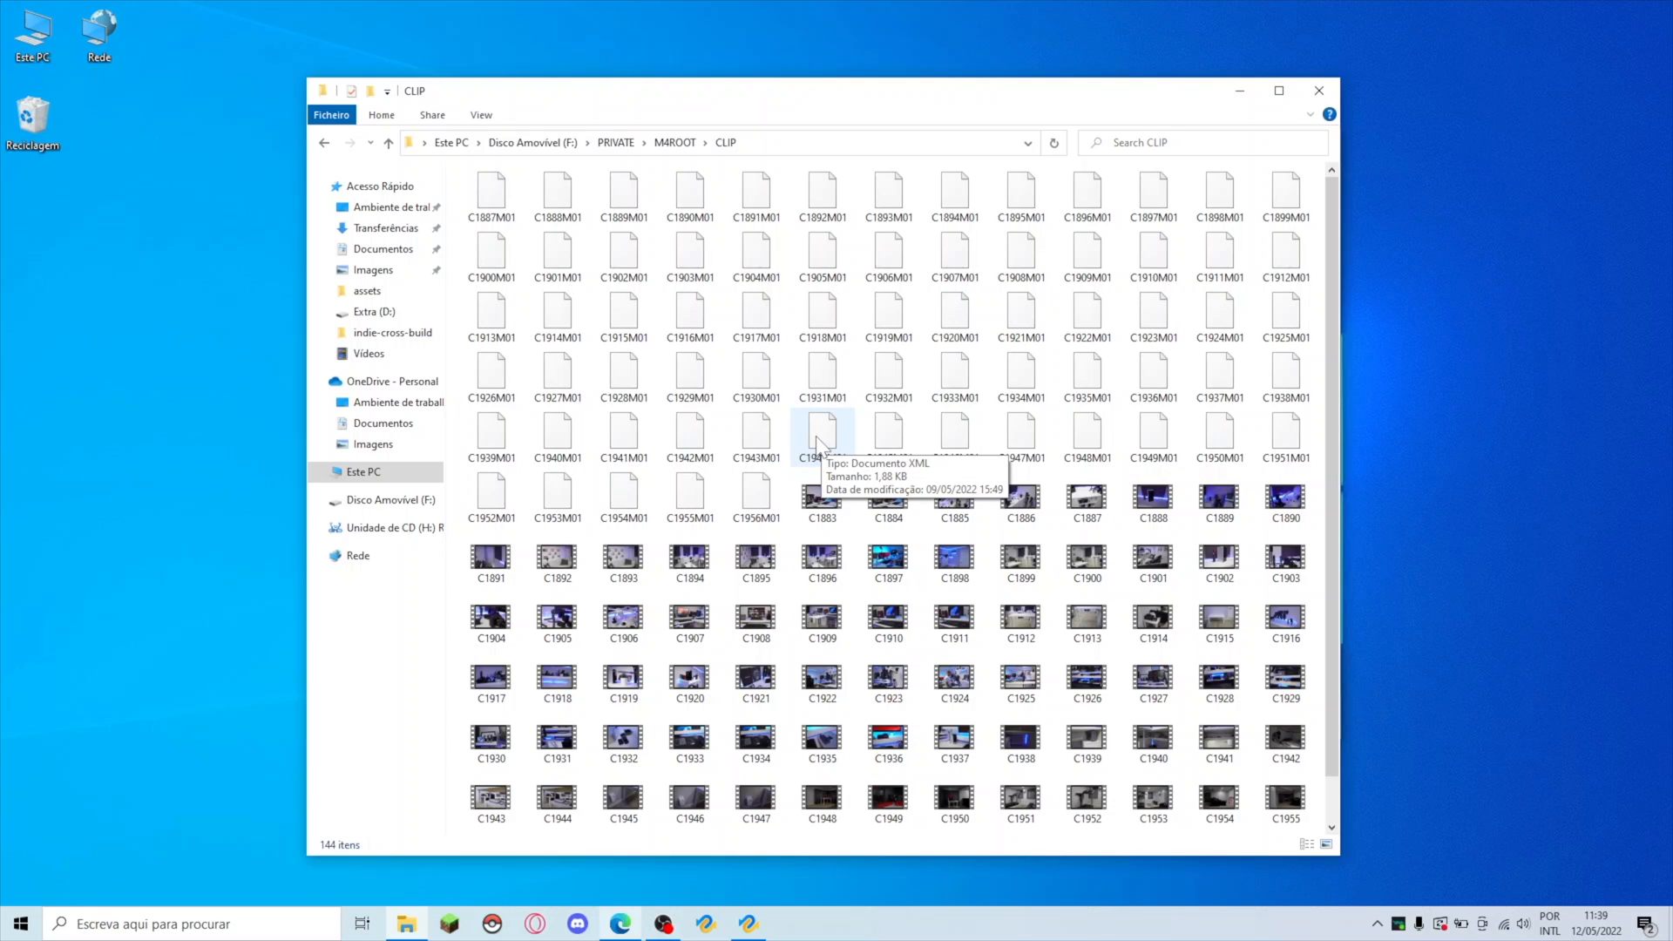
{"action": "mouse_move", "coordinate": [821, 502]}
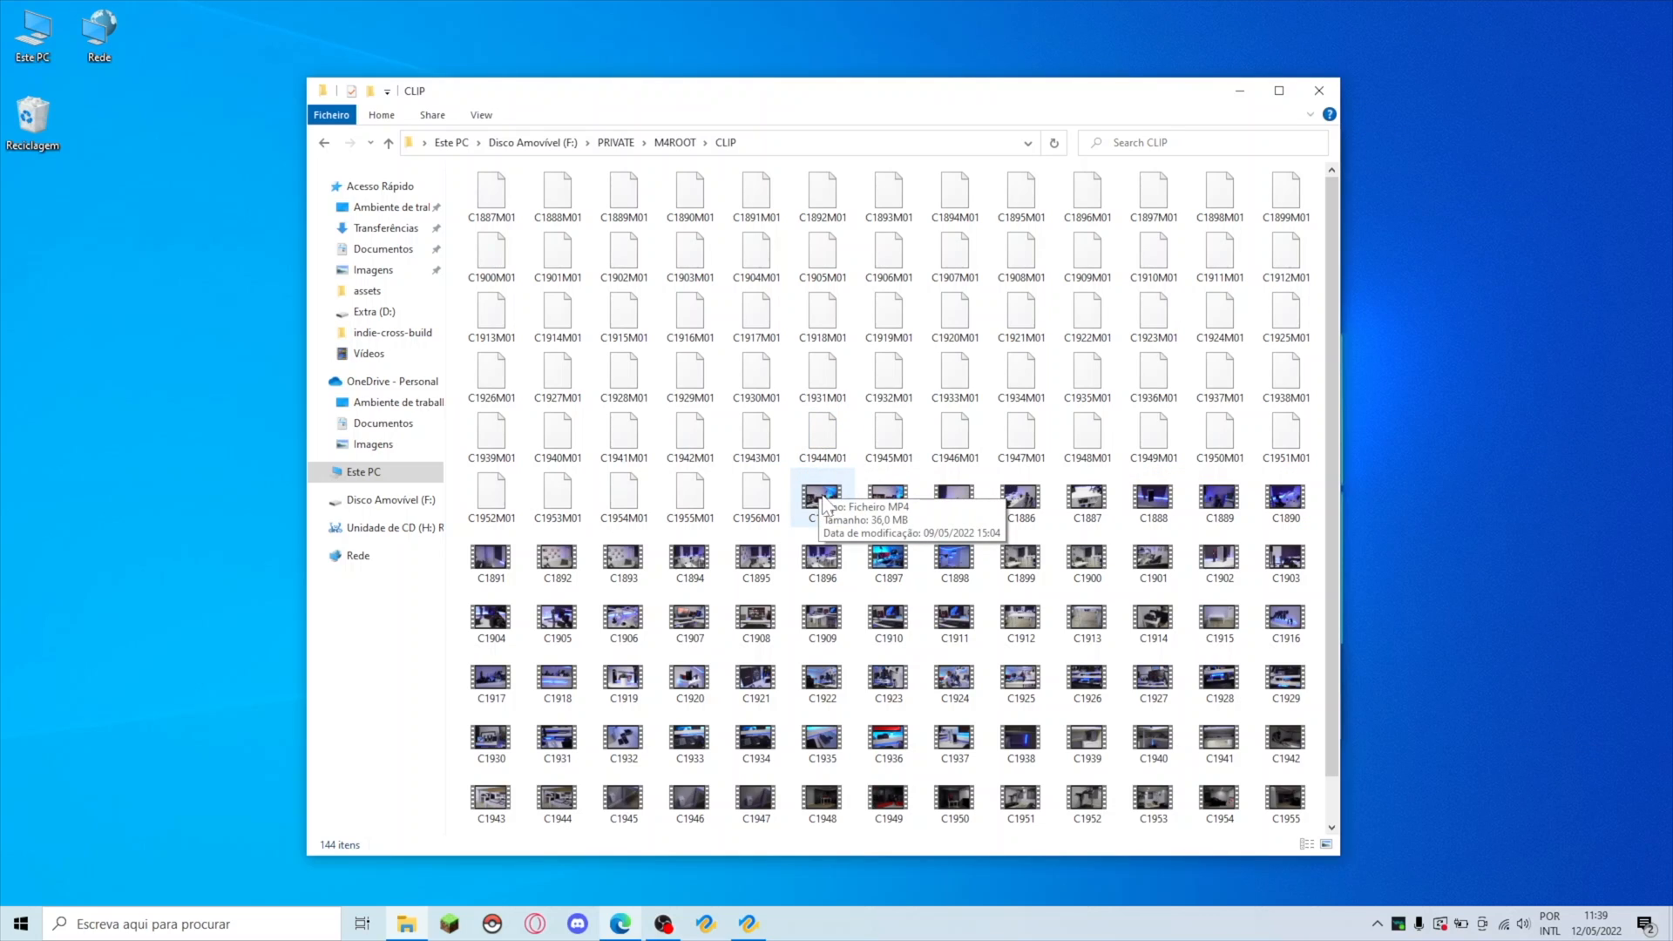
{"action": "left_click", "coordinate": [491, 497]}
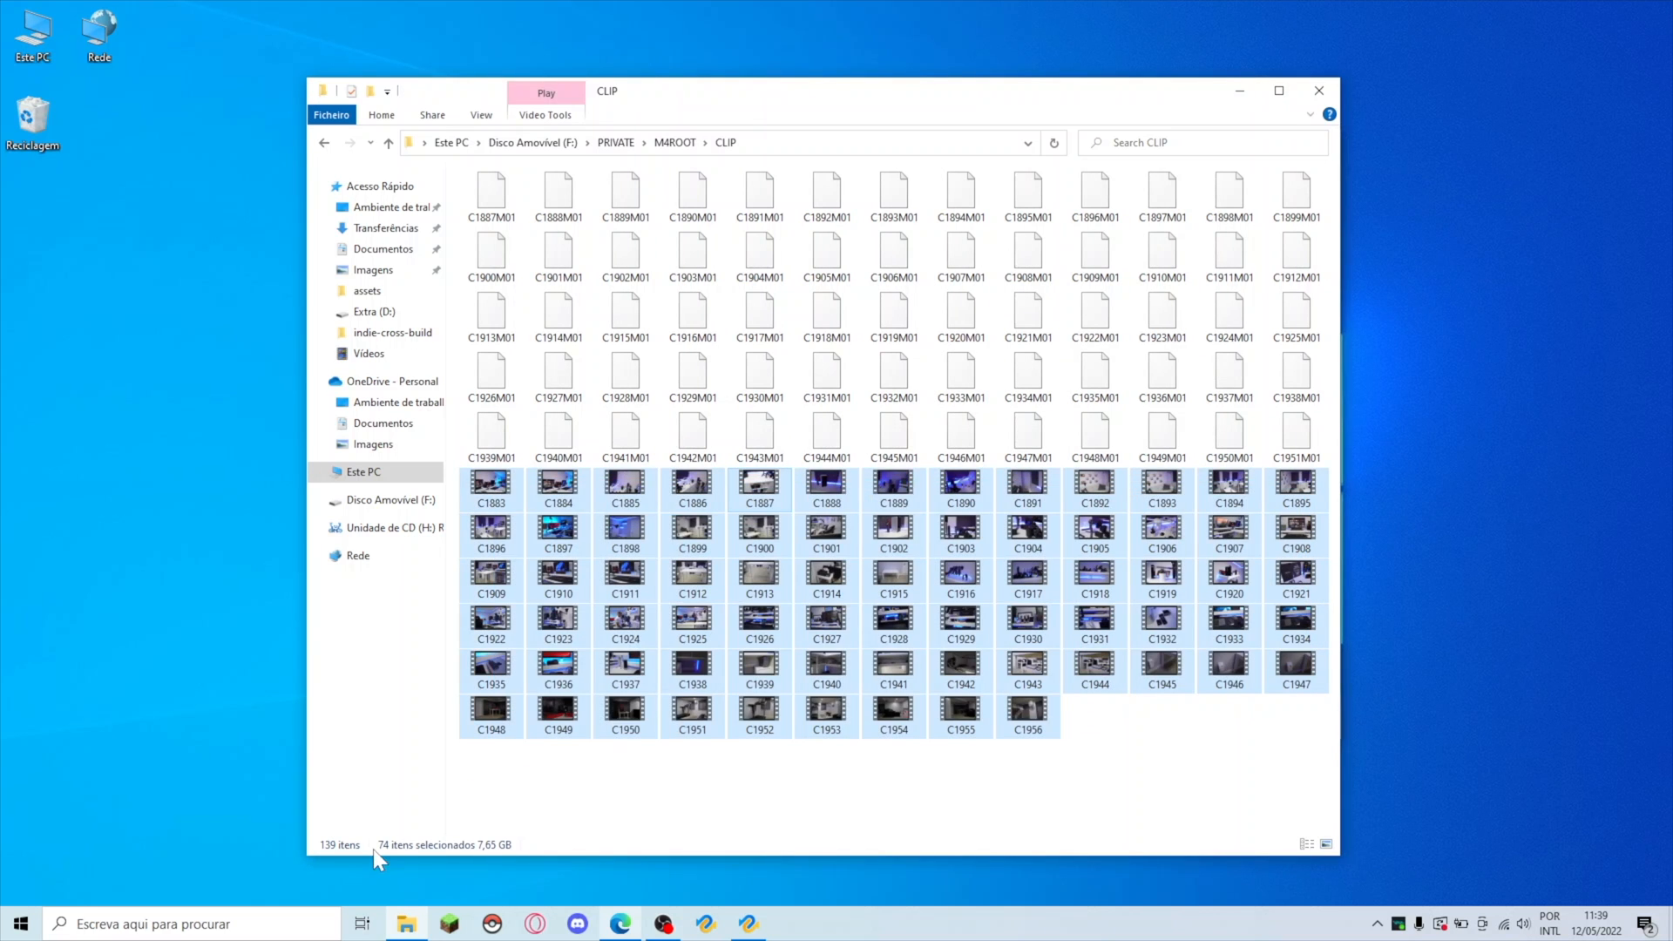
{"action": "mouse_move", "coordinate": [533, 821]}
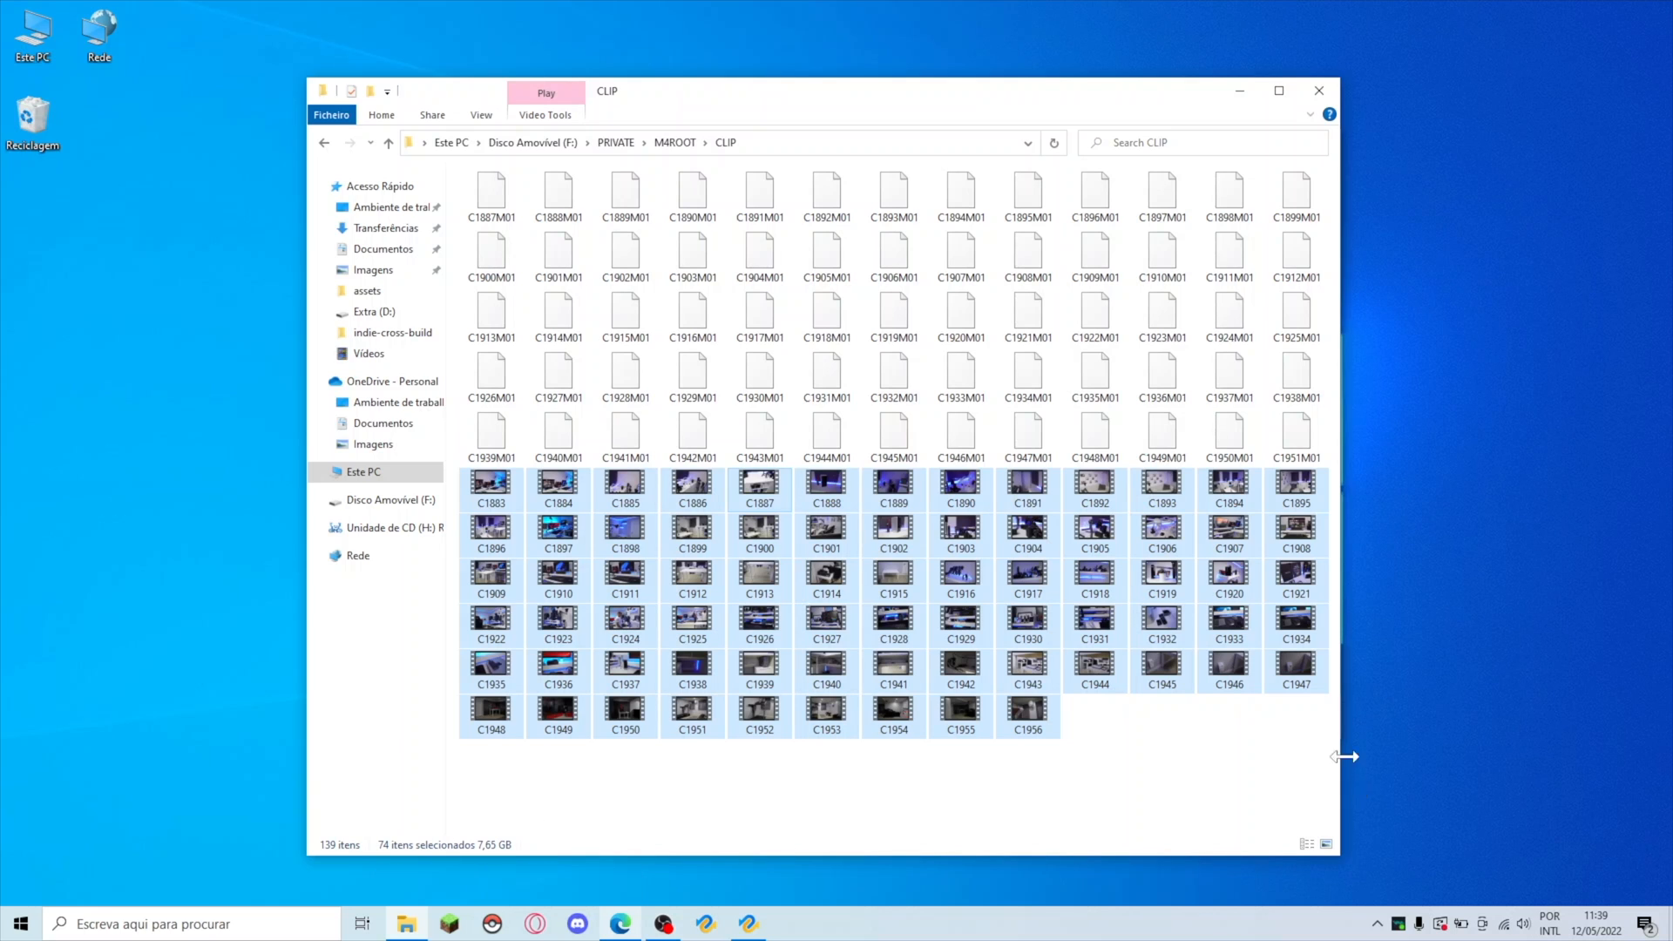
{"action": "mouse_move", "coordinate": [1107, 730]}
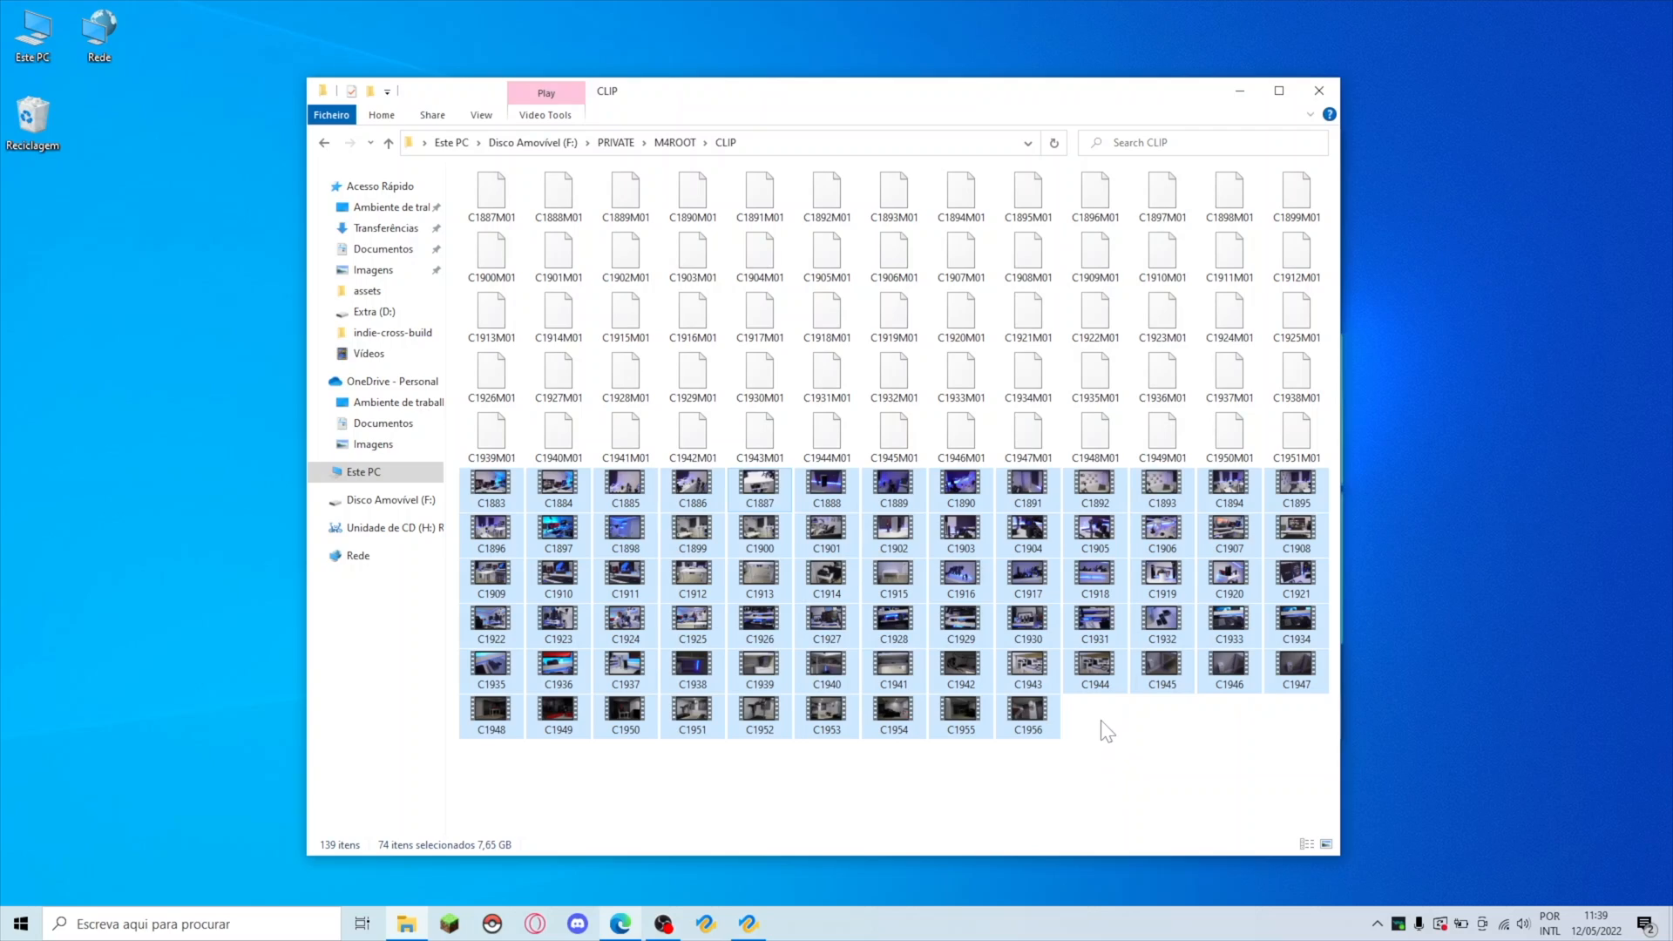
{"action": "left_click", "coordinate": [1099, 700]}
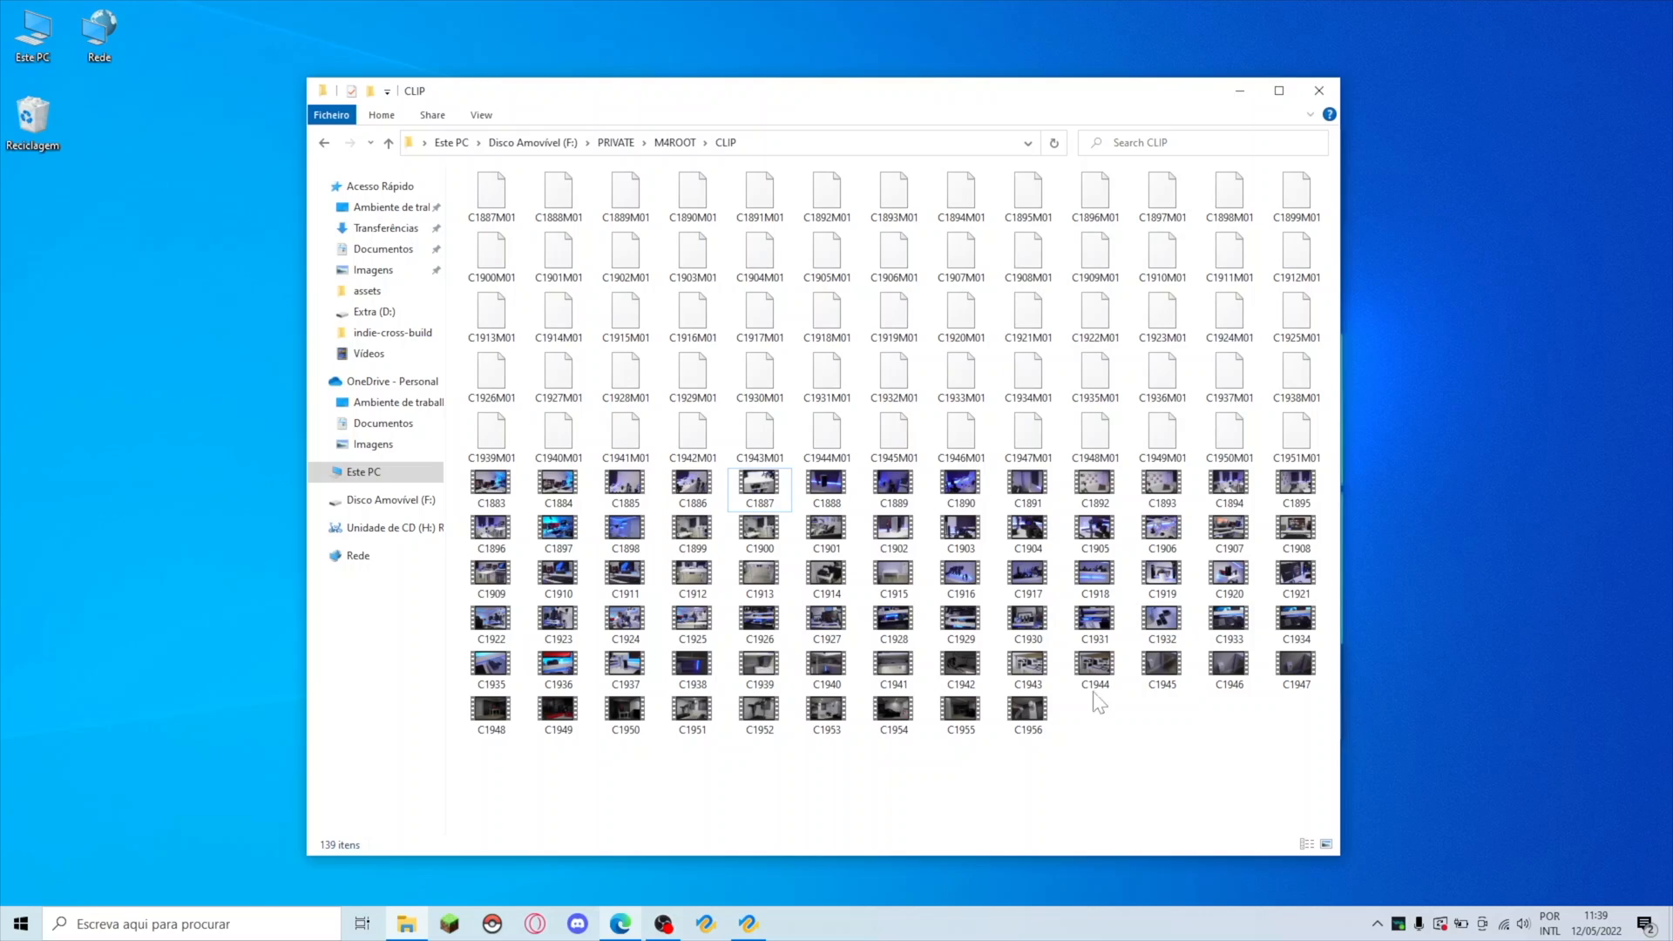
{"action": "left_click", "coordinate": [324, 141]}
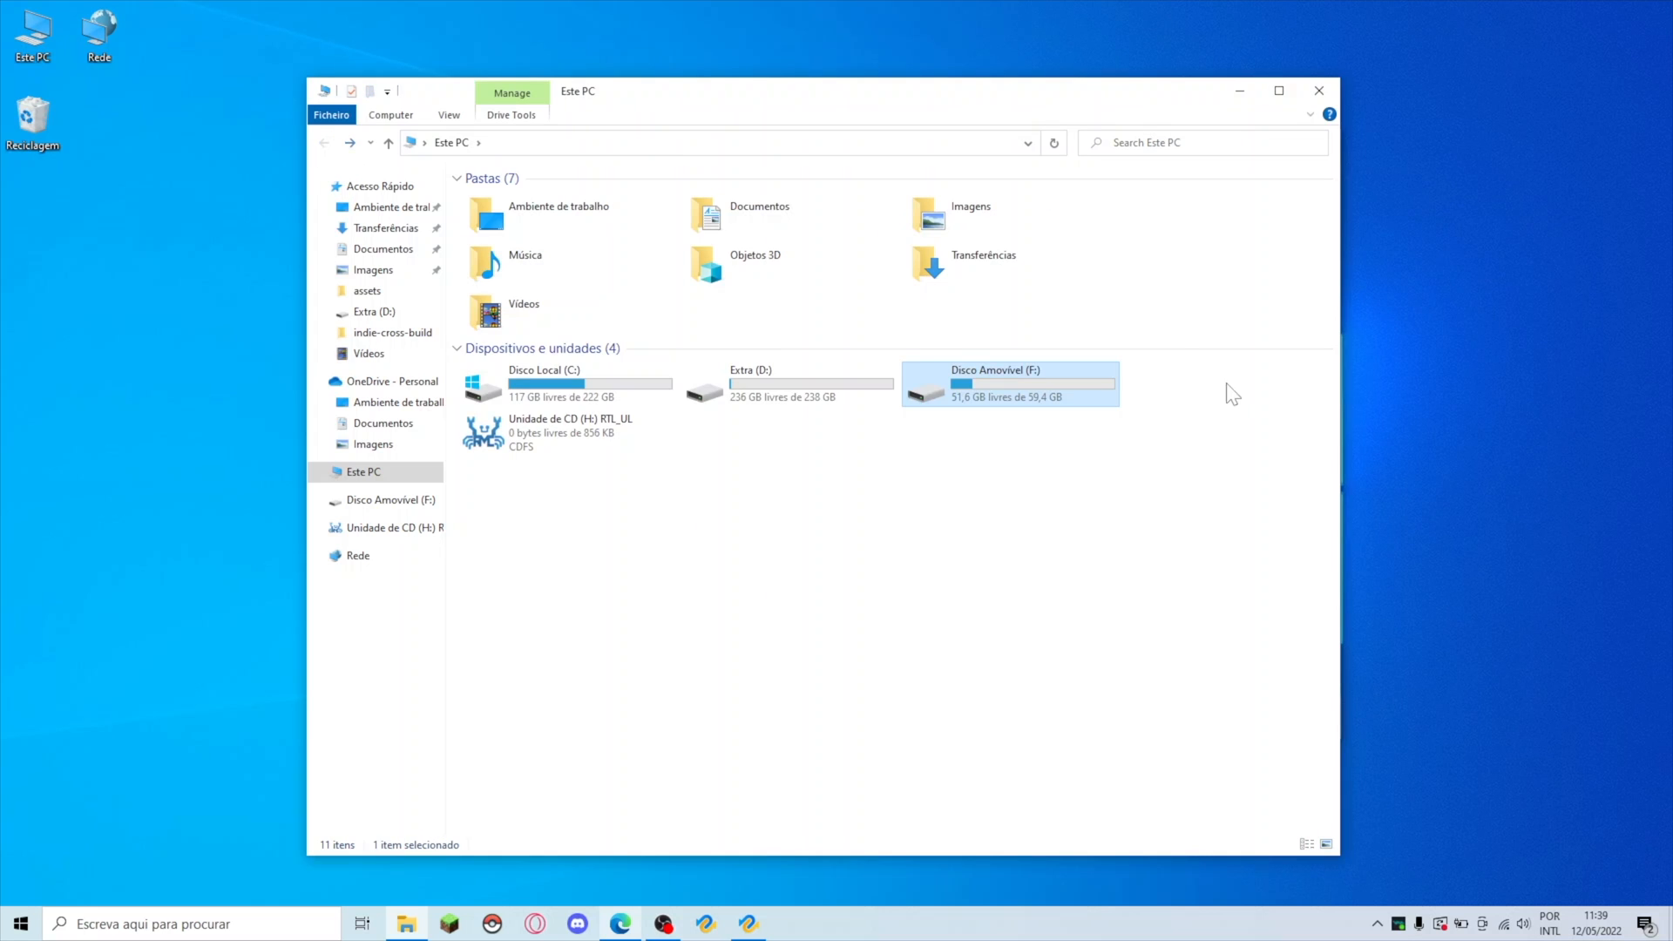
- Quick-format removable disk F: as exFAT, forcing it despite being in use and confirming completion
{"action": "right_click", "coordinate": [1007, 384]}
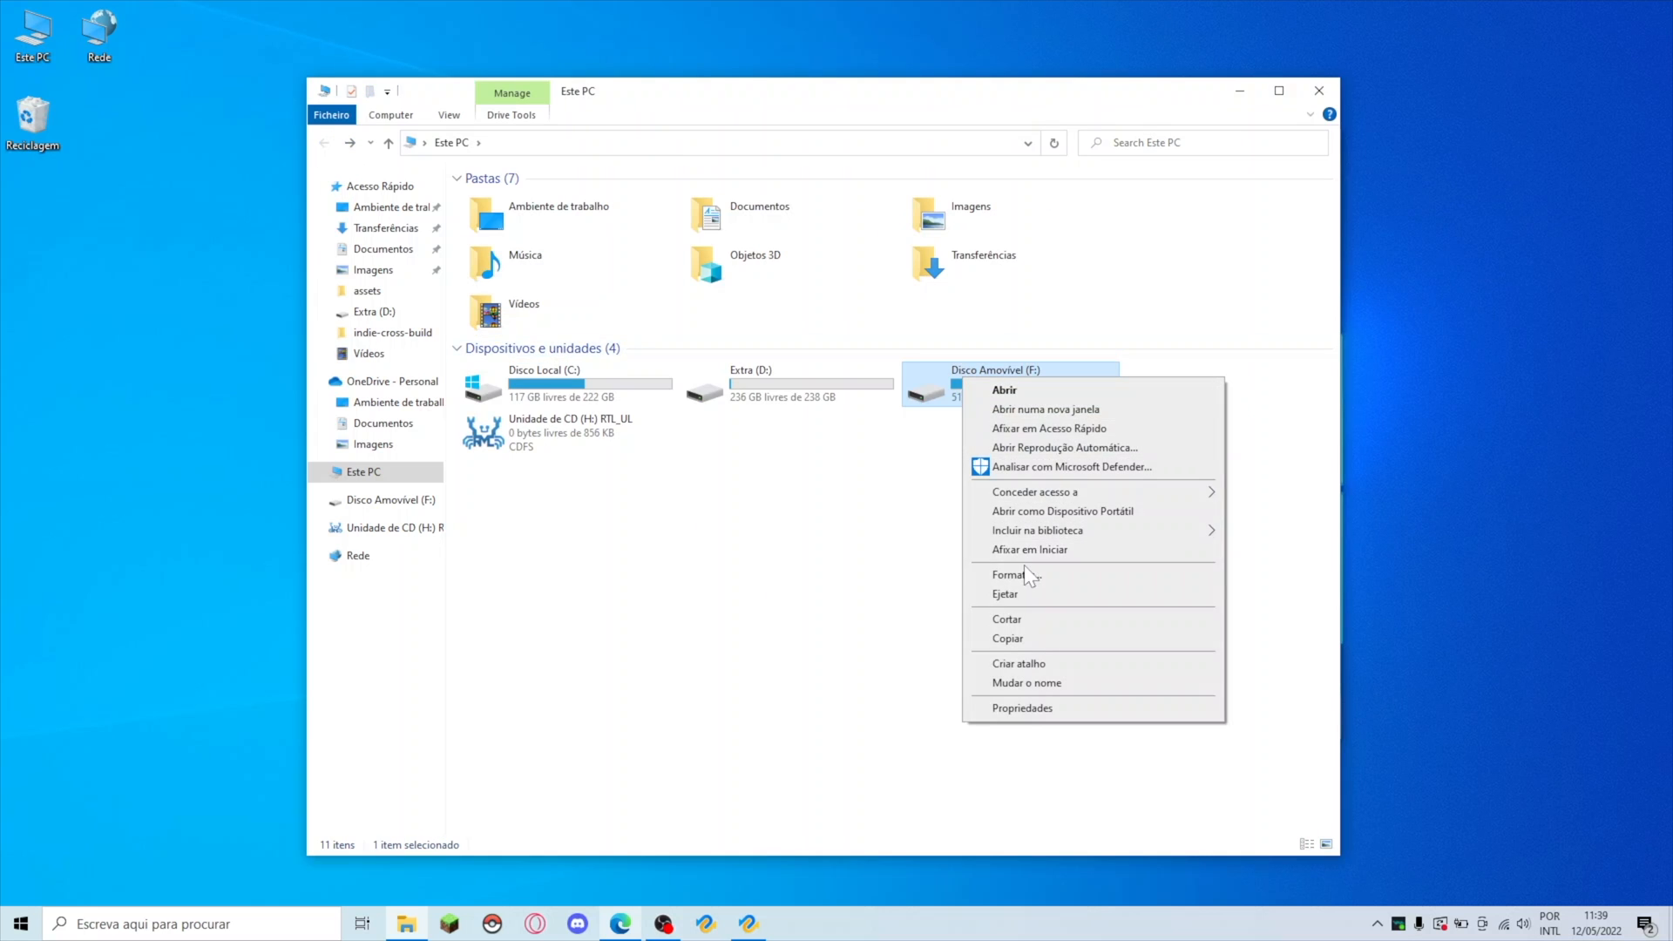
{"action": "left_click", "coordinate": [1009, 575]}
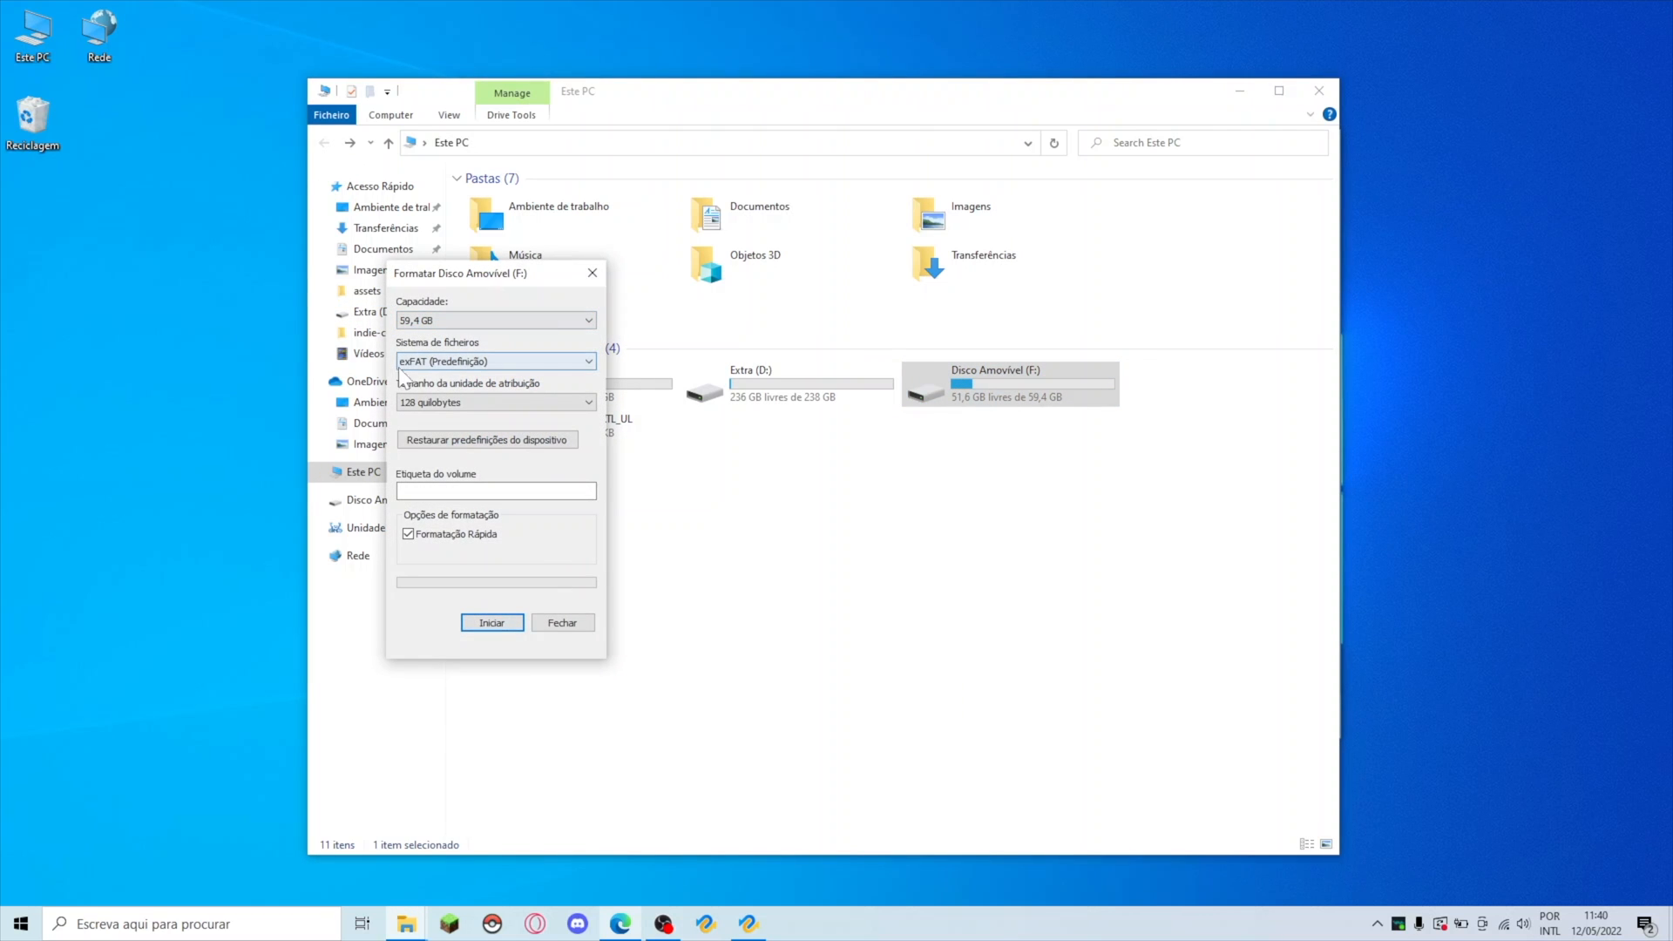
{"action": "left_click", "coordinate": [492, 622]}
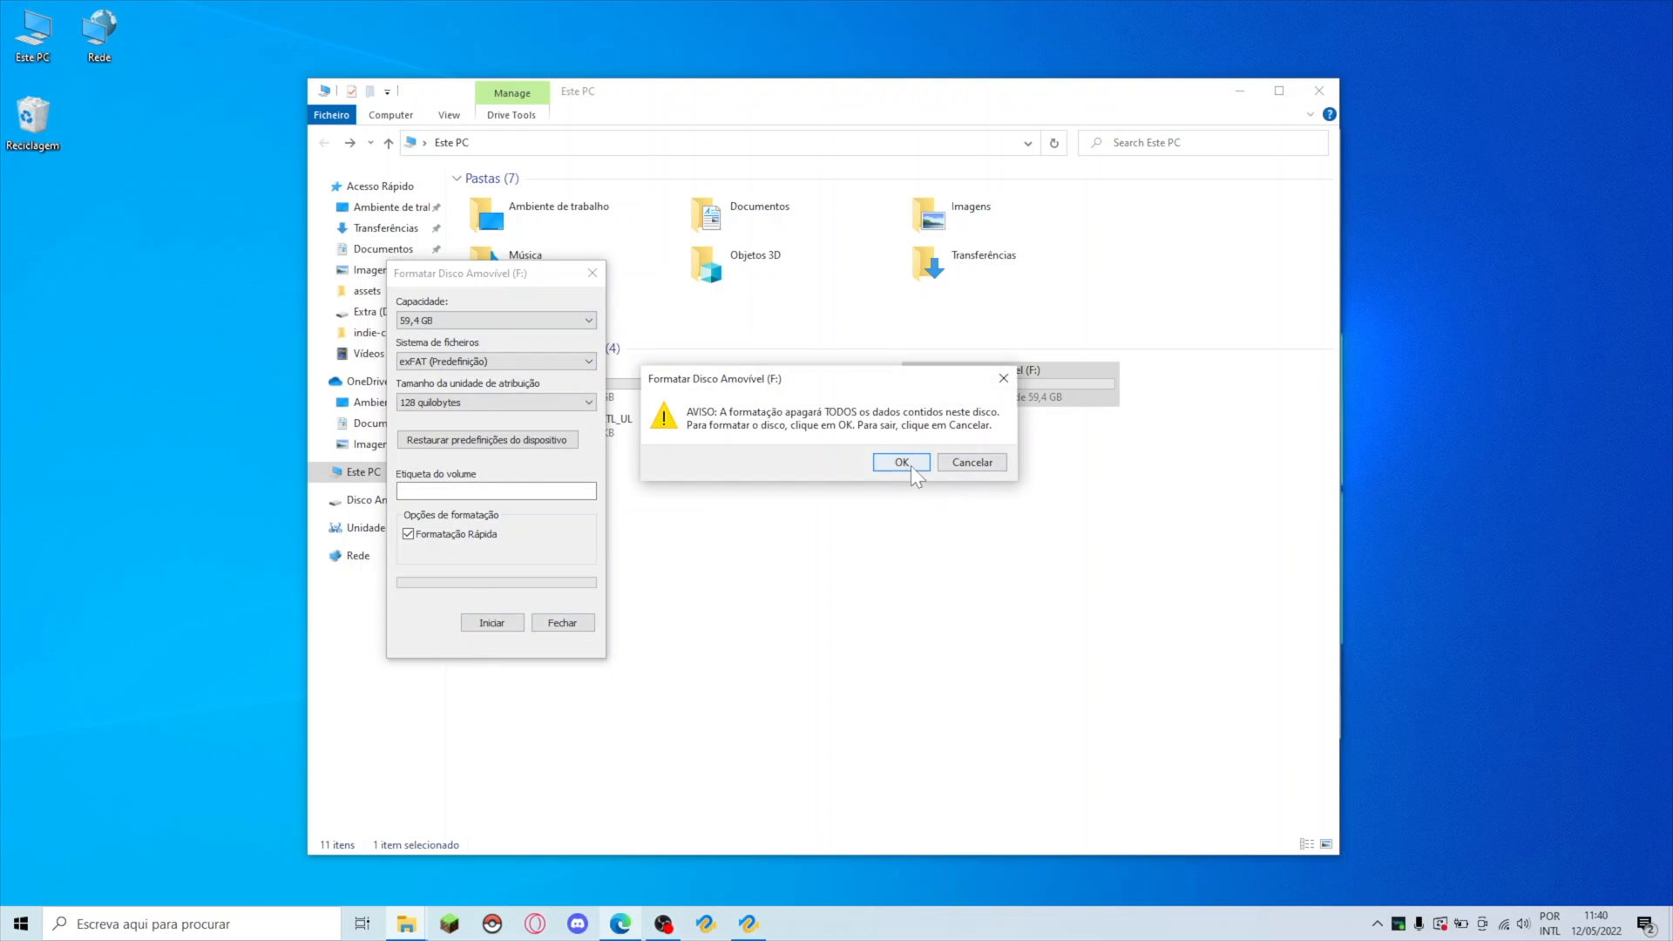
{"action": "left_click", "coordinate": [901, 462]}
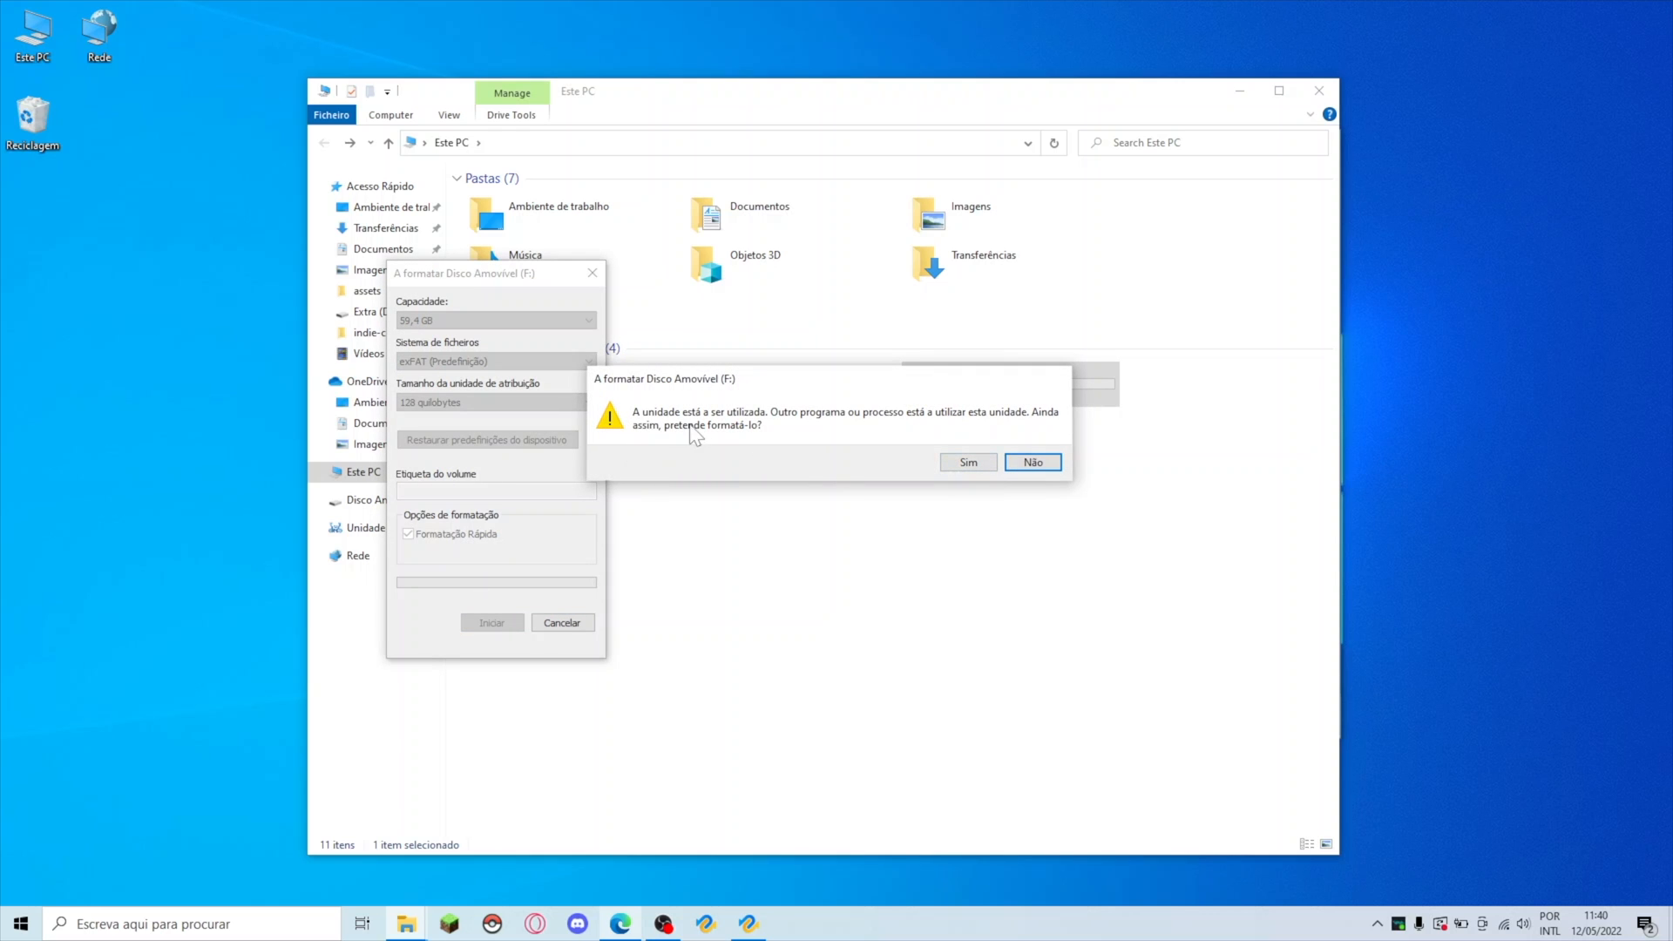
{"action": "mouse_move", "coordinate": [743, 915]}
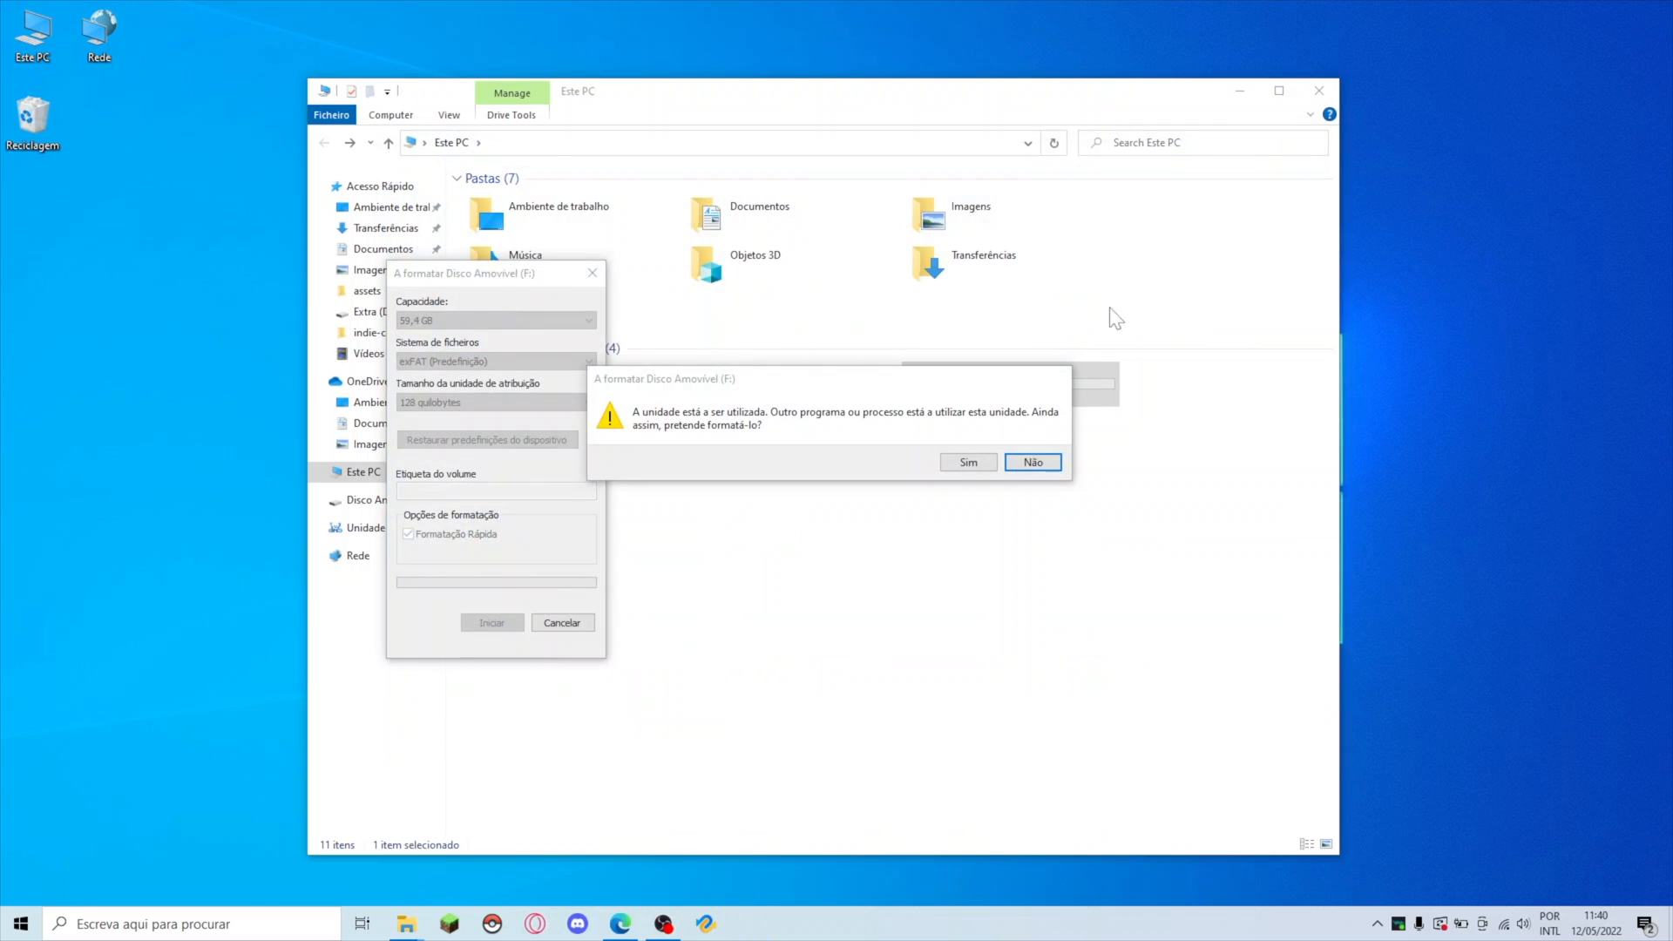
{"action": "left_click", "coordinate": [965, 461]}
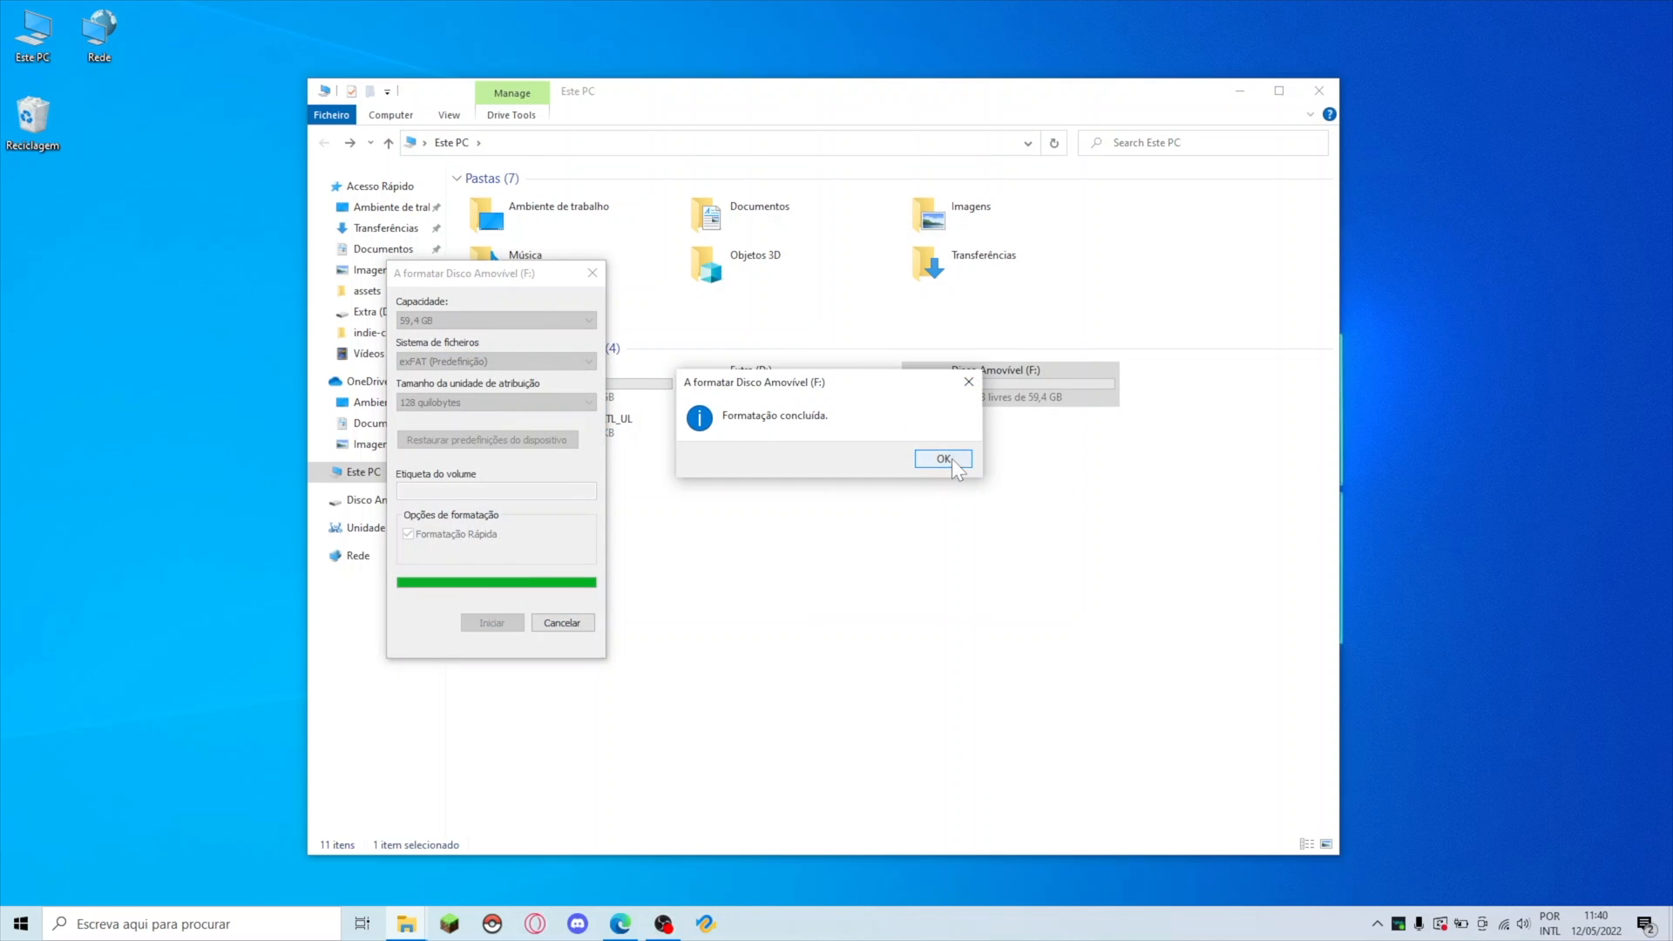
{"action": "left_click", "coordinate": [943, 458]}
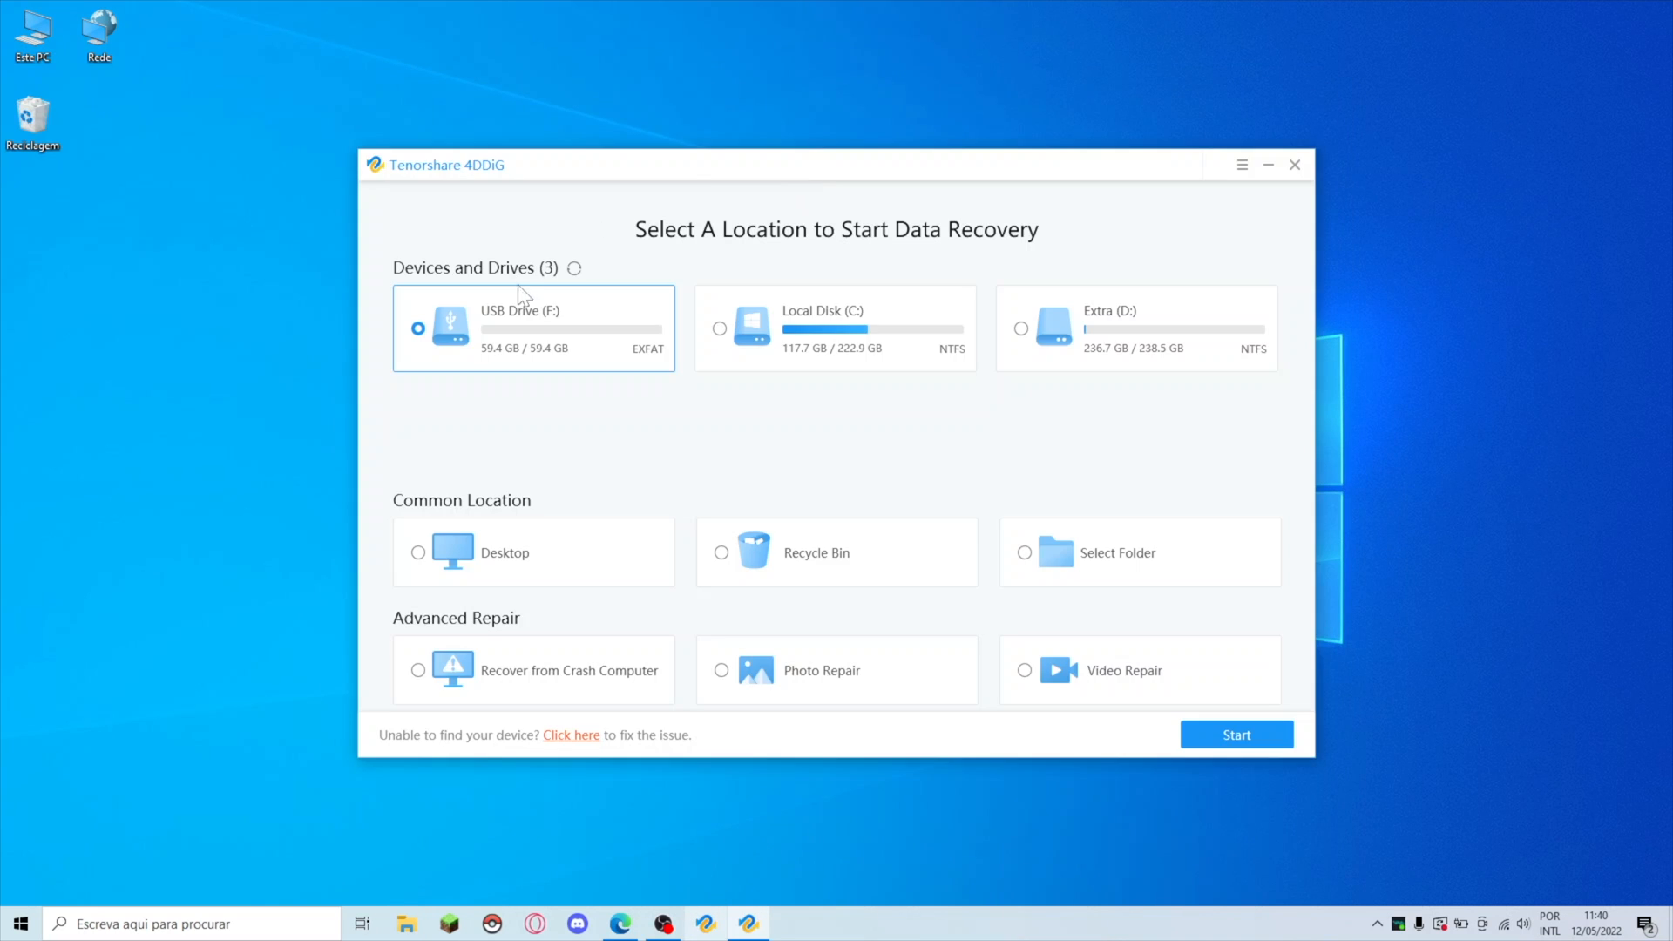
{"action": "mouse_move", "coordinate": [549, 343]}
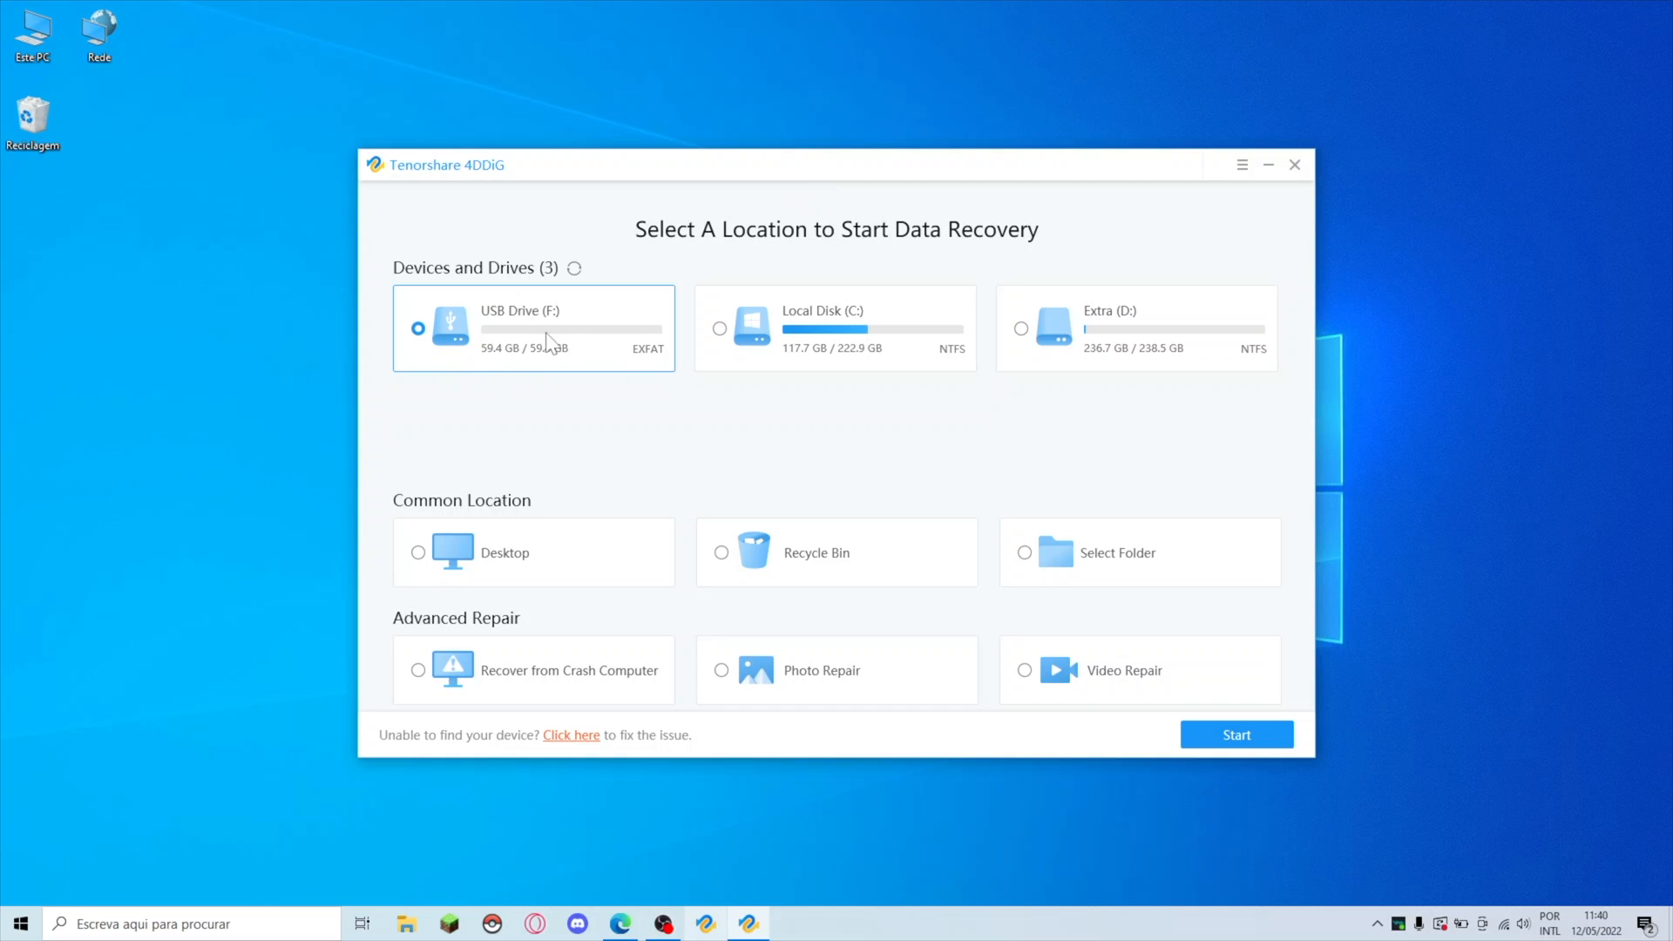
{"action": "mouse_move", "coordinate": [490, 341]}
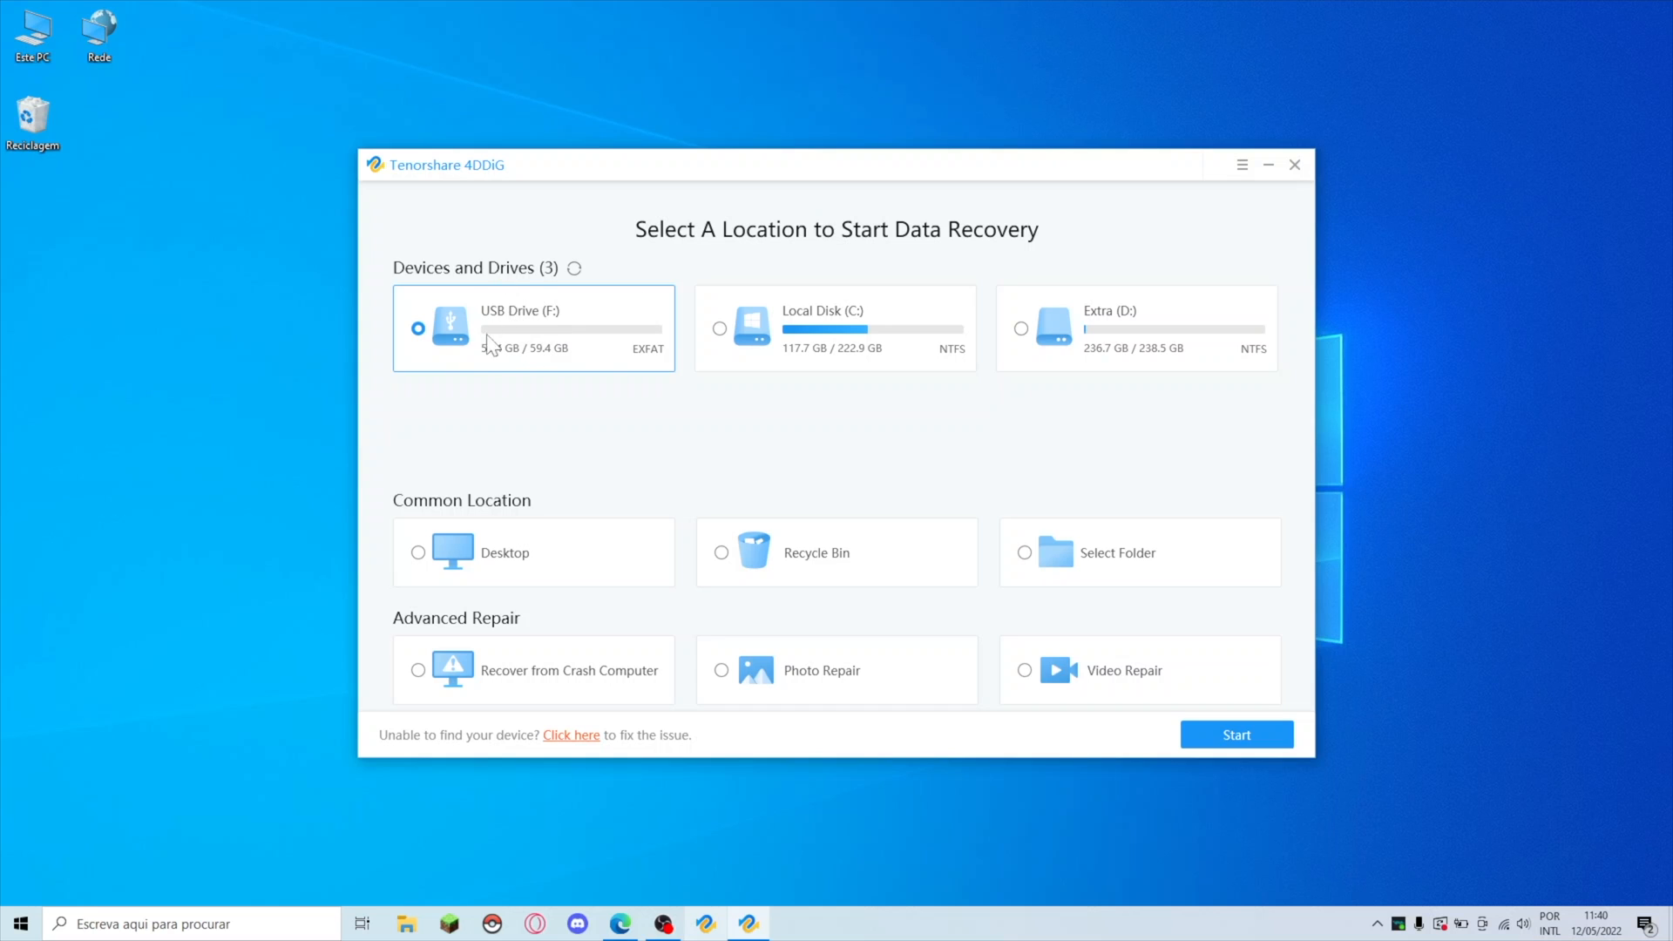
- Choose USB Drive (F:) as the recovery location and start the recovery
{"action": "left_click", "coordinate": [573, 268]}
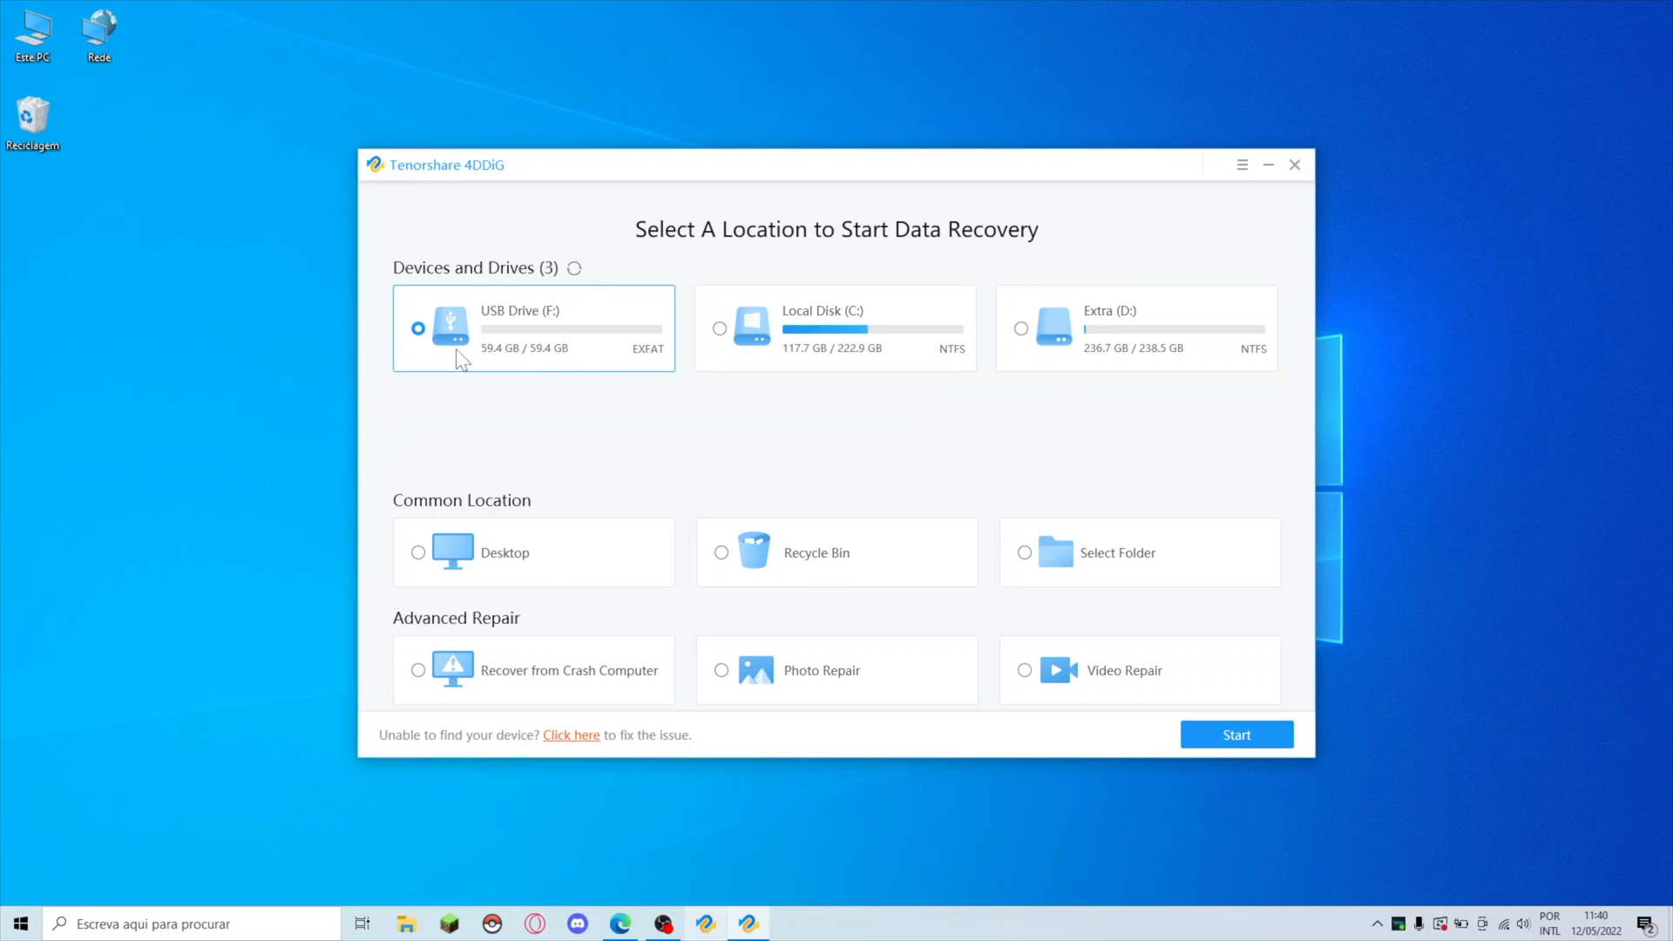
{"action": "mouse_move", "coordinate": [497, 364]}
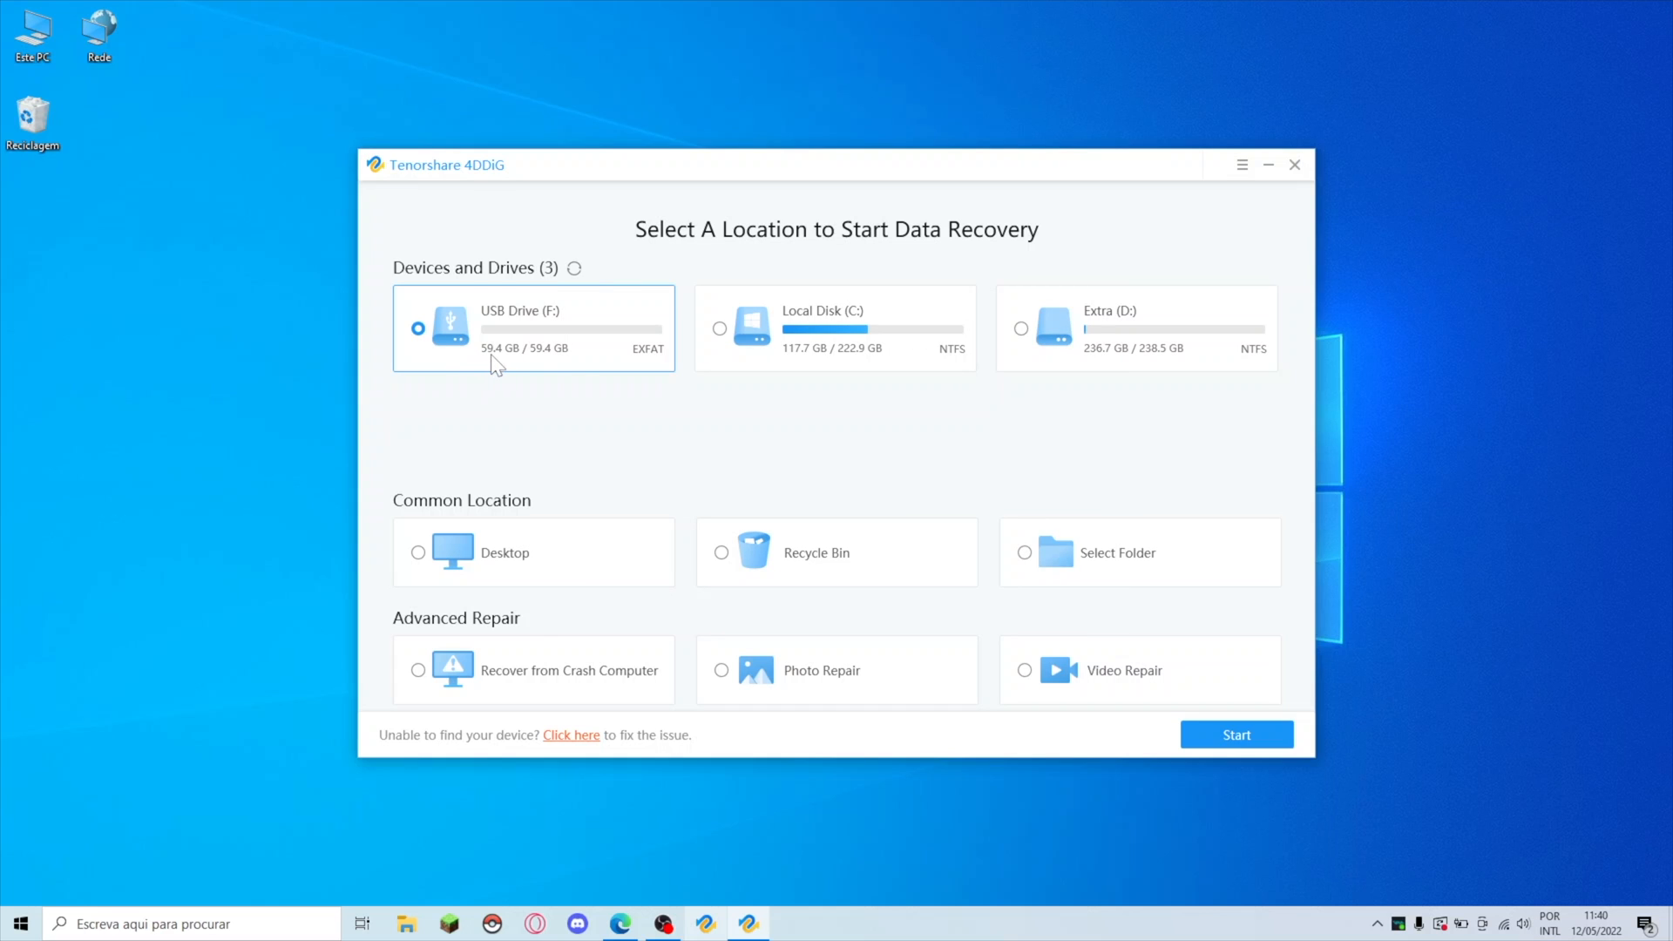
{"action": "mouse_move", "coordinate": [593, 365]}
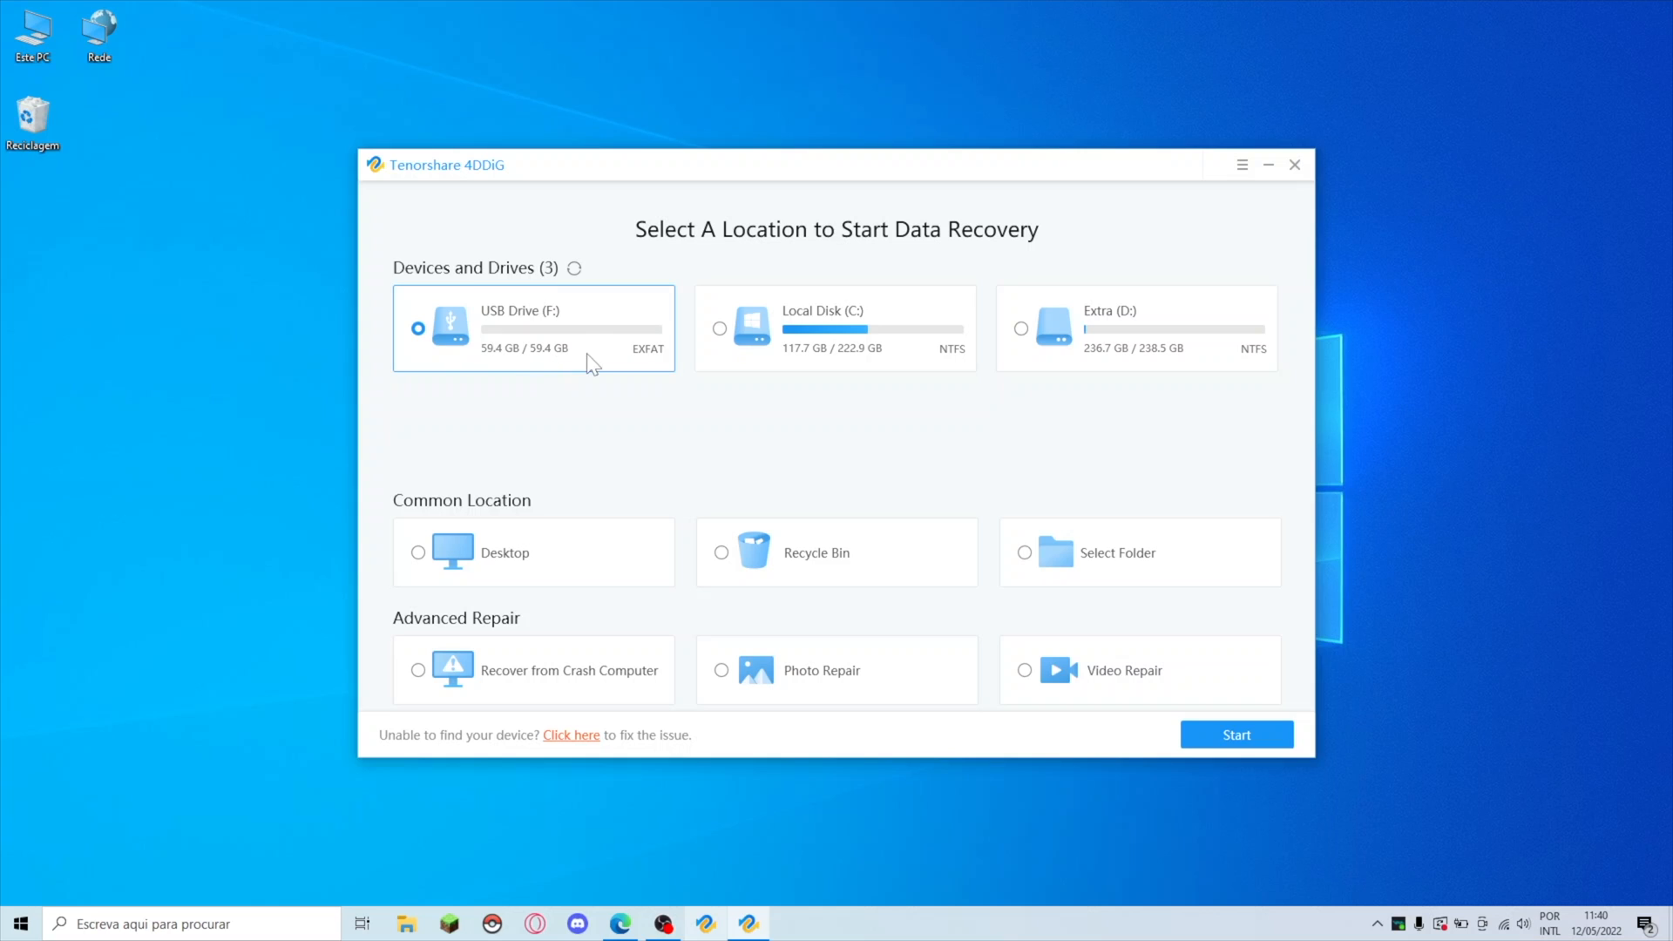
{"action": "mouse_move", "coordinate": [1159, 508]}
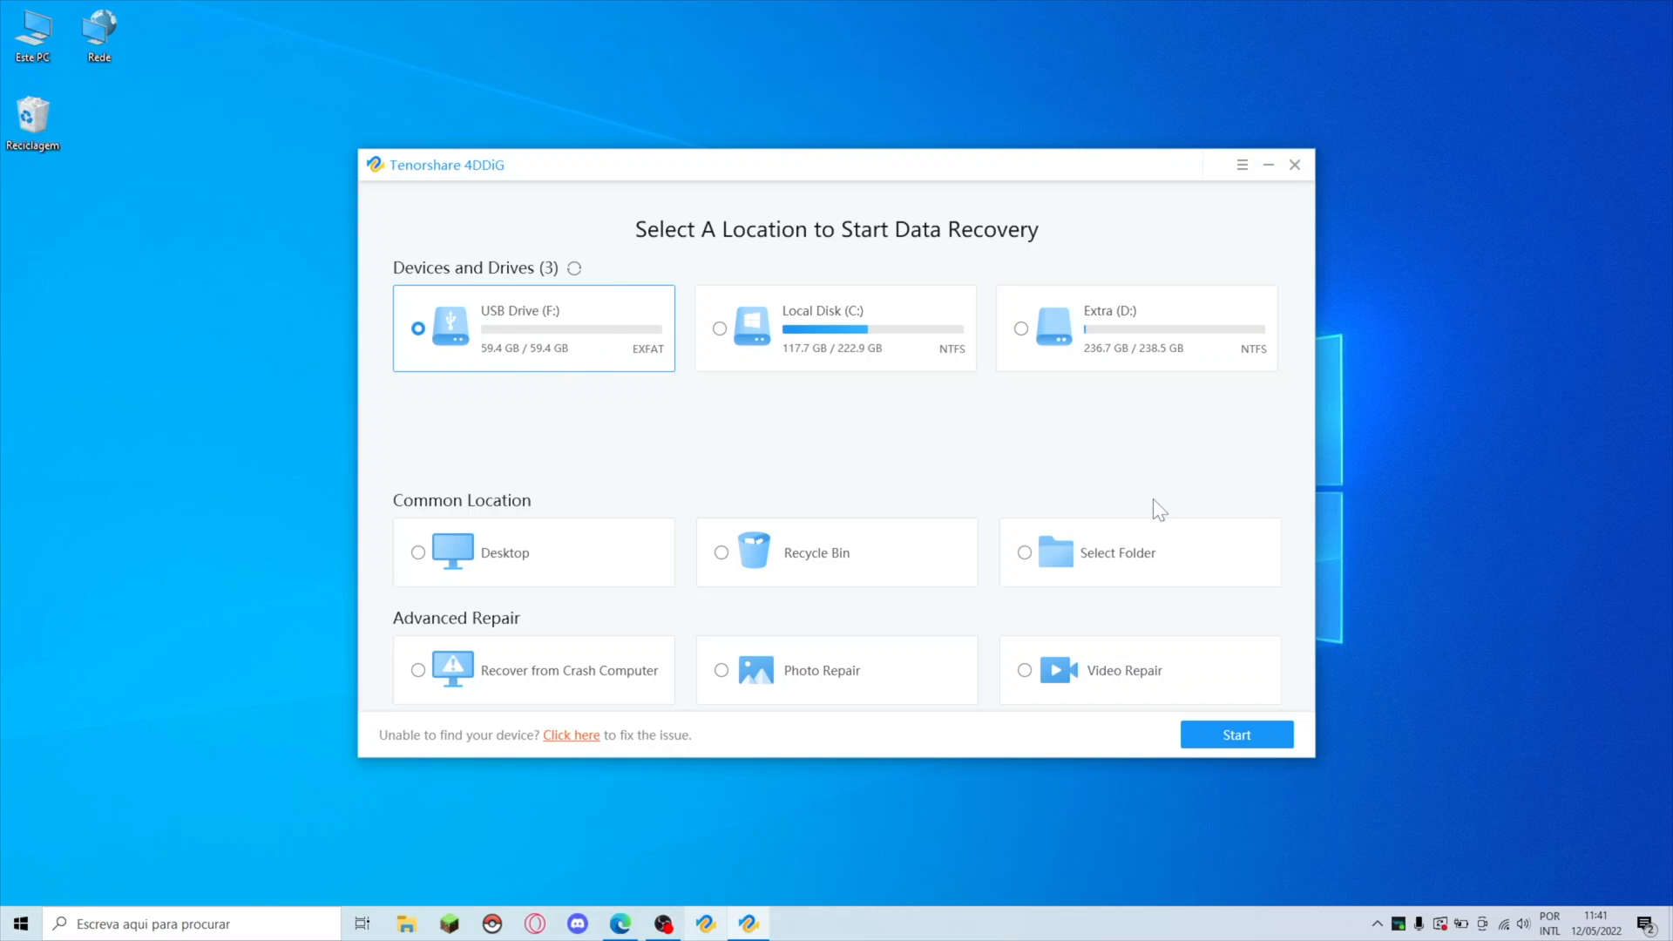
{"action": "mouse_move", "coordinate": [596, 347]}
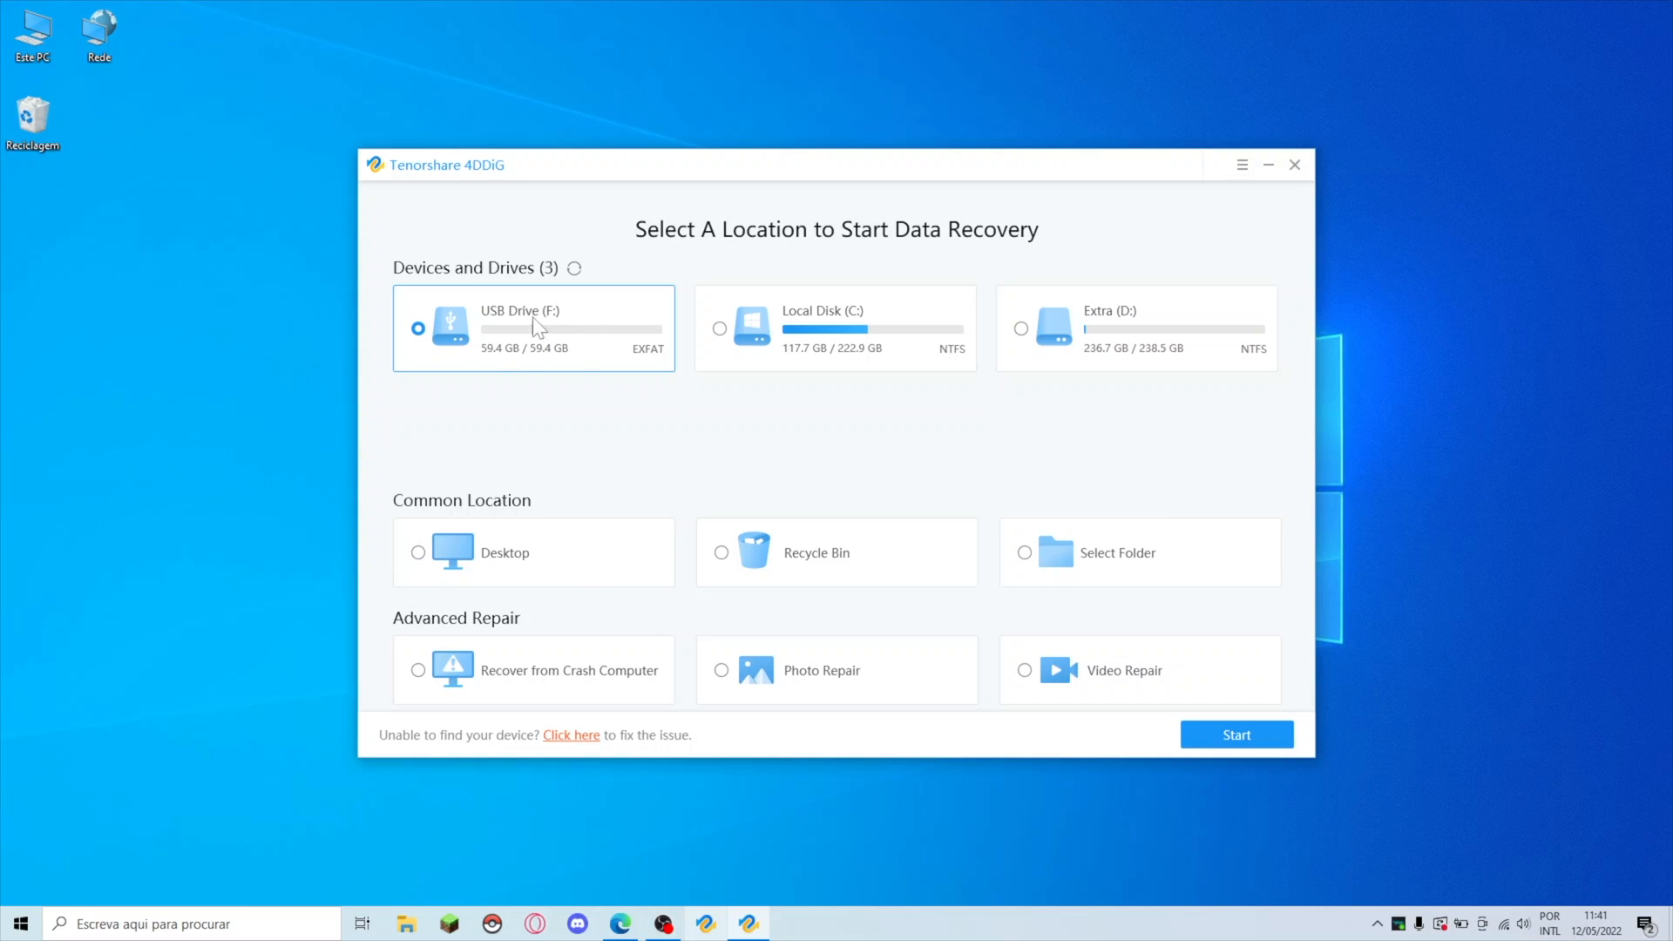
{"action": "mouse_move", "coordinate": [579, 657]}
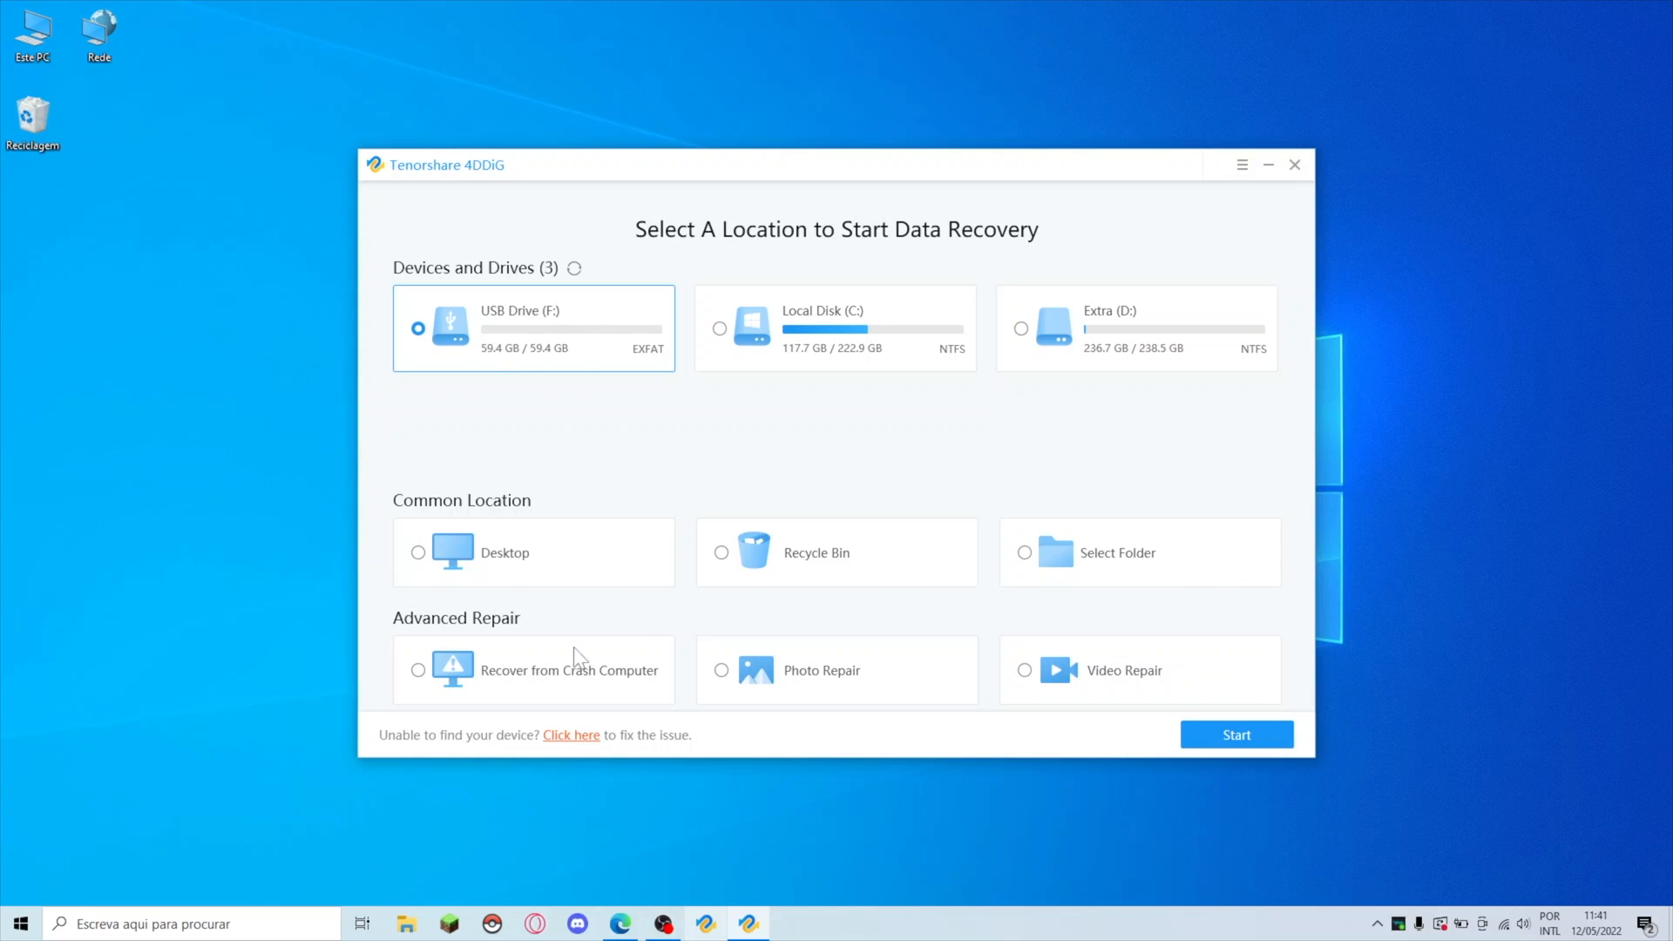
{"action": "mouse_move", "coordinate": [1035, 718]}
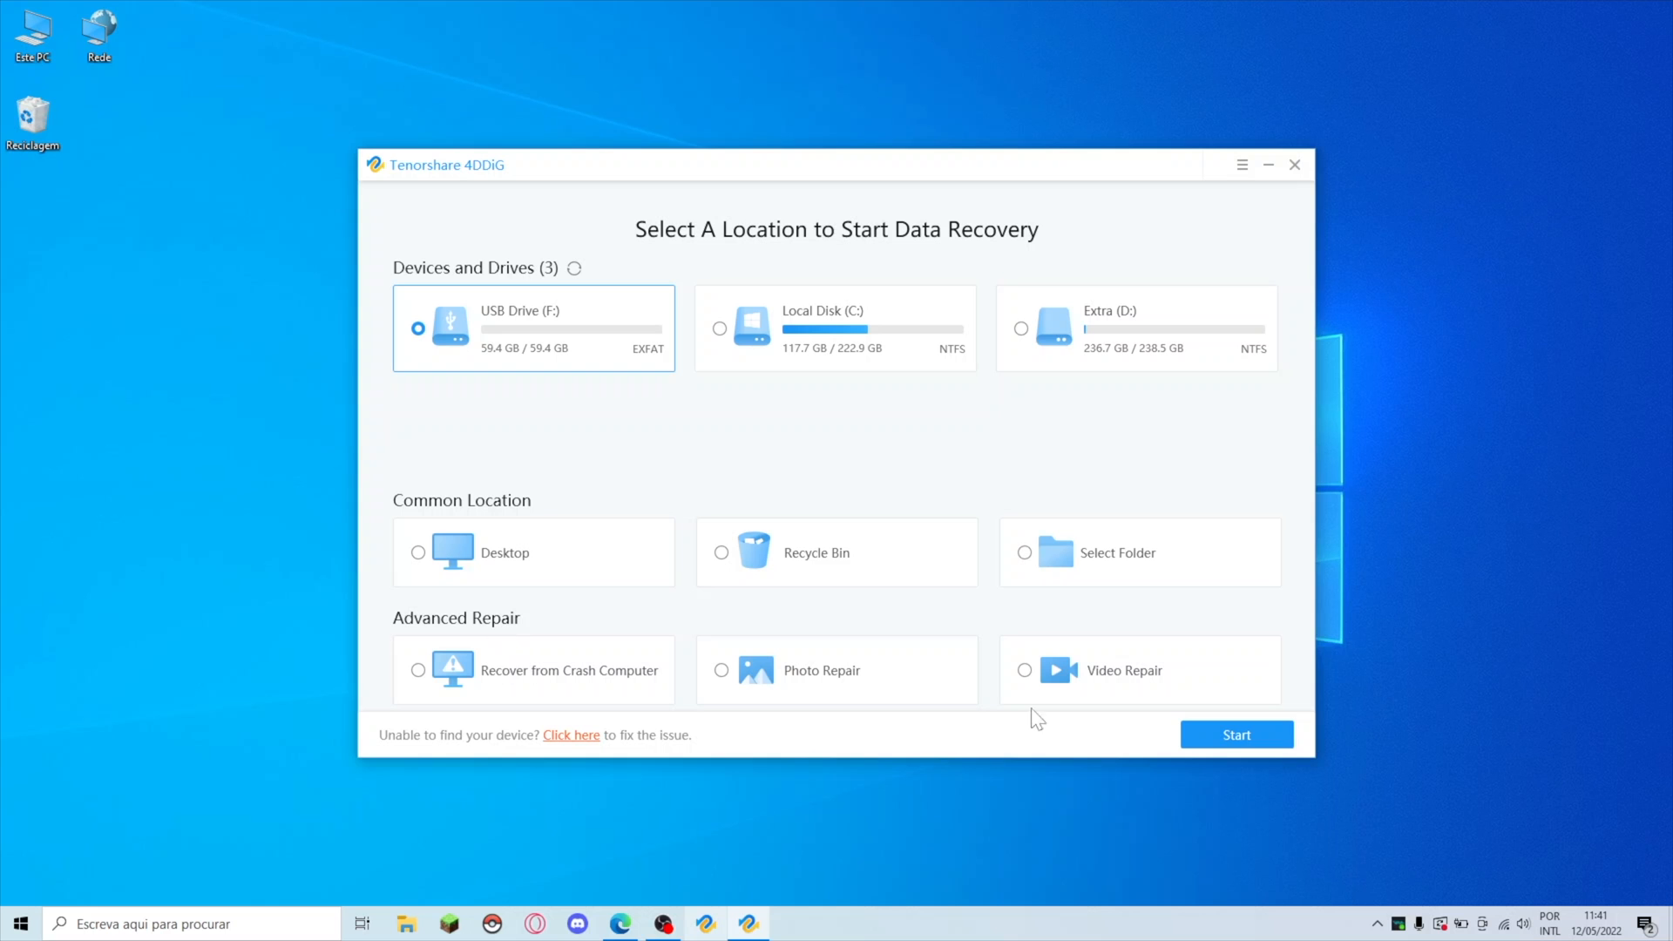
{"action": "mouse_move", "coordinate": [1028, 678]}
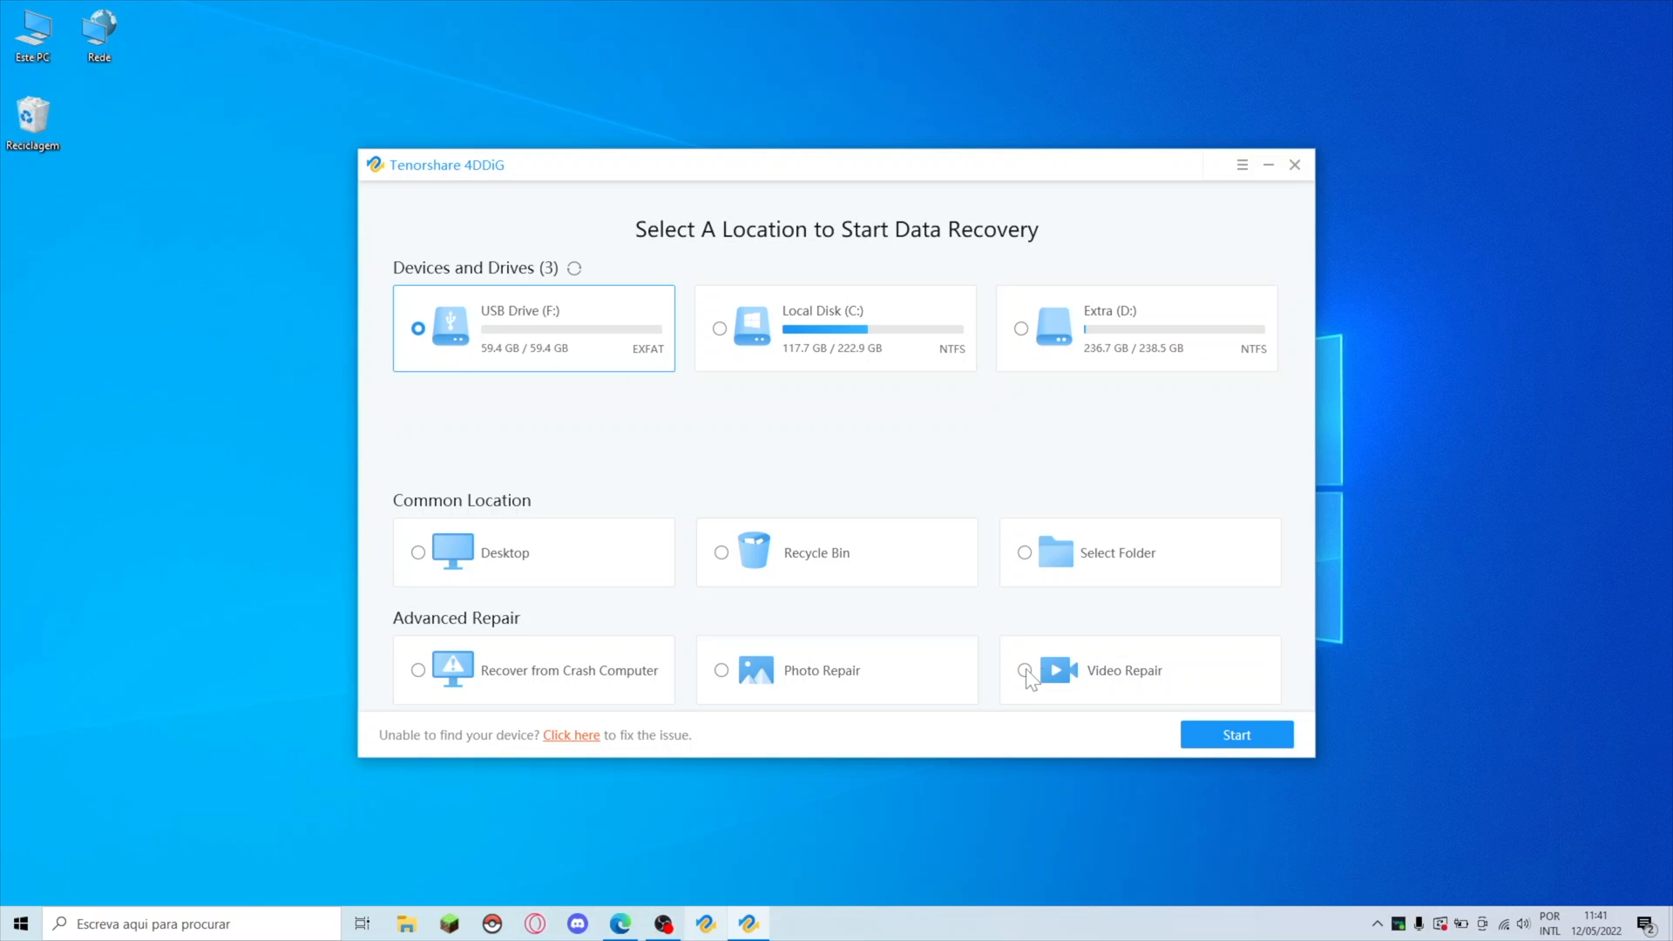
{"action": "mouse_move", "coordinate": [437, 317]}
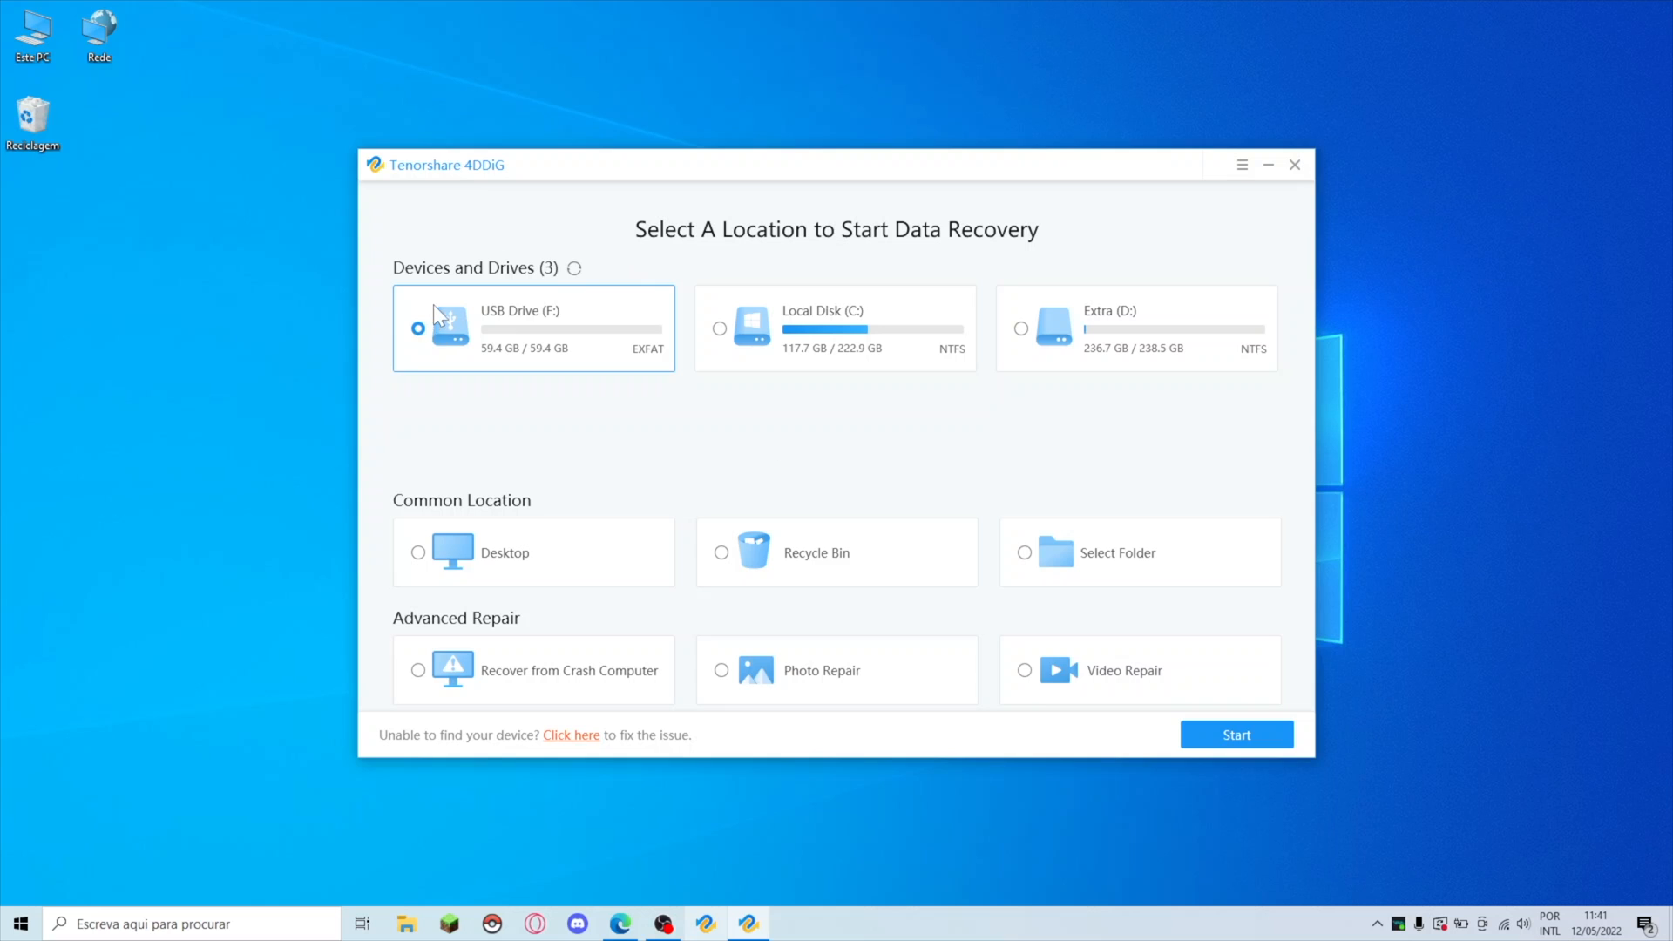
{"action": "left_click", "coordinate": [1233, 733]}
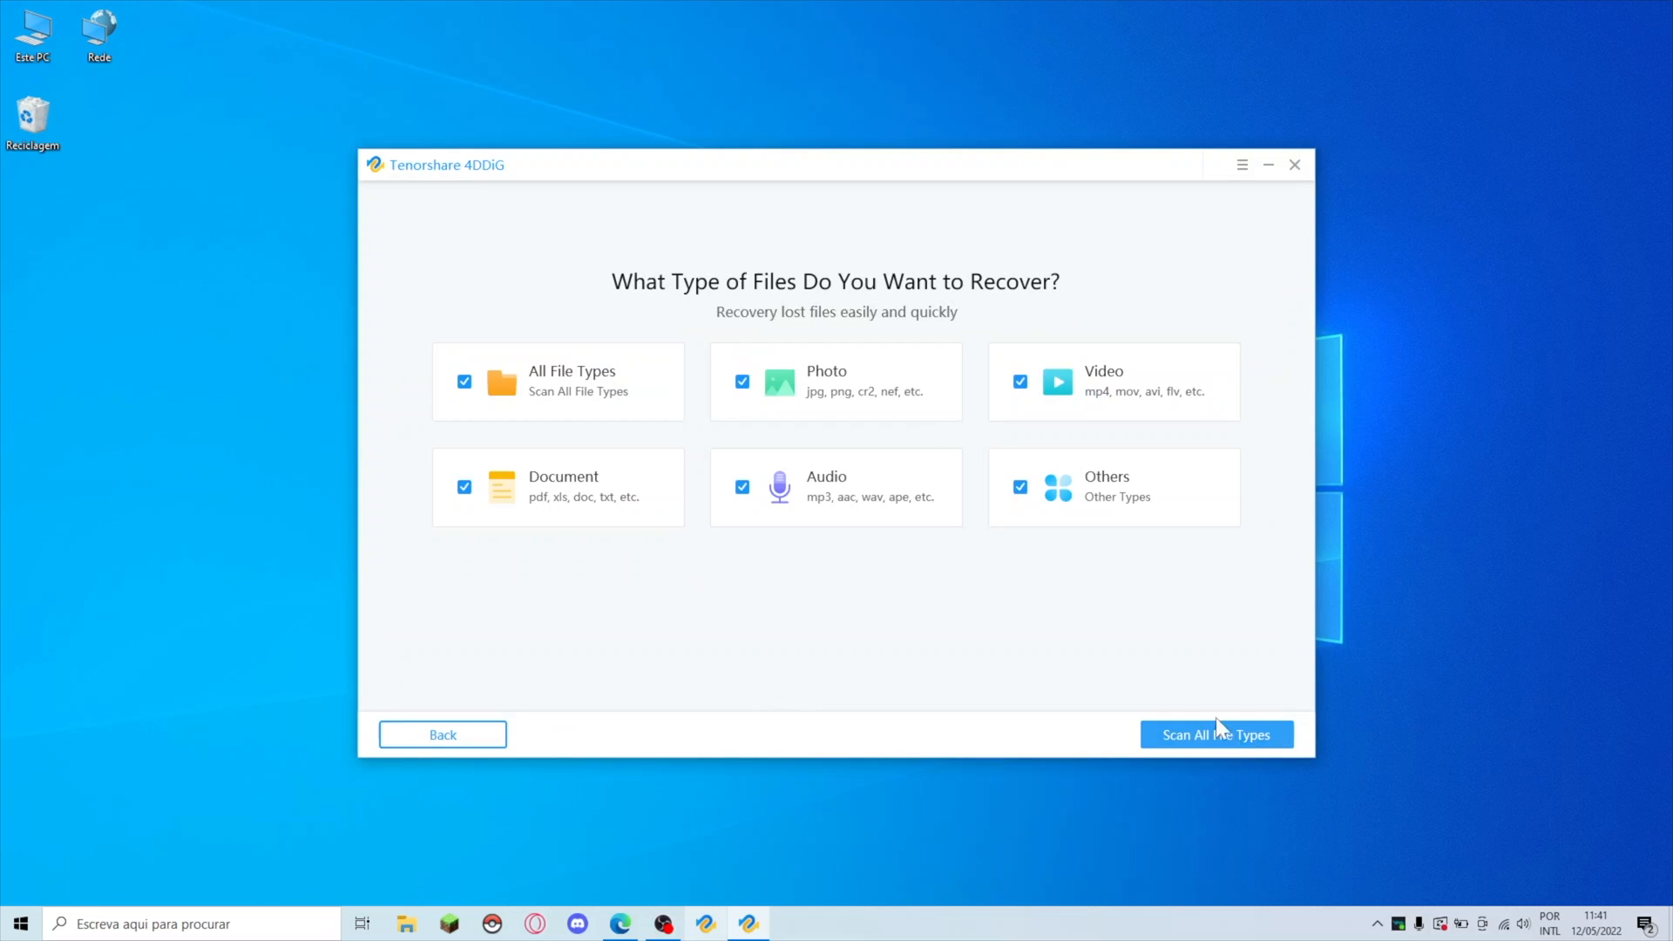
{"action": "mouse_move", "coordinate": [491, 367]}
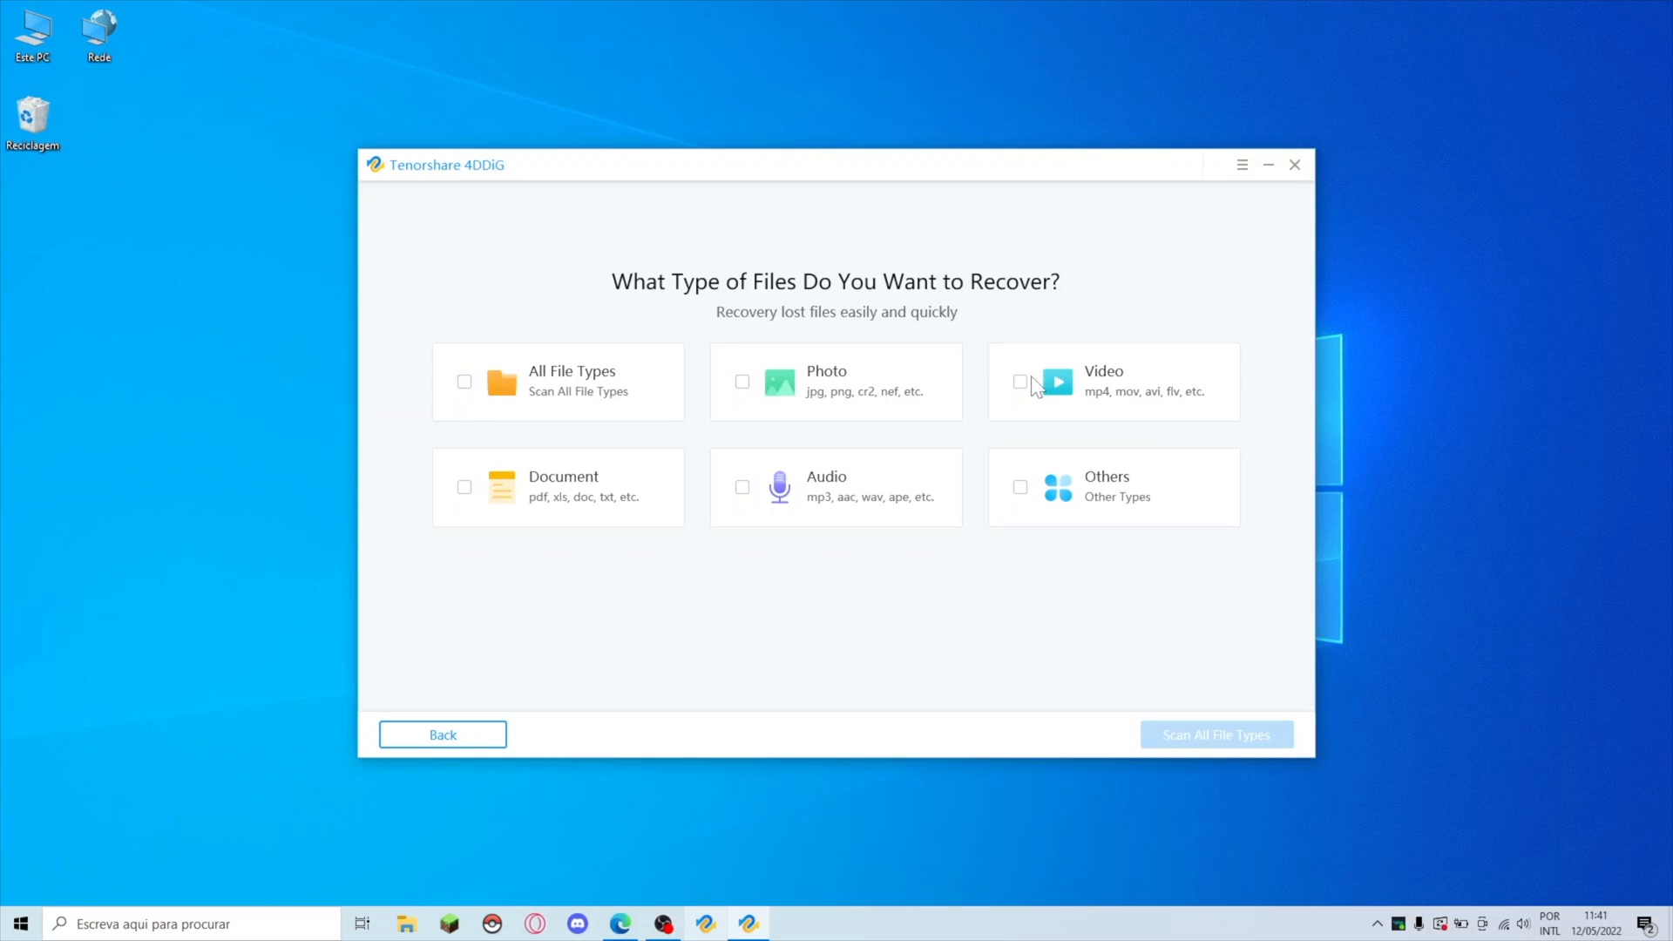
- Restrict the scan to Video and Audio file types and begin scanning the drive
{"action": "left_click", "coordinate": [1019, 381]}
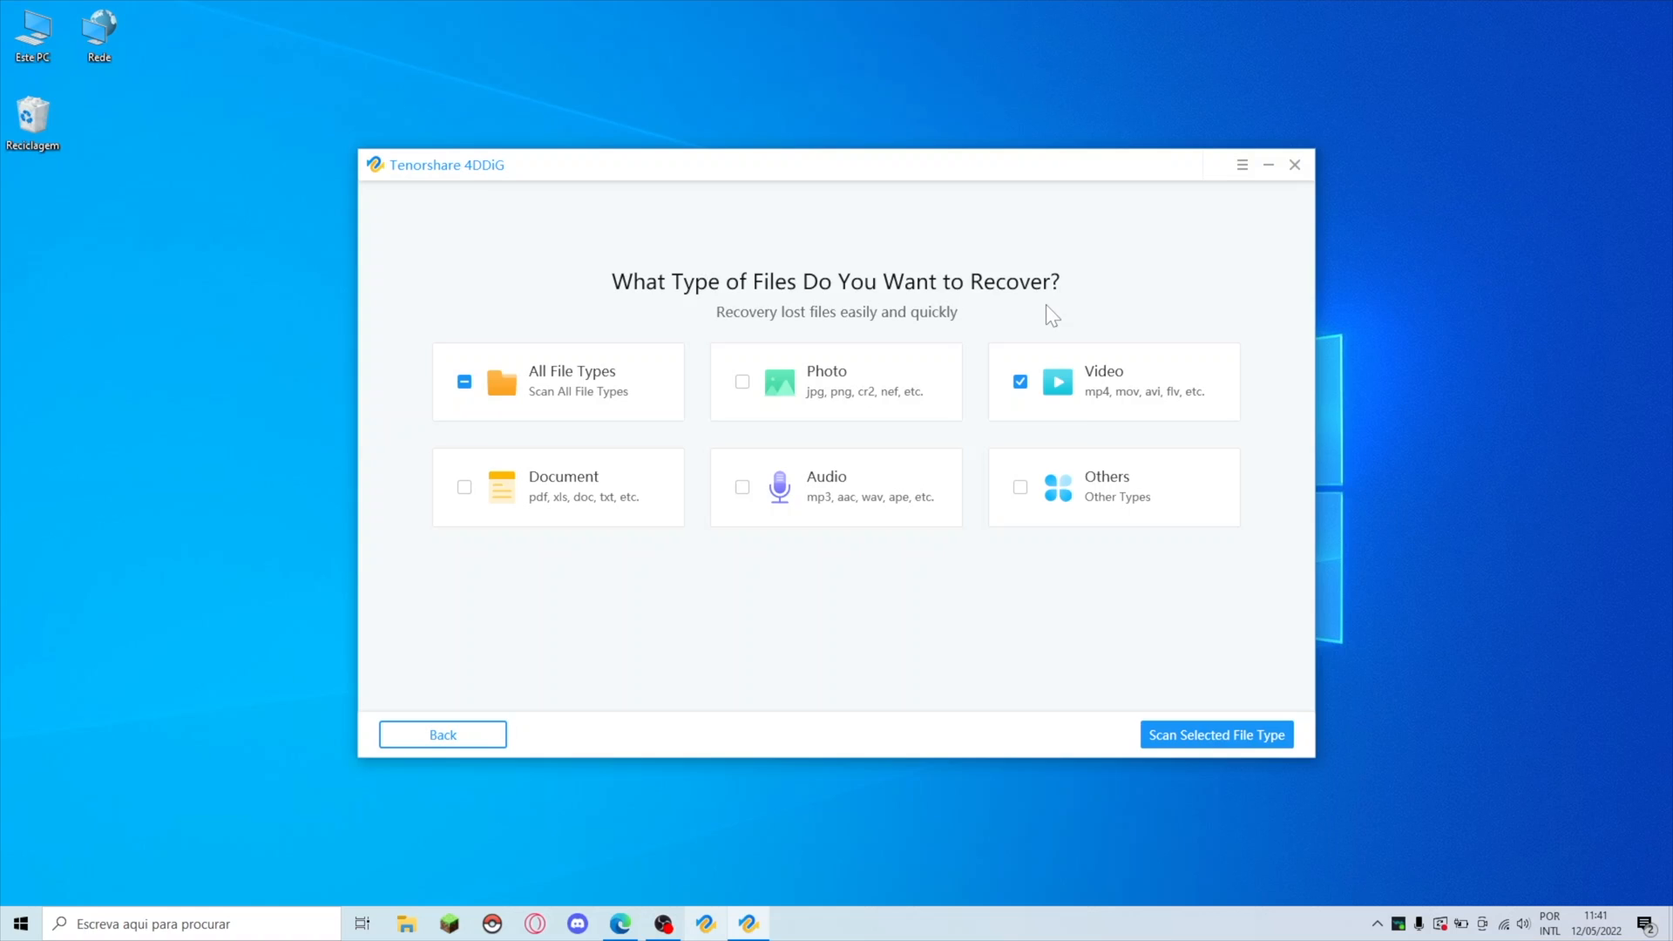
{"action": "left_click", "coordinate": [742, 486]}
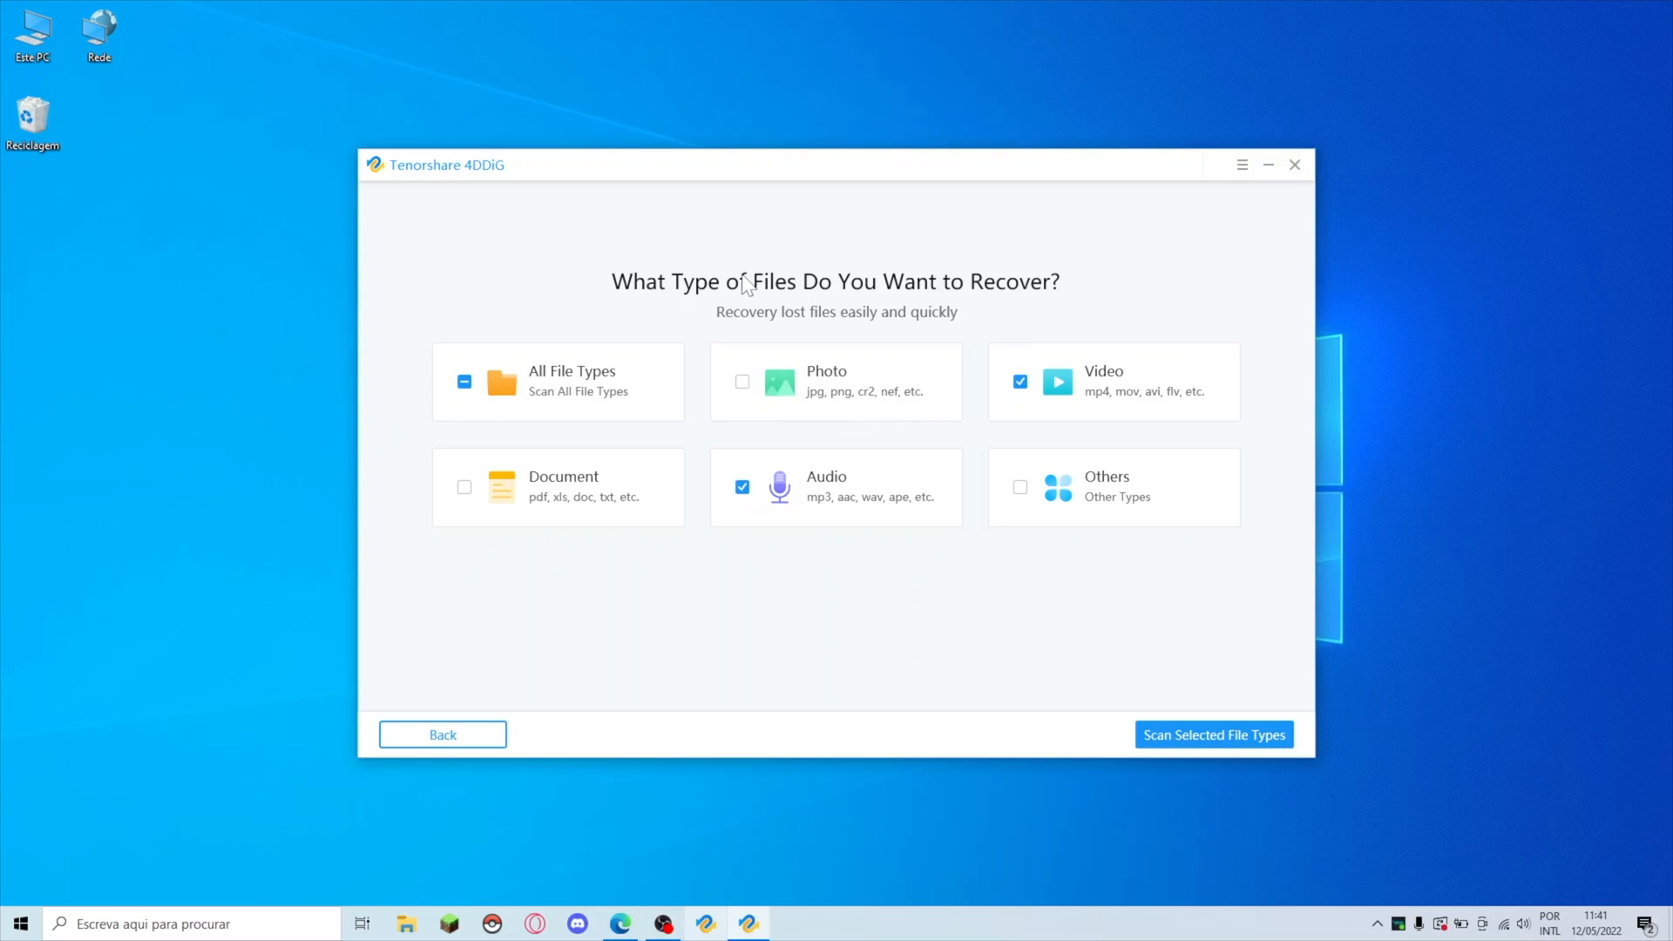
{"action": "mouse_move", "coordinate": [1248, 617]}
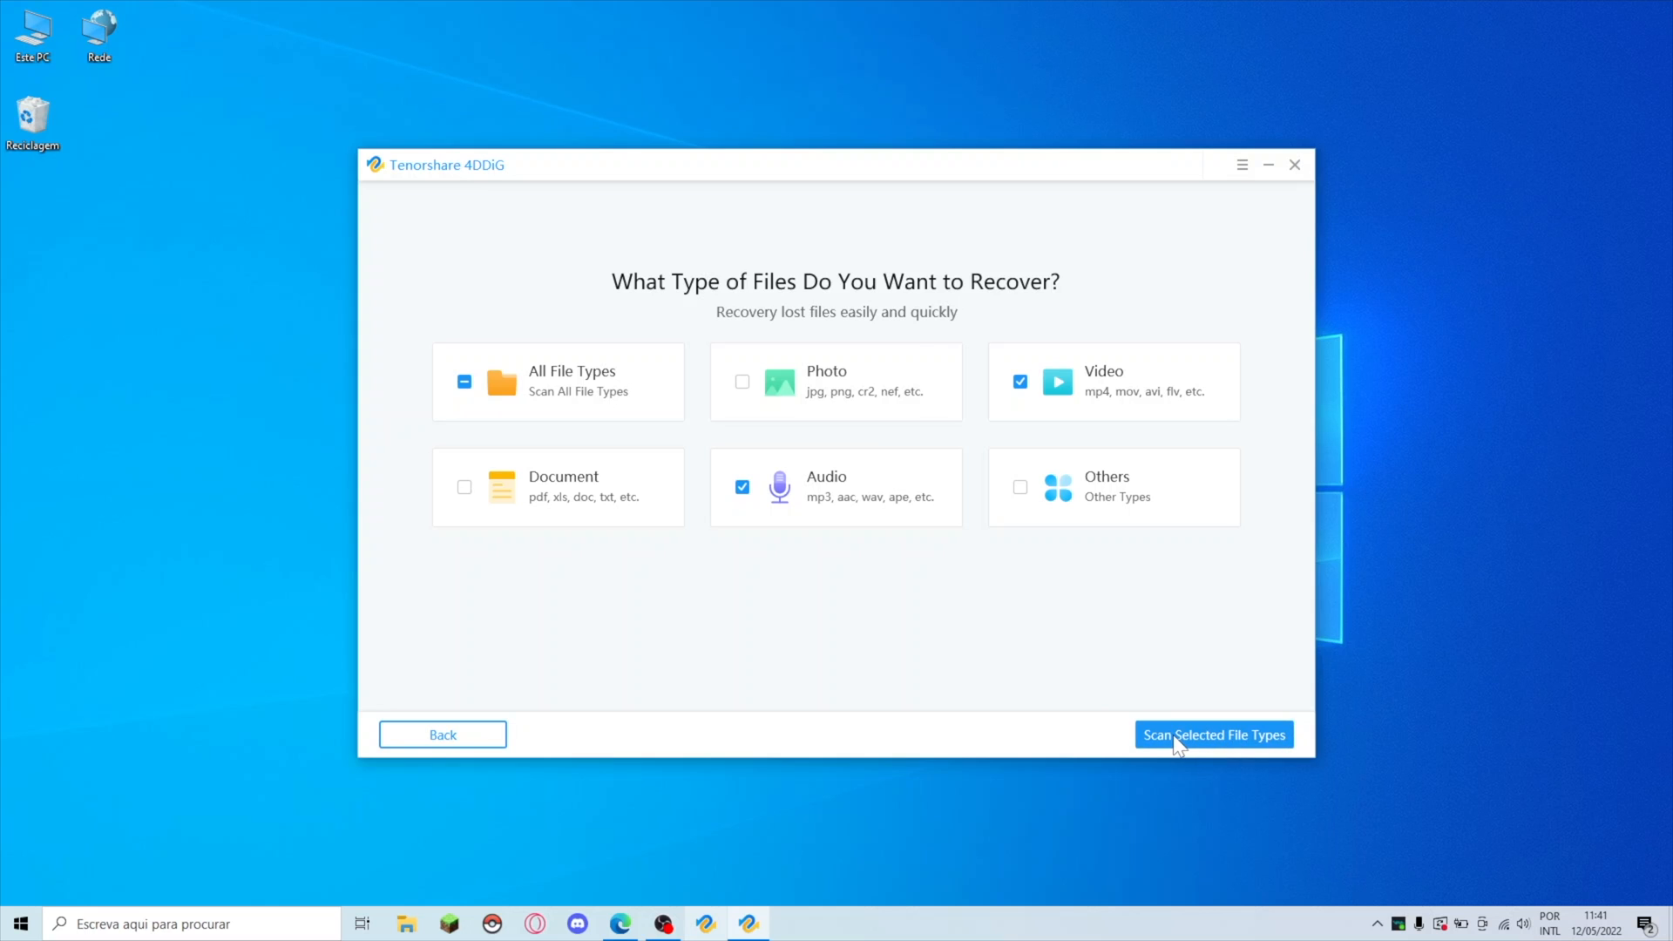
{"action": "left_click", "coordinate": [1213, 734]}
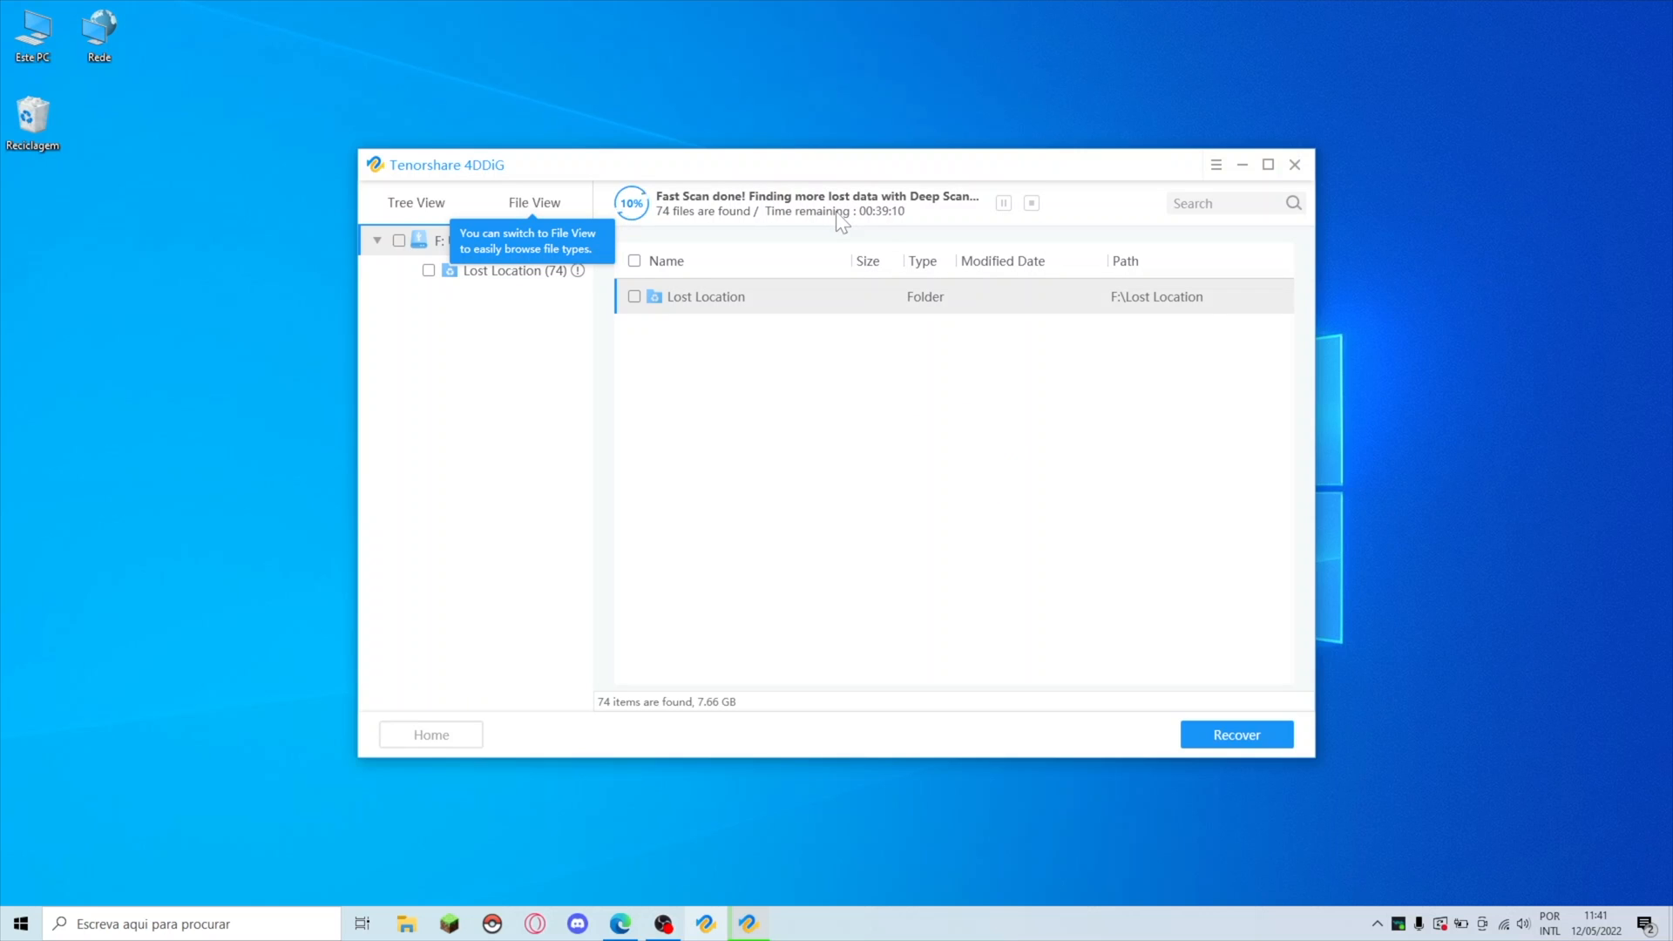
{"action": "mouse_move", "coordinate": [895, 224]}
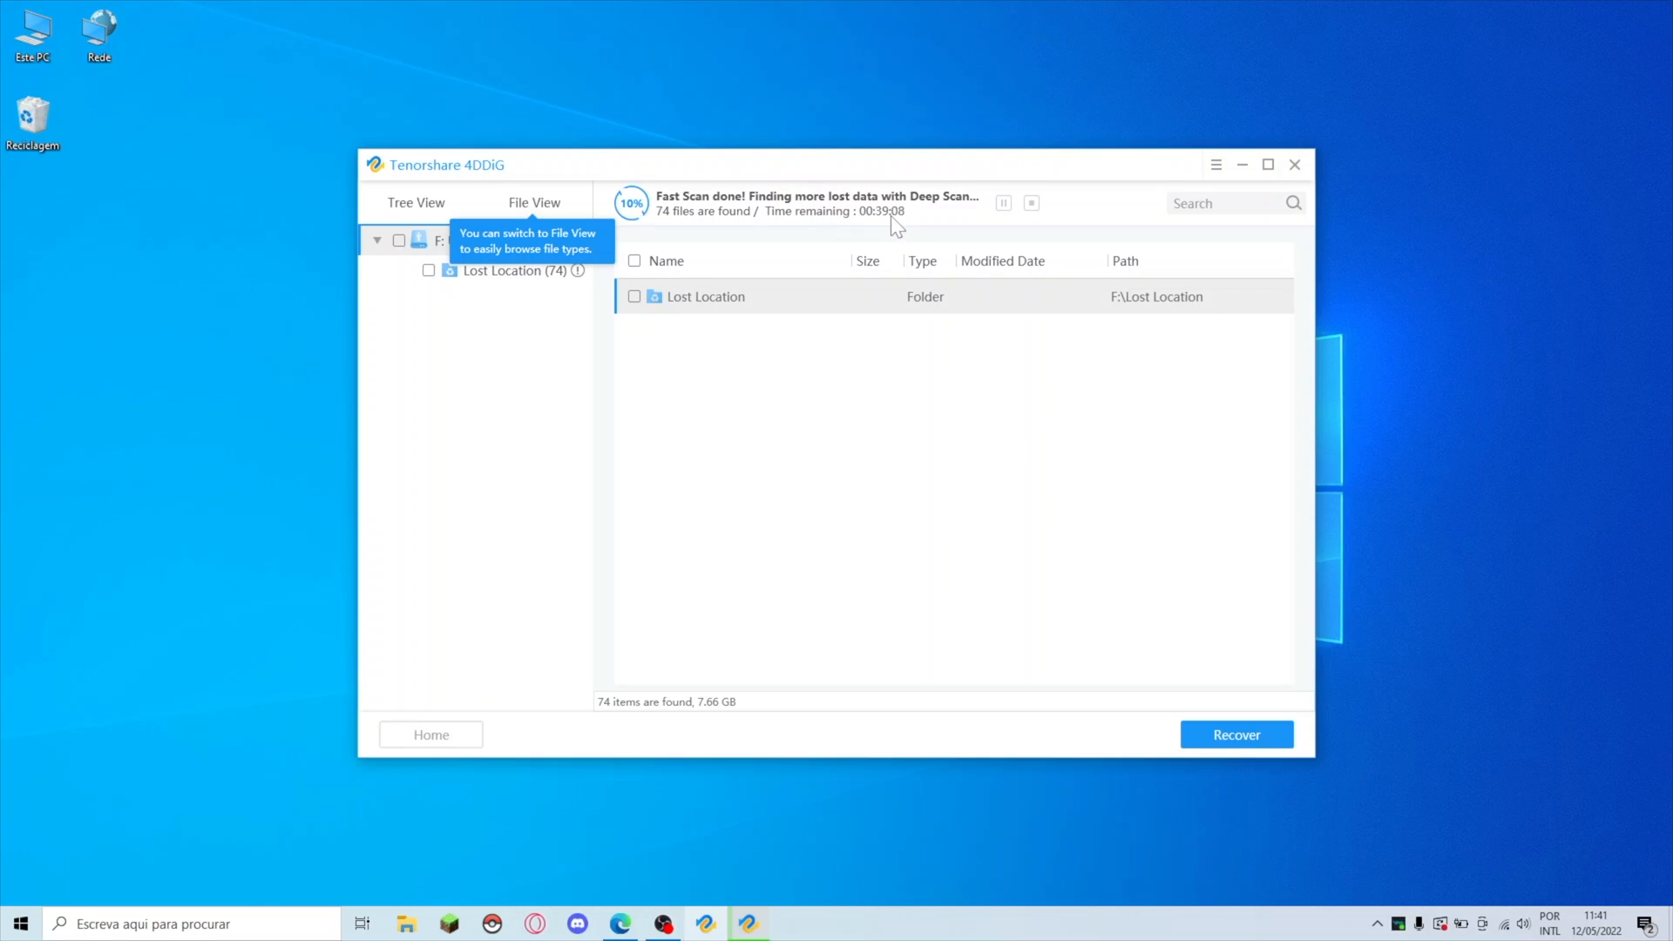
{"action": "mouse_move", "coordinate": [477, 295]}
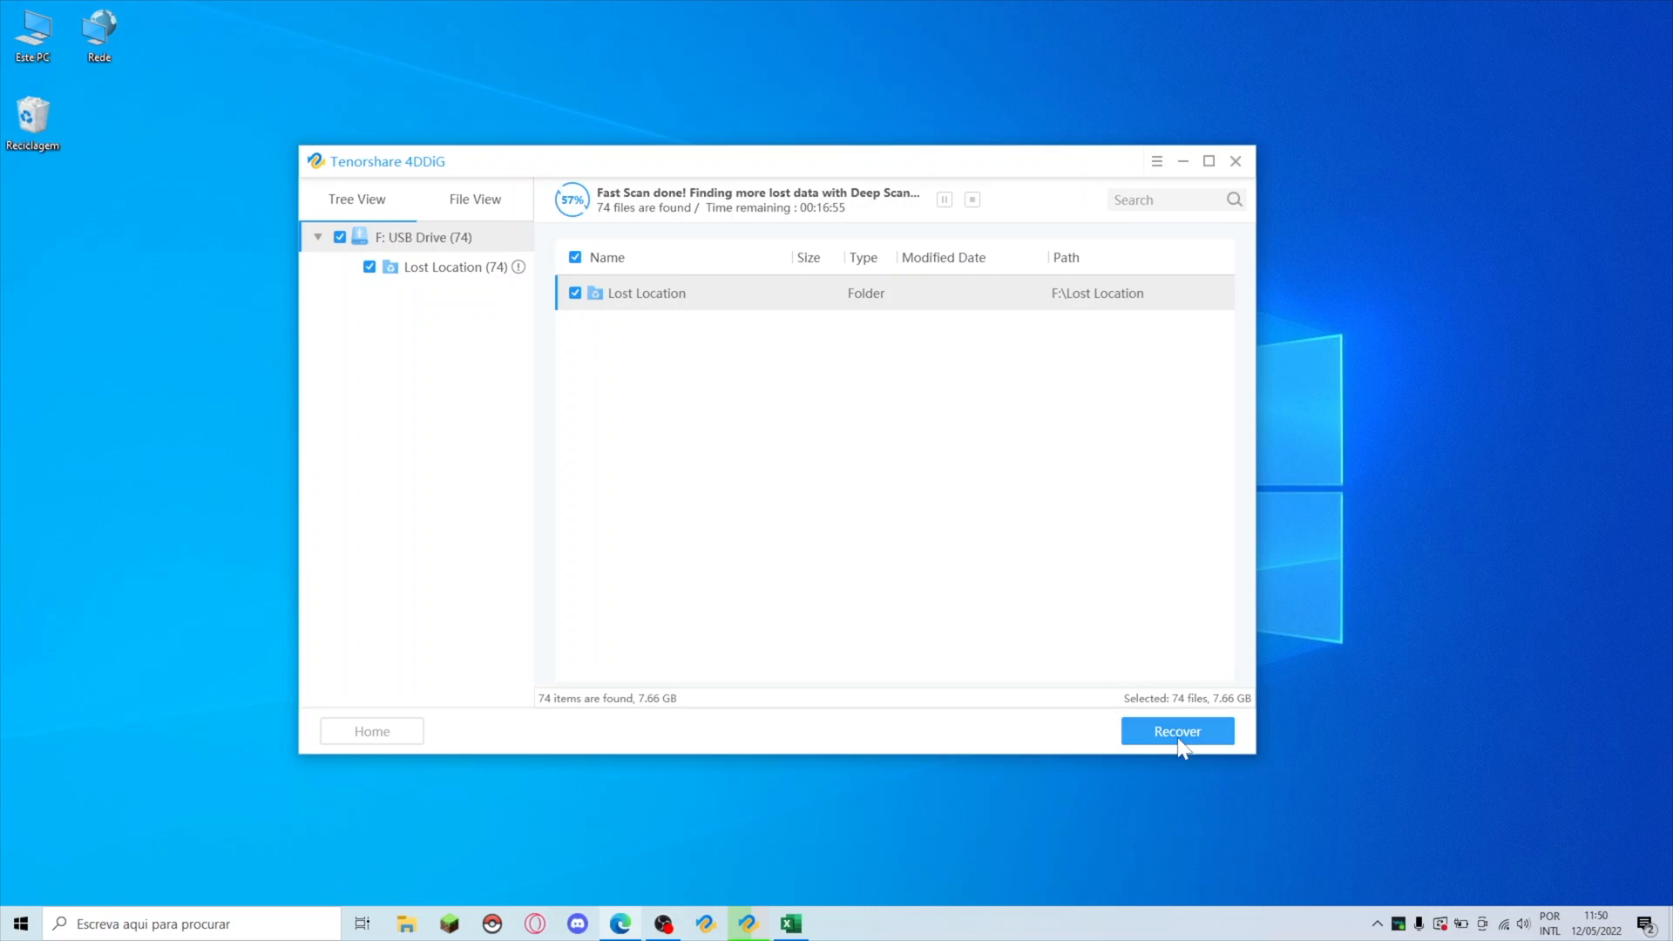
- Recover all 74 files (7.66 GB) to the Desktop and view the recovered folder
{"action": "left_click", "coordinate": [1176, 730]}
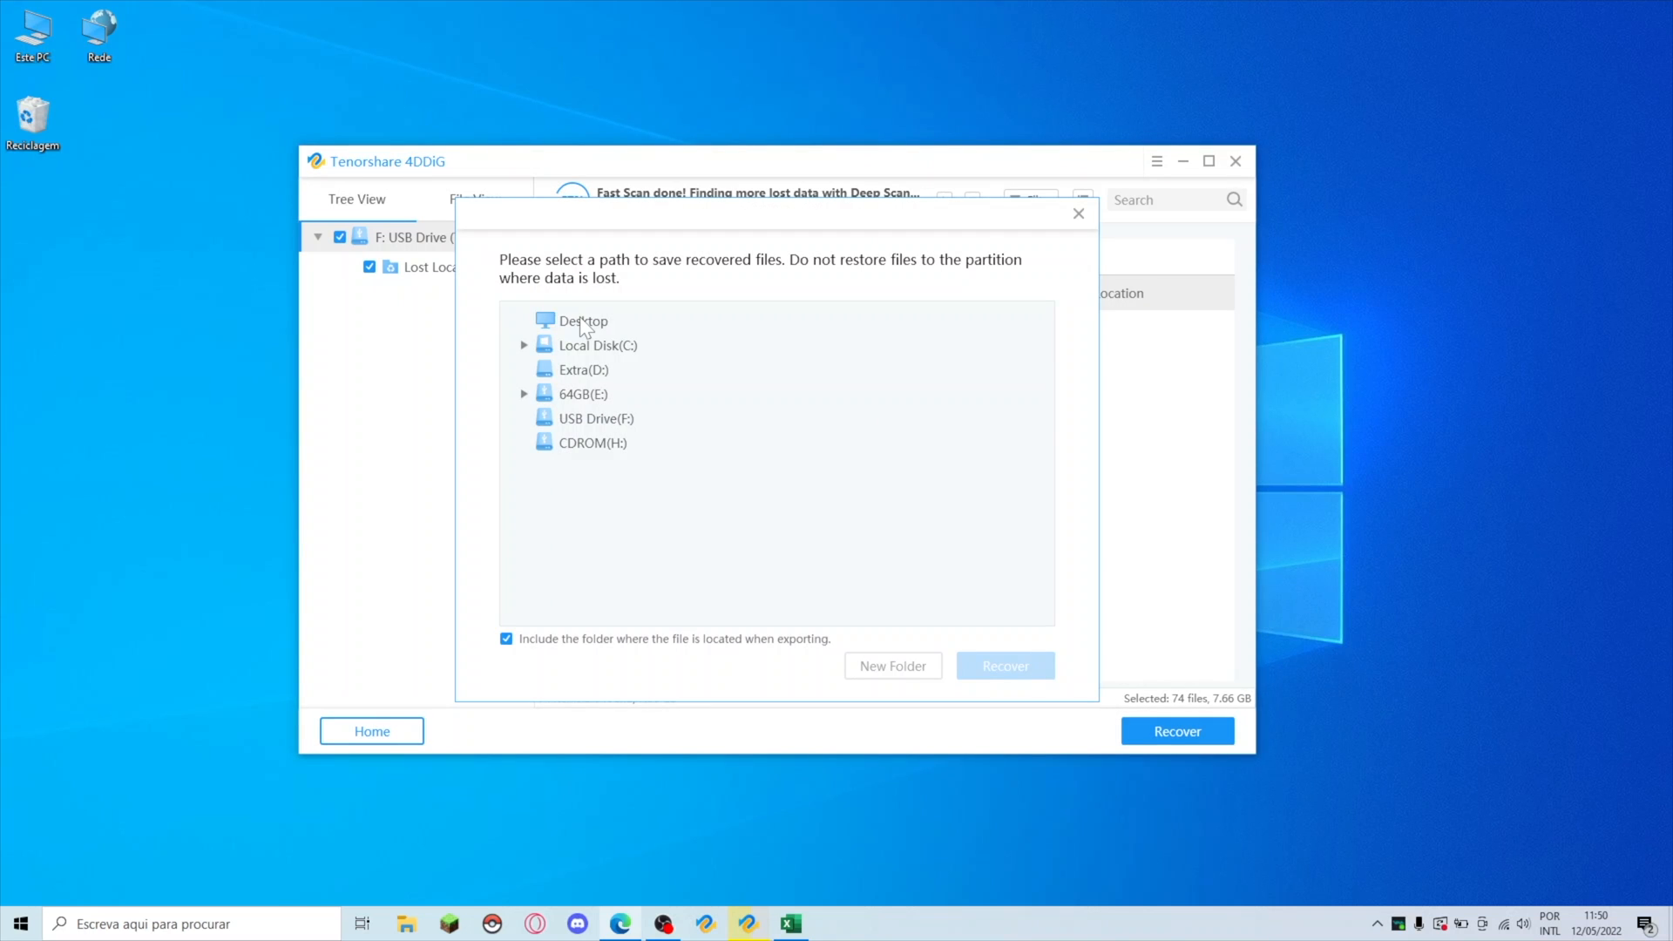
{"action": "left_click", "coordinate": [582, 321]}
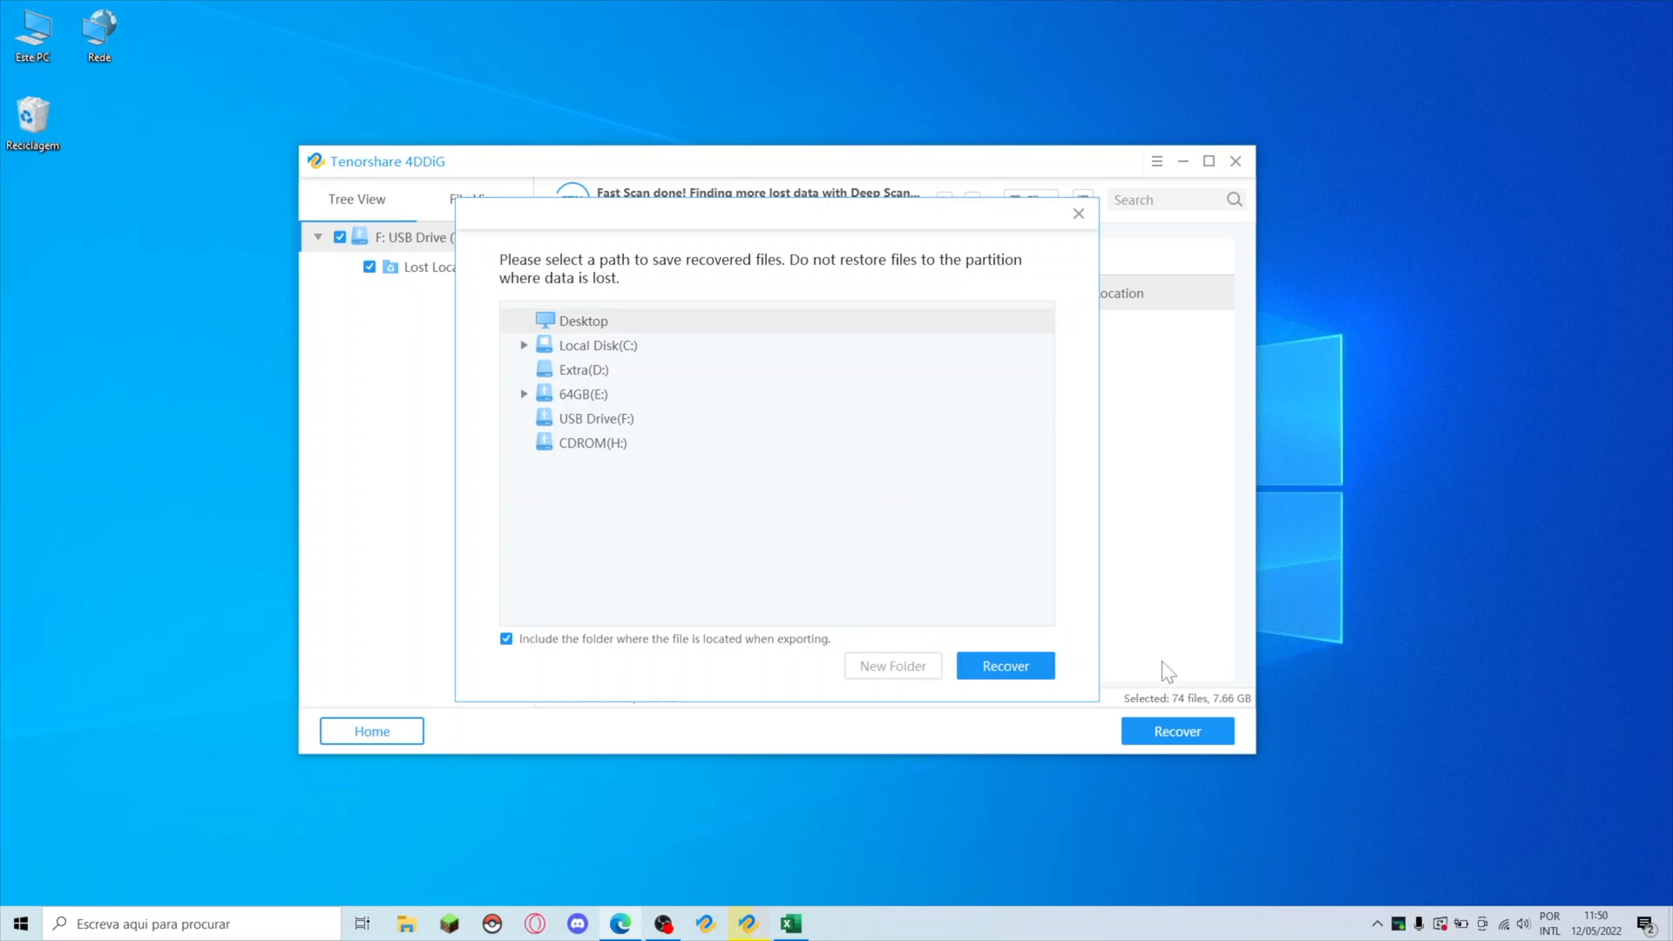
{"action": "left_click", "coordinate": [1004, 664]}
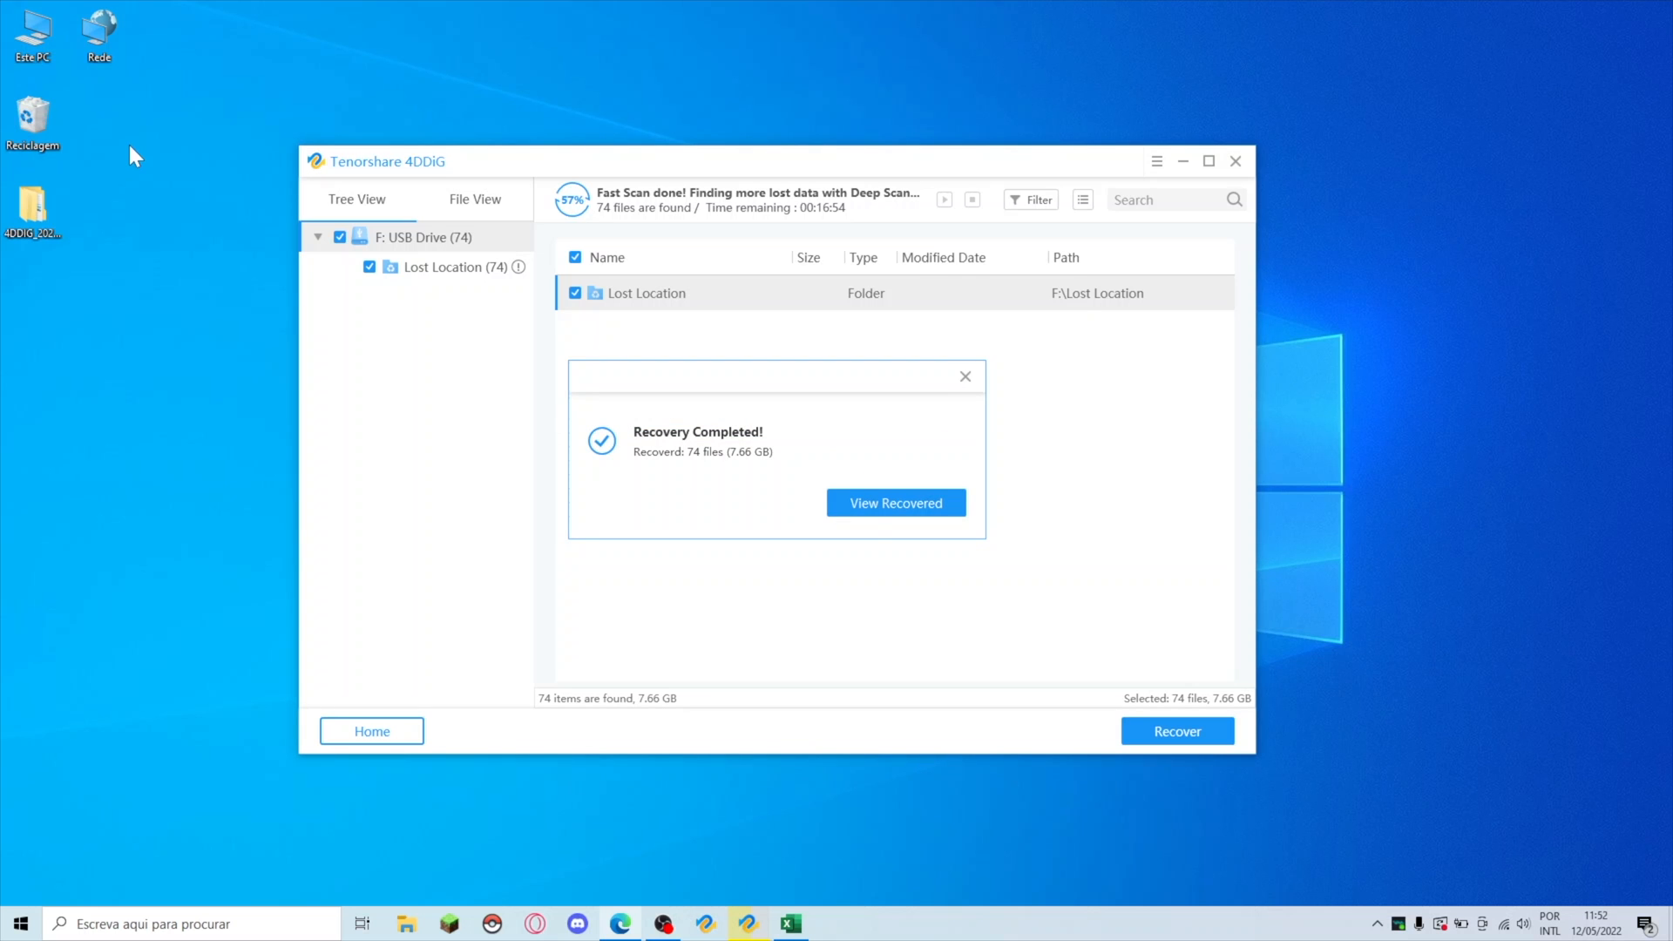
{"action": "left_click", "coordinate": [964, 376]}
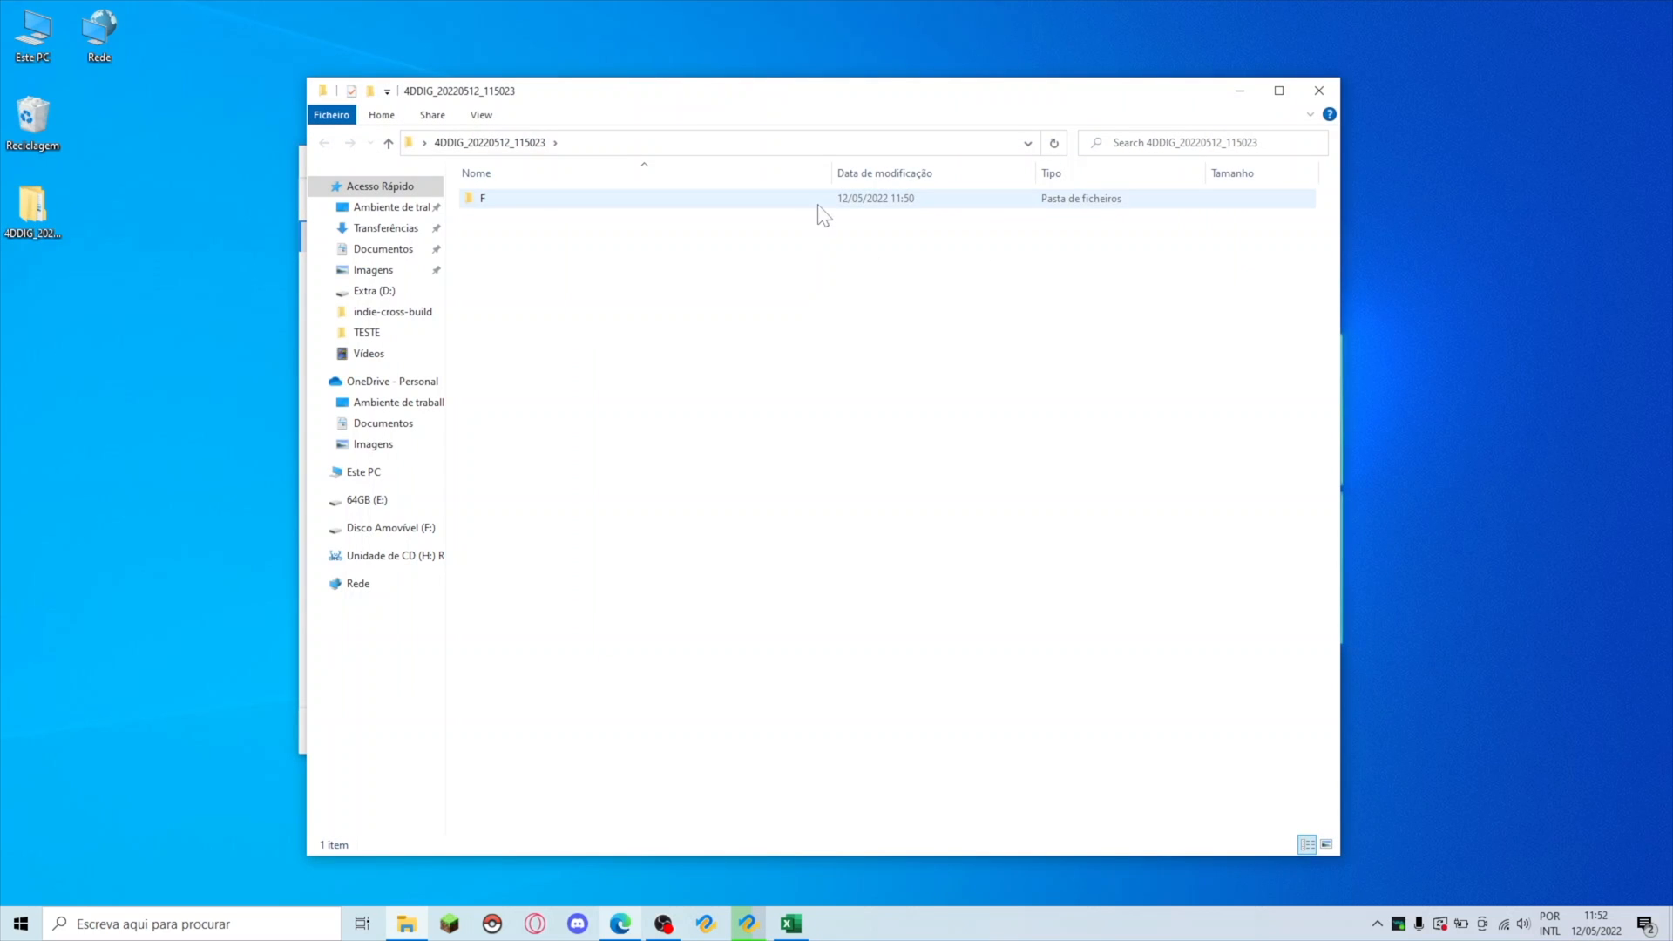
- Go into F > Lost Location and play the recovered clip C1884
{"action": "double_click", "coordinate": [483, 197]}
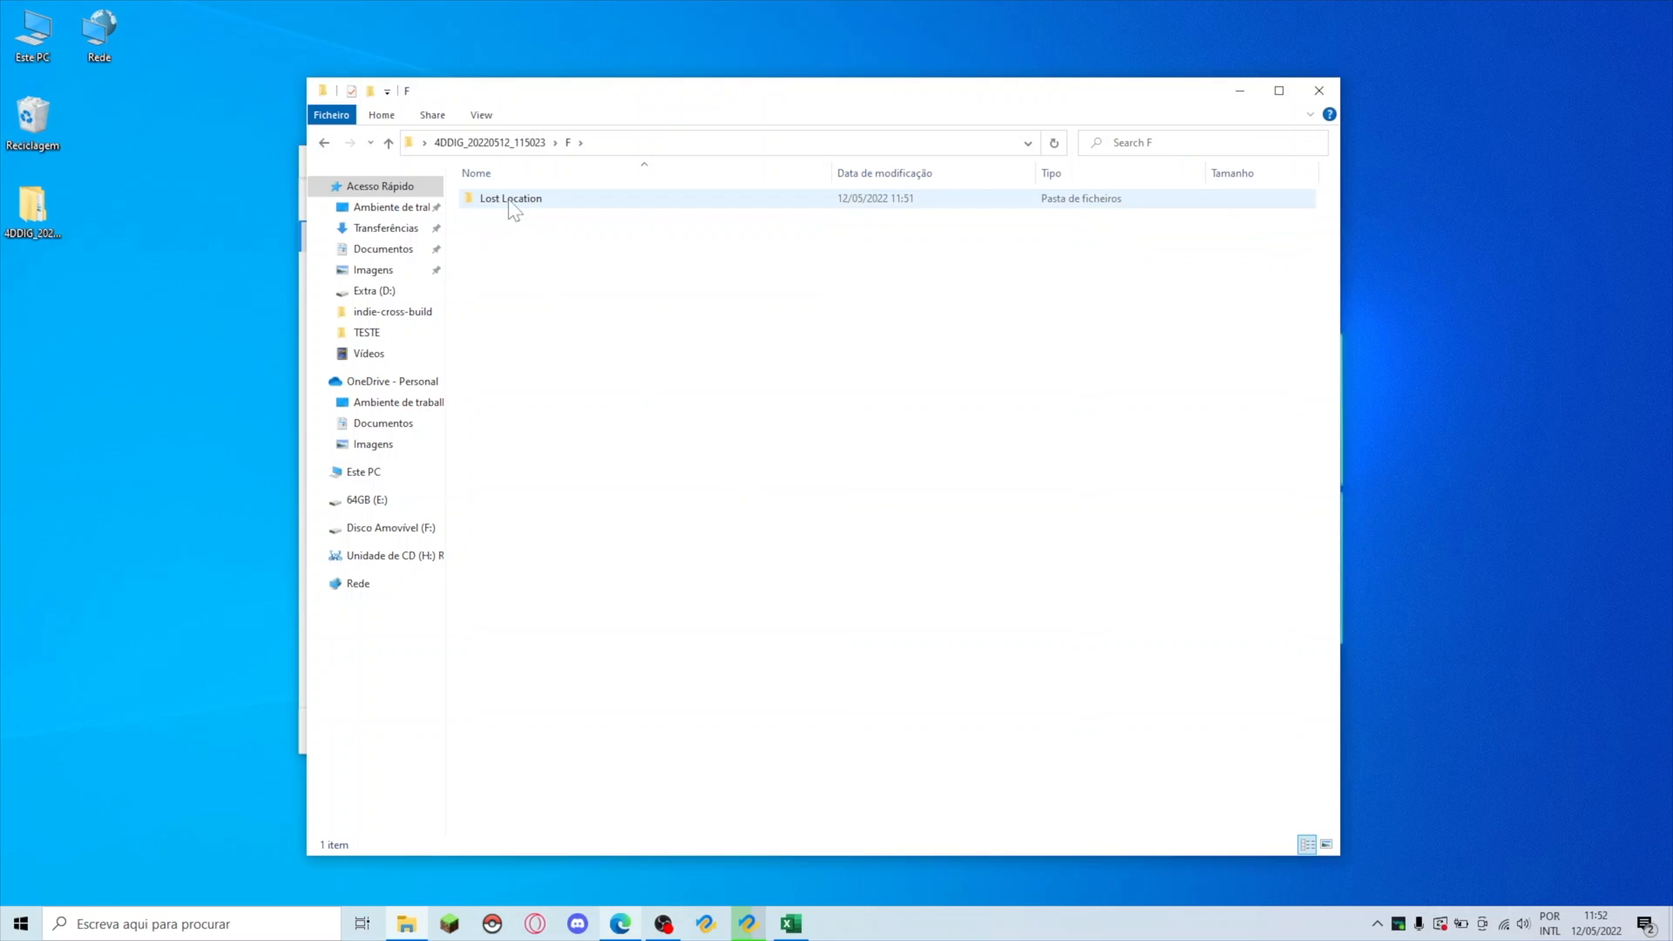
{"action": "double_click", "coordinate": [511, 199]}
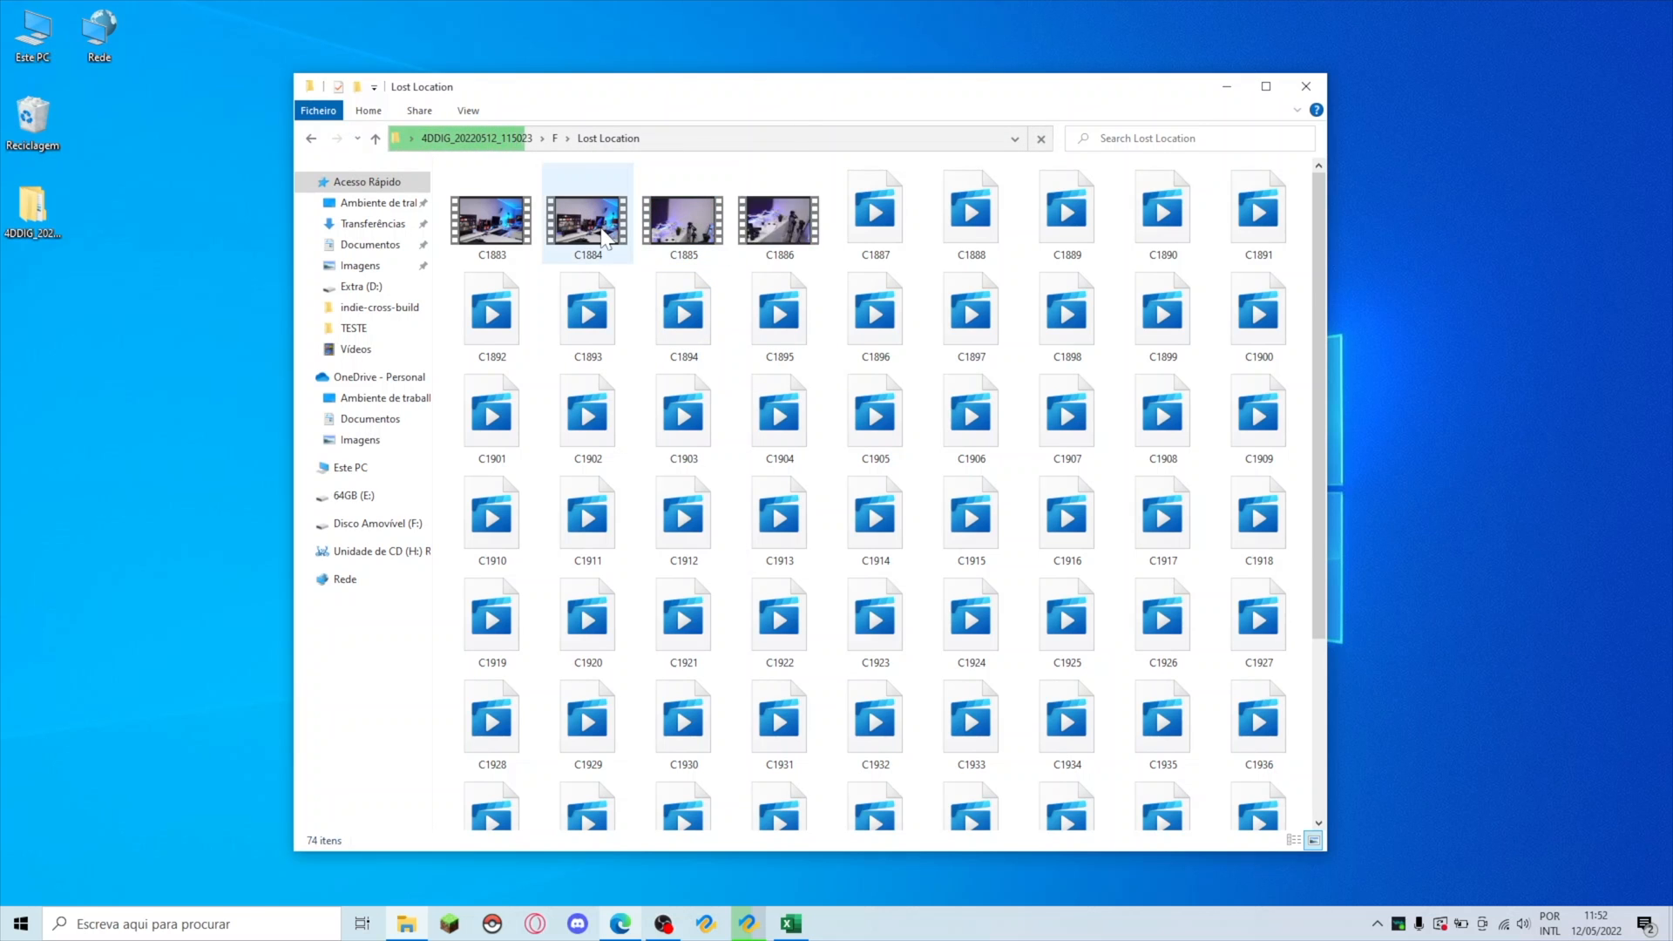
{"action": "left_click", "coordinate": [588, 219]}
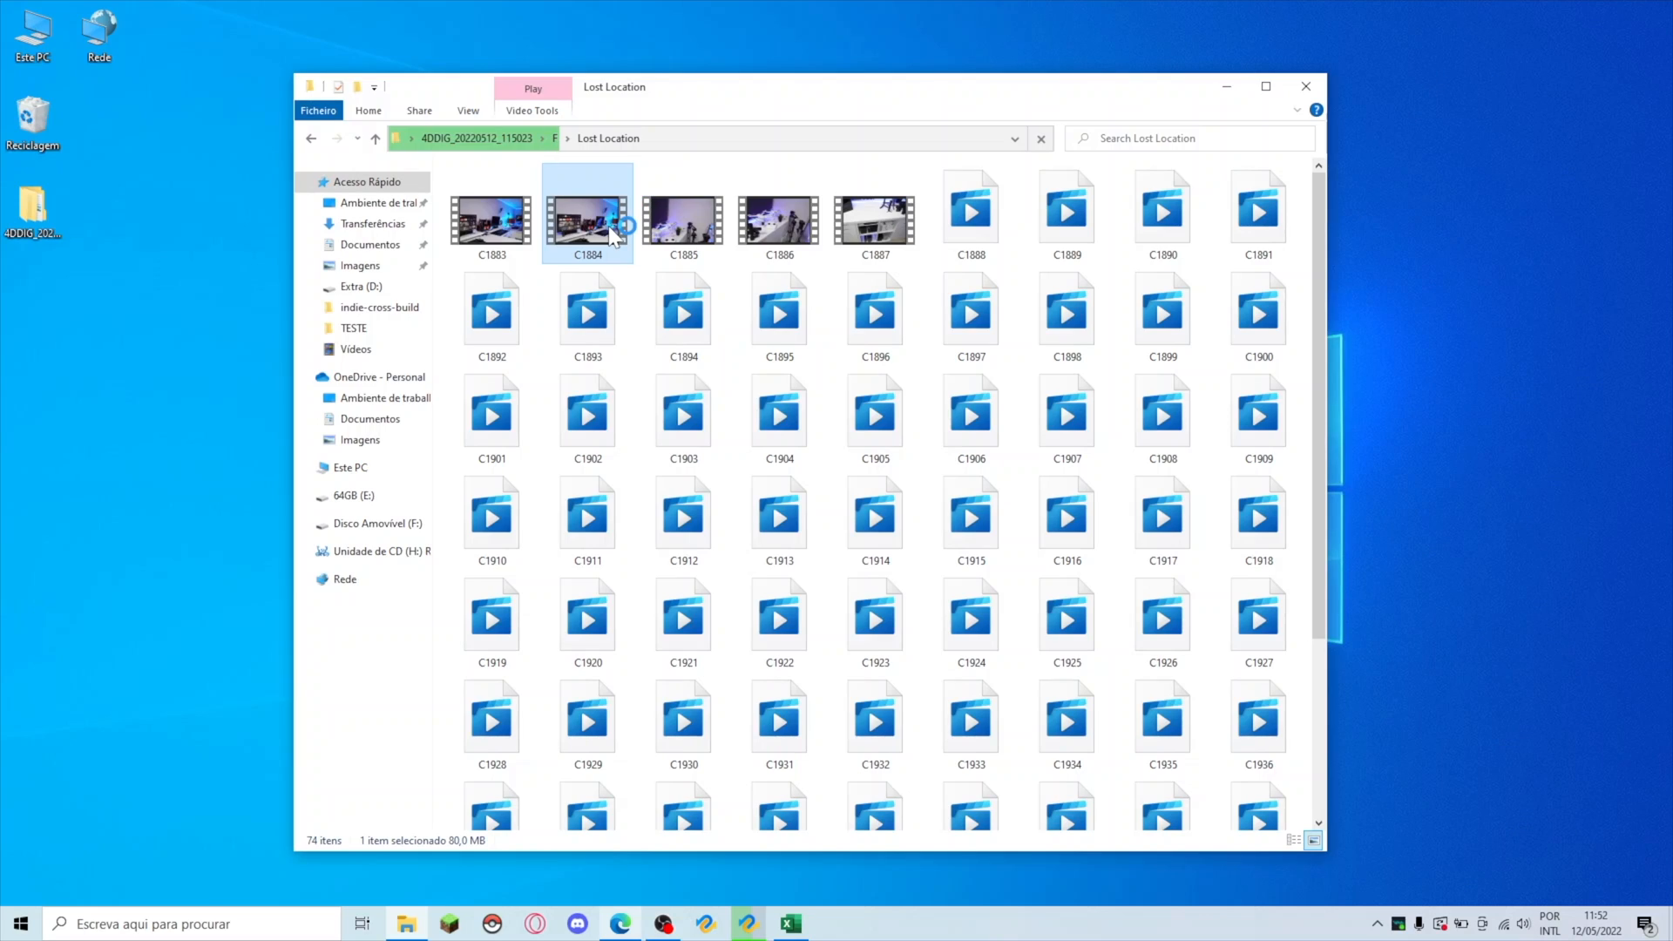
{"action": "double_click", "coordinate": [588, 219]}
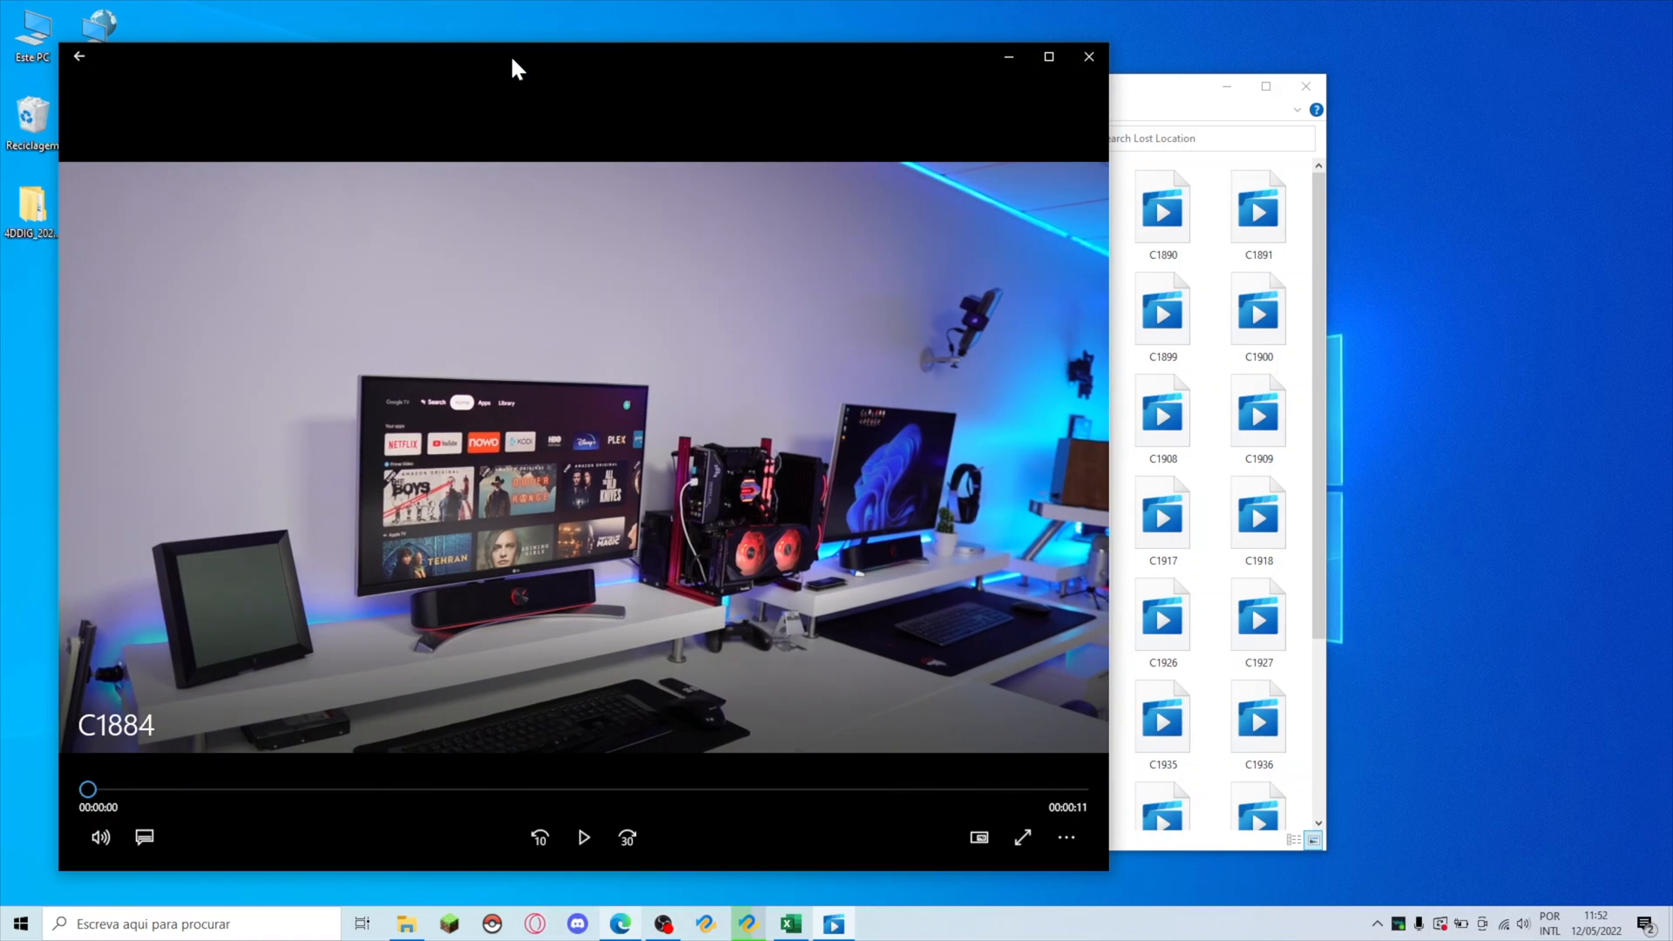
- Watch C1884 in Movies & TV and close the player back to the Lost Location folder
{"action": "left_click", "coordinate": [582, 837]}
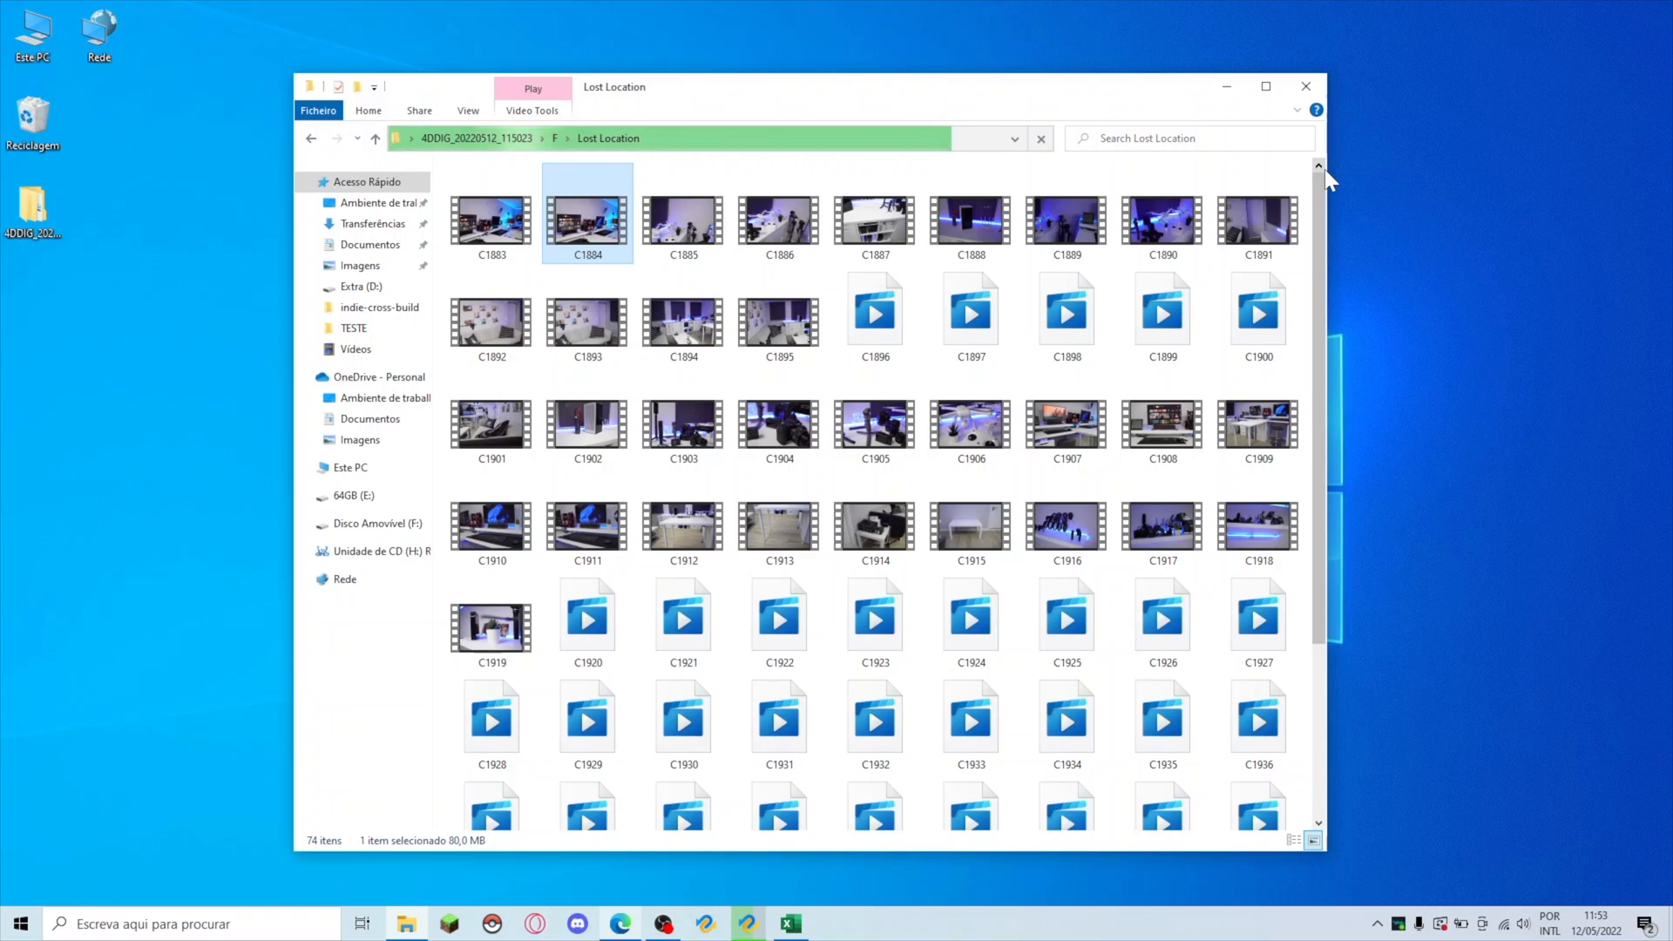
- Browse the Lost Location folder thumbnails and play C1917 plus another recovered clip to verify them
{"action": "scroll", "scroll_direction": "down", "scroll_amount": 3}
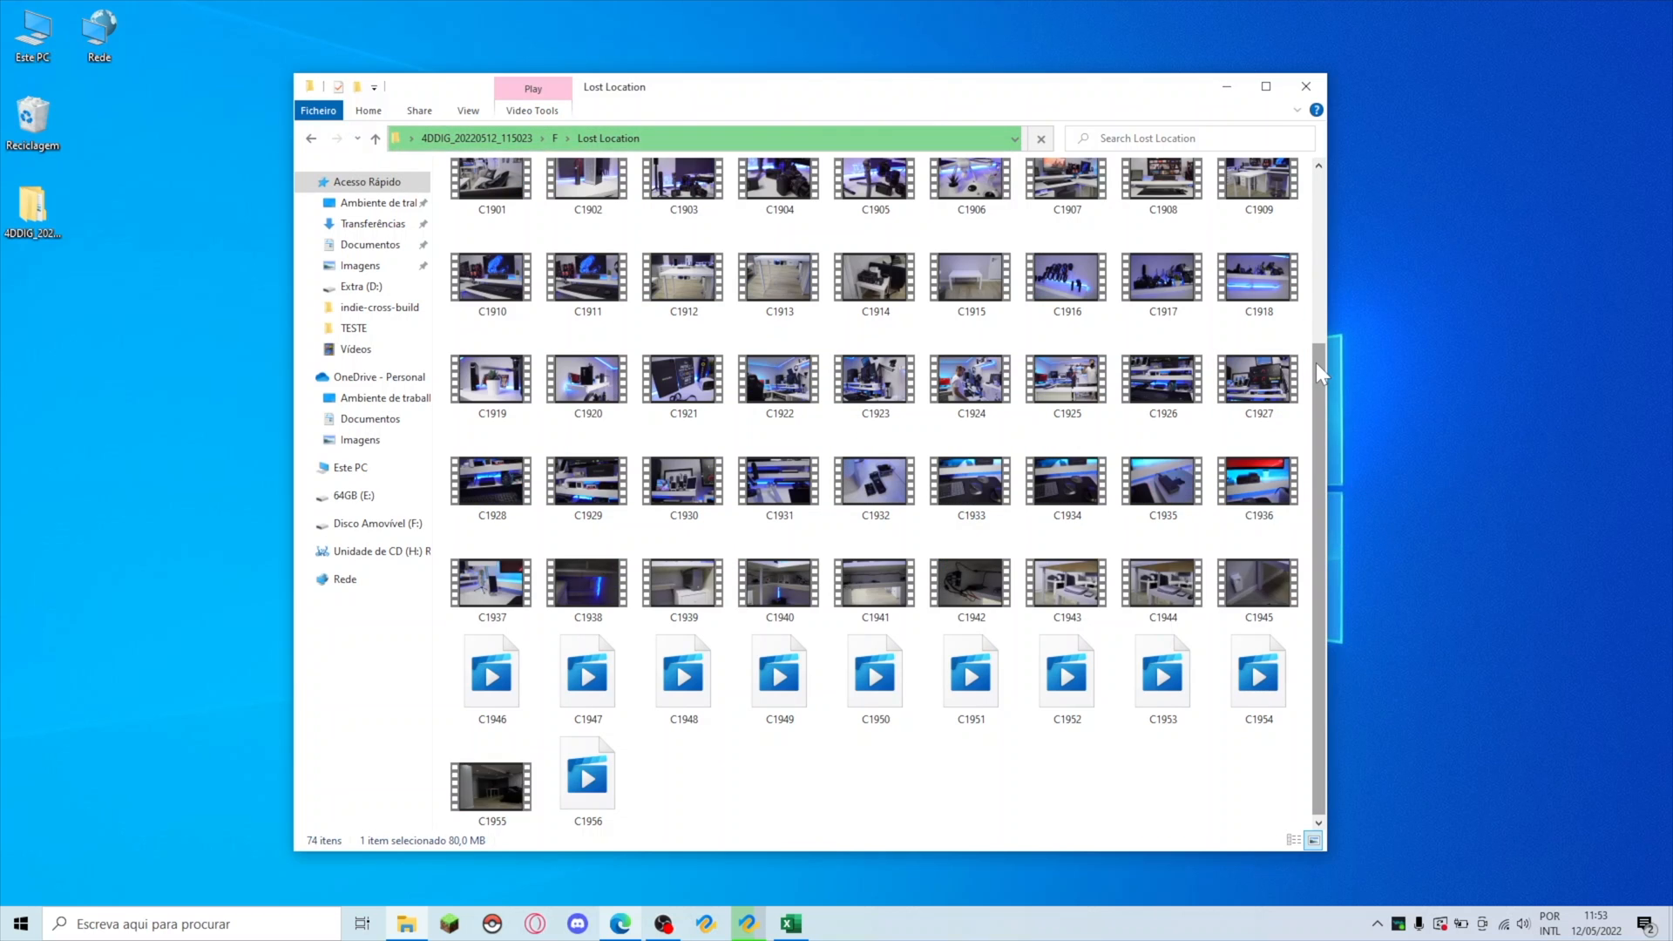
{"action": "scroll", "scroll_direction": "up", "scroll_amount": 3}
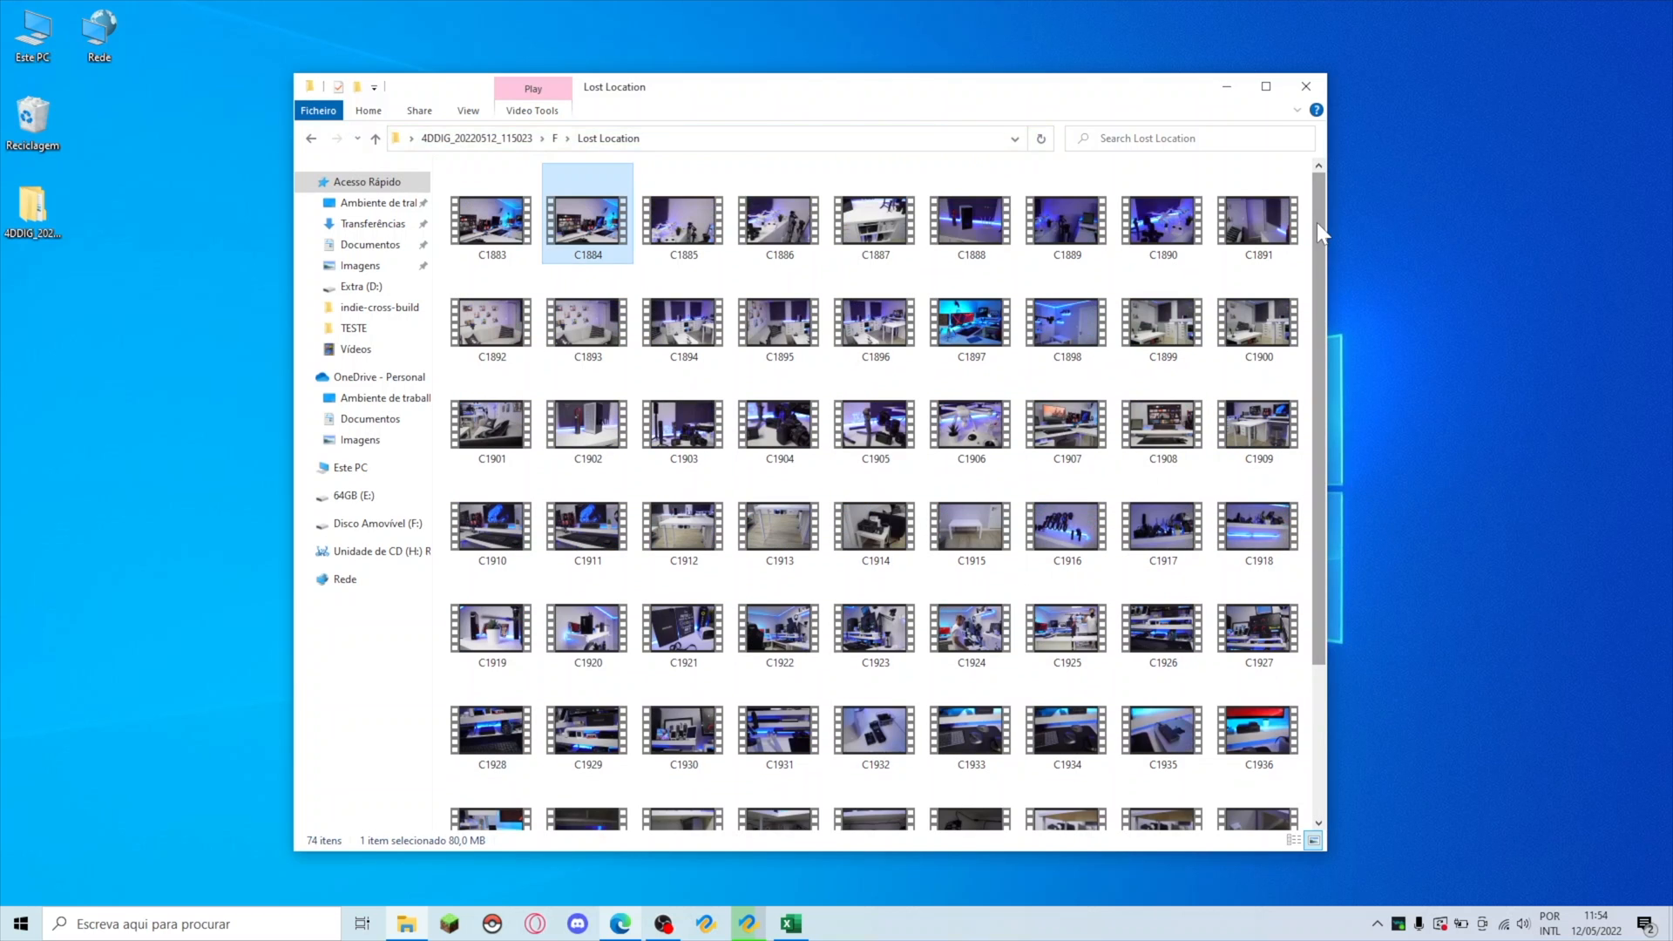
{"action": "mouse_move", "coordinate": [1328, 251]}
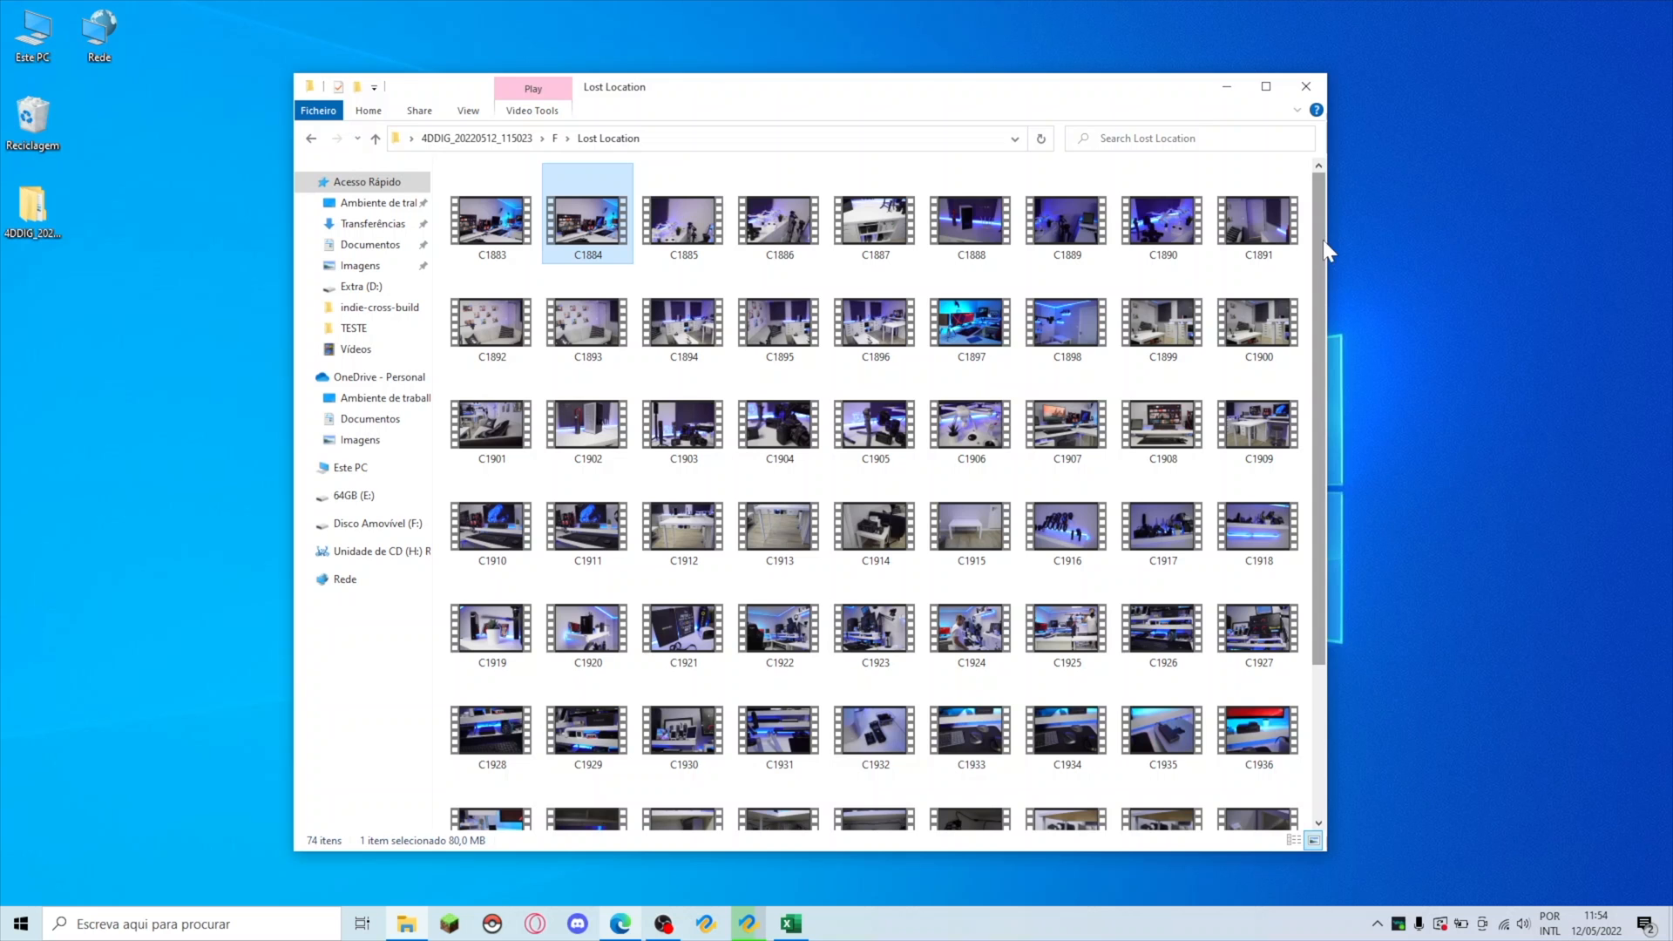
{"action": "mouse_move", "coordinate": [1160, 523]}
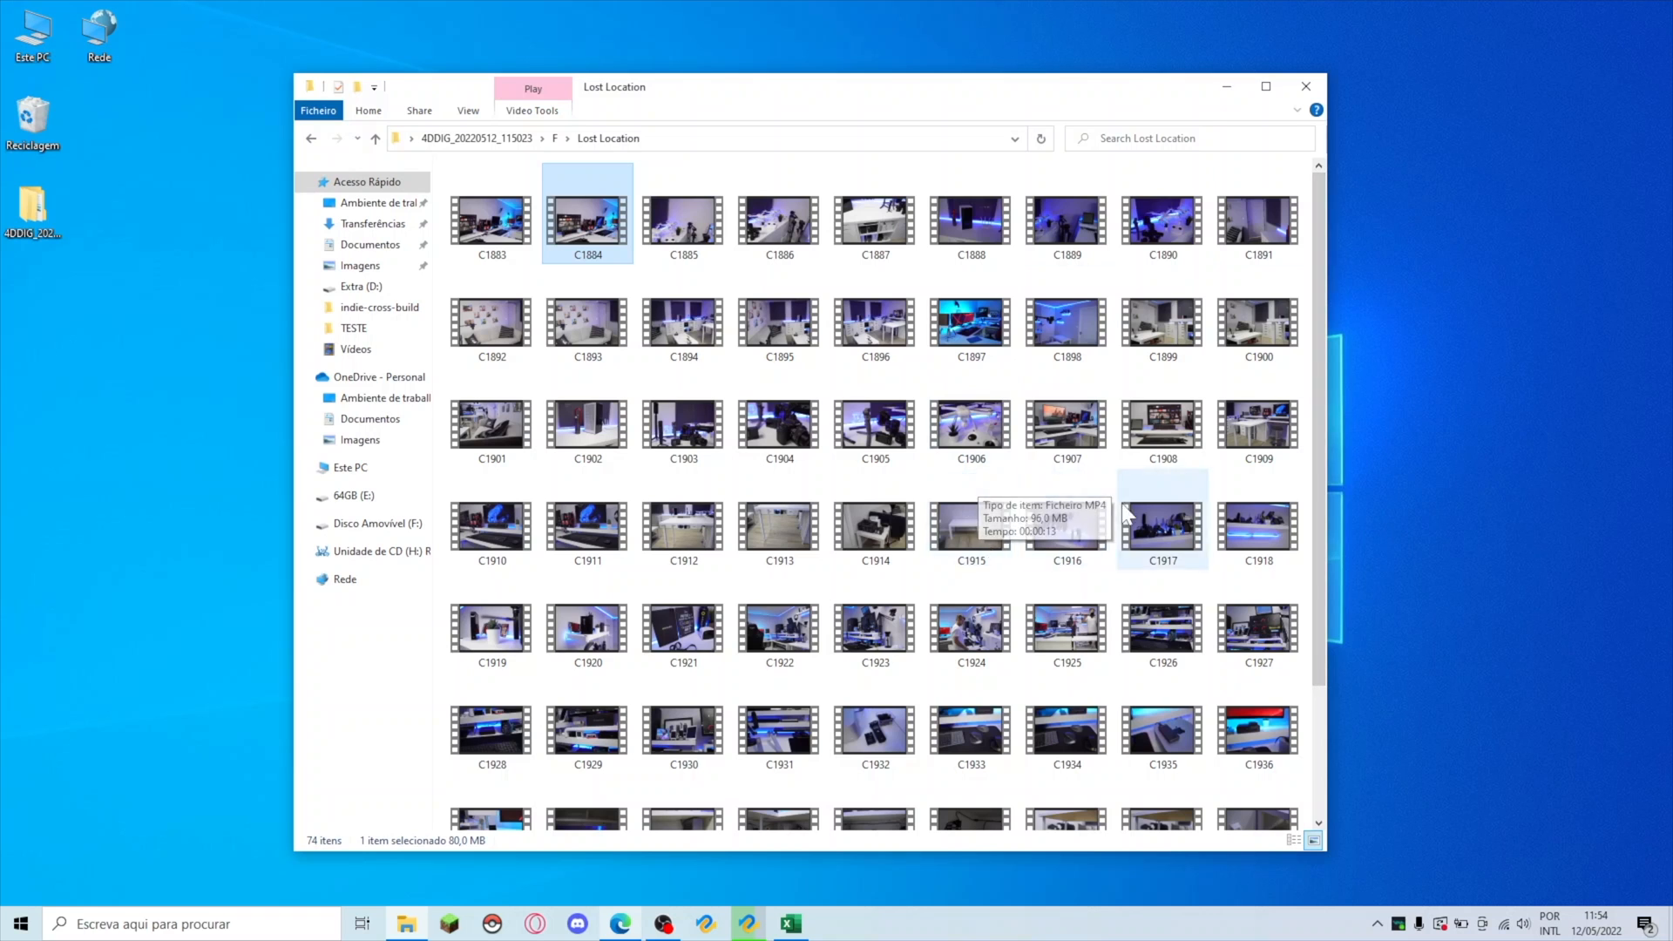
{"action": "double_click", "coordinate": [587, 220]}
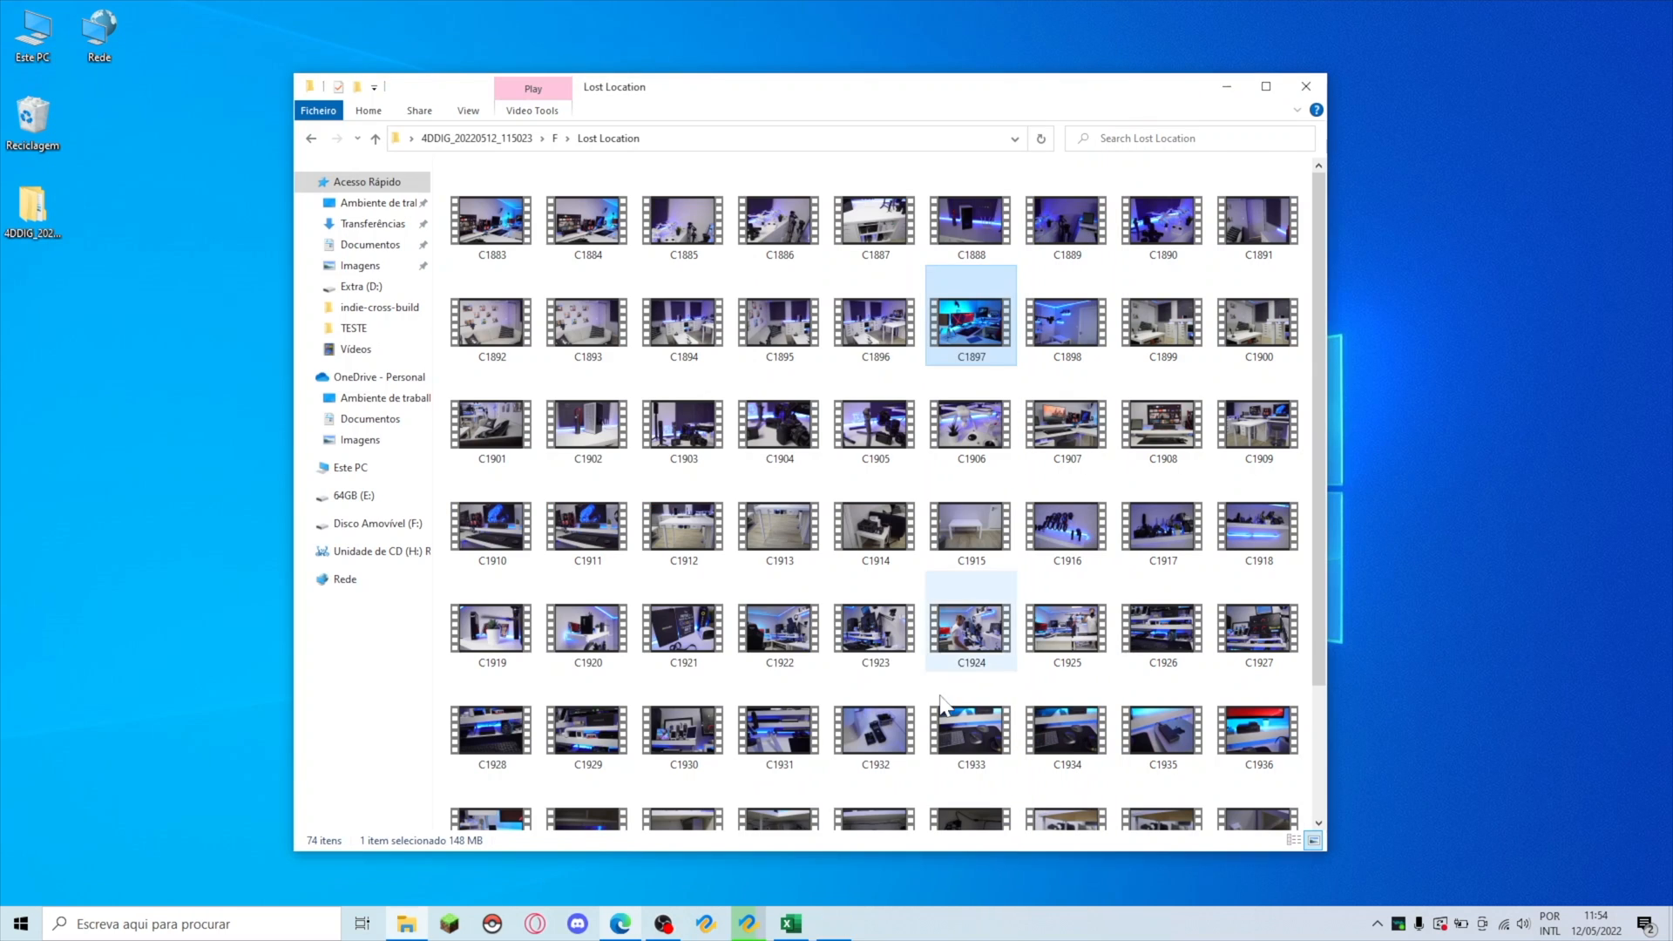
{"action": "double_click", "coordinate": [970, 317]}
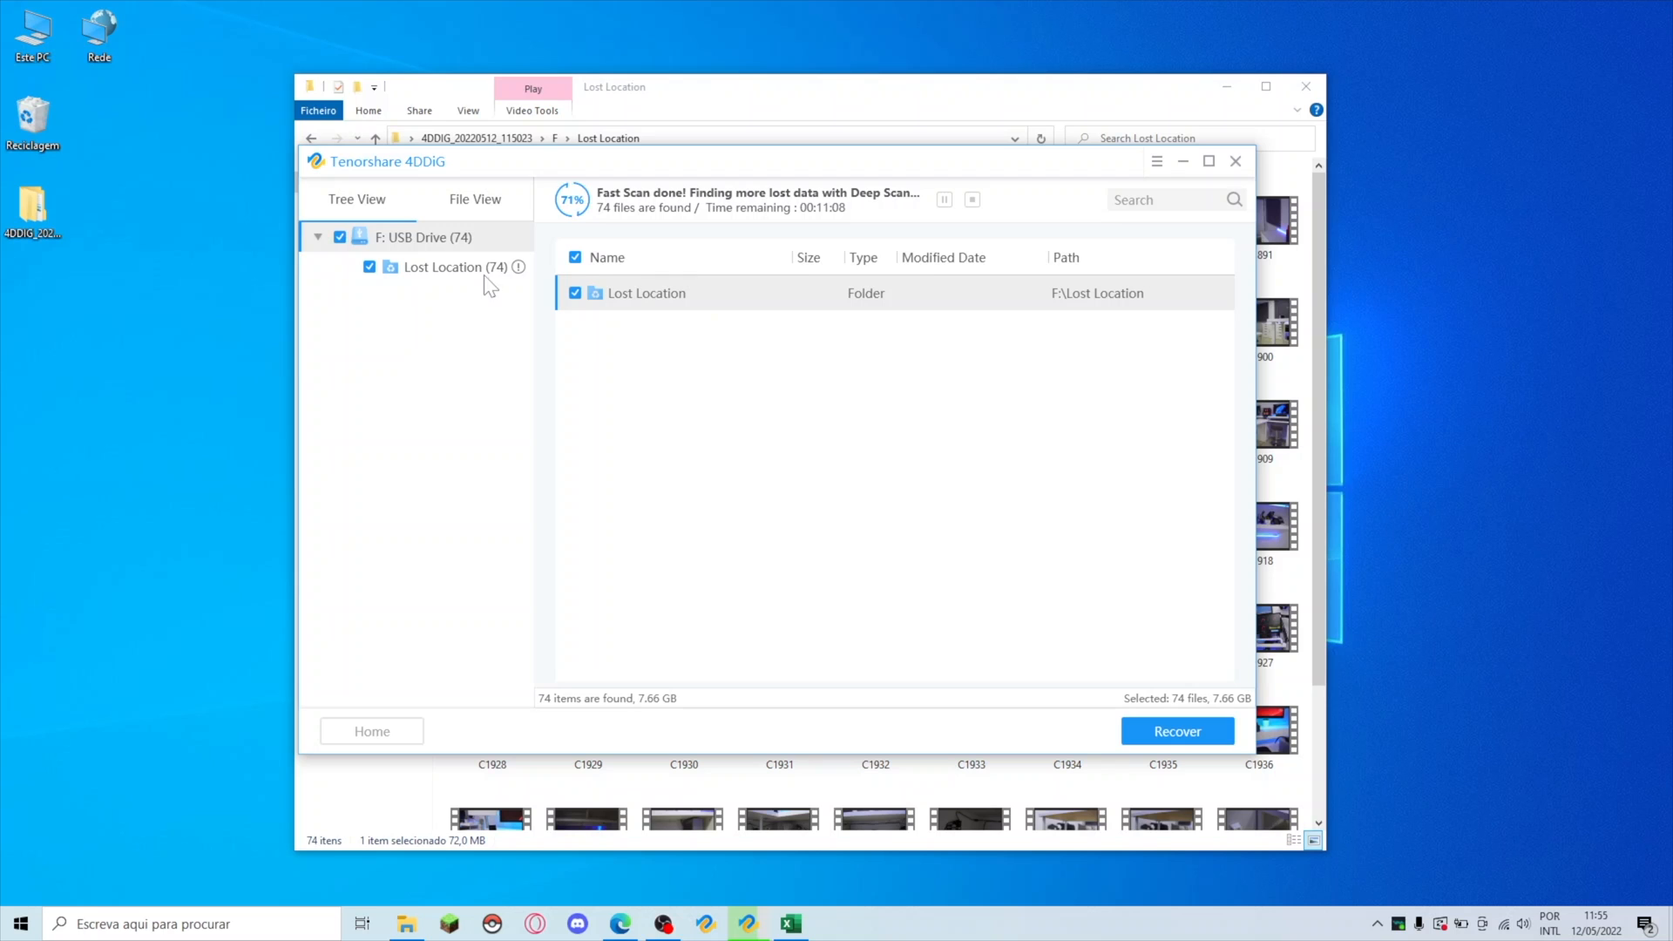
{"action": "mouse_move", "coordinate": [831, 212]}
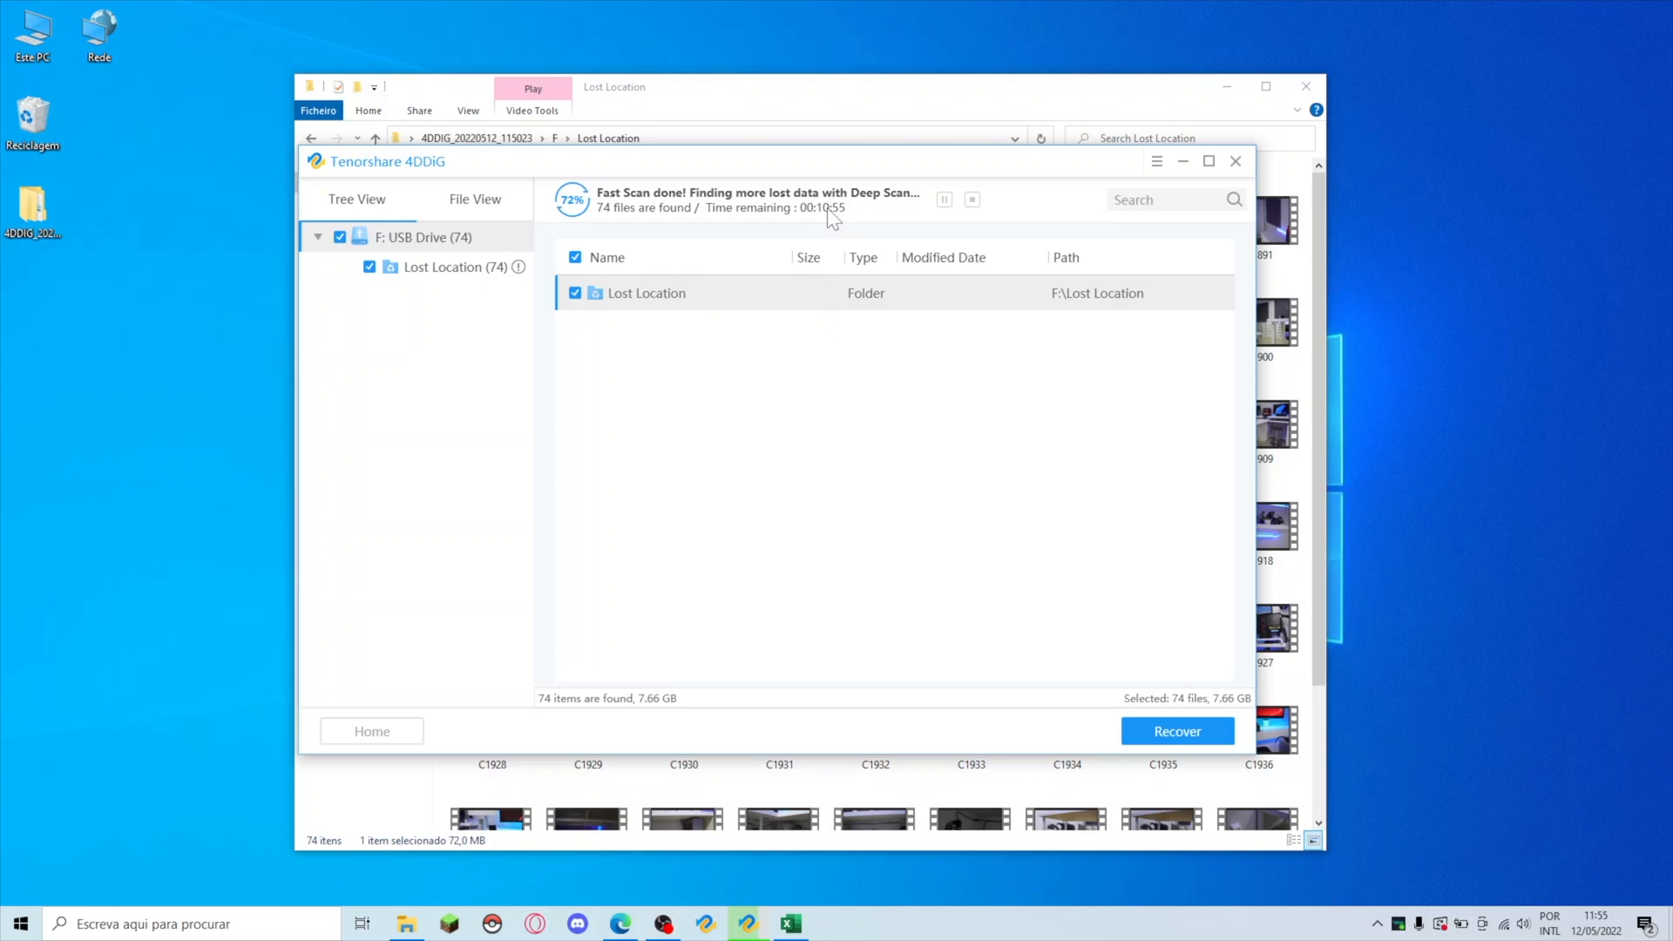